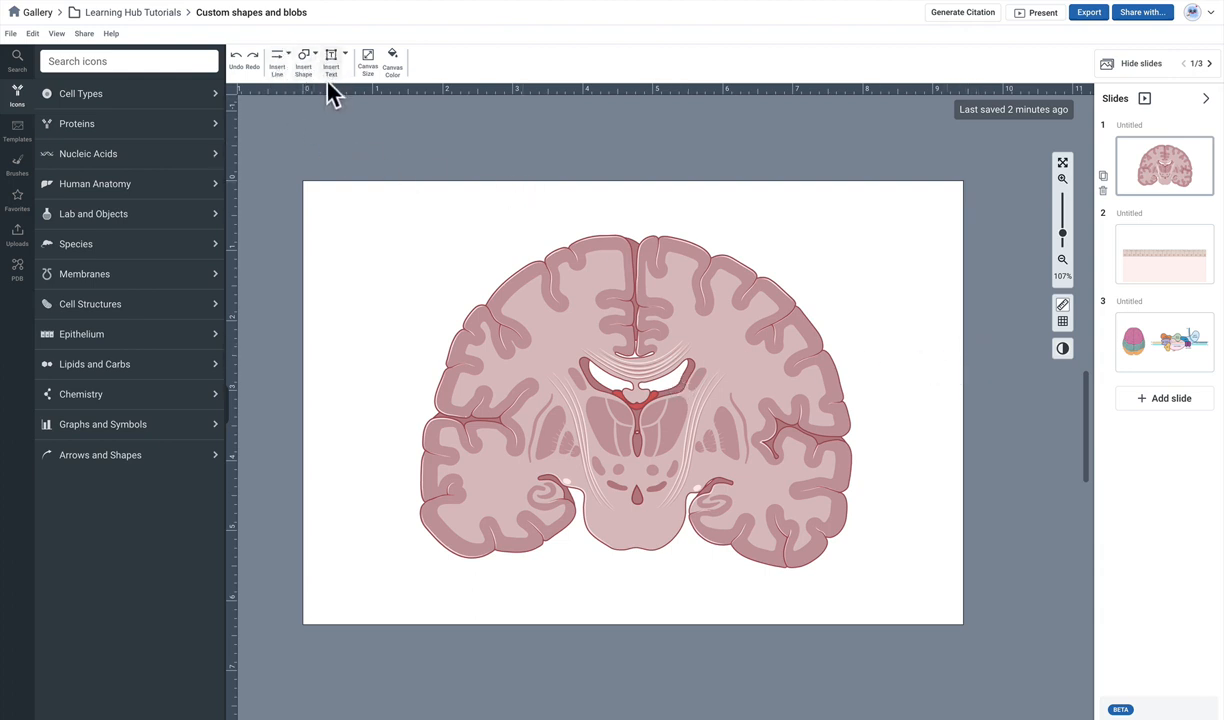
- Open the Insert Shape menu to reveal the Custom shape tools on the brain slide
{"action": "left_click", "coordinate": [304, 60]}
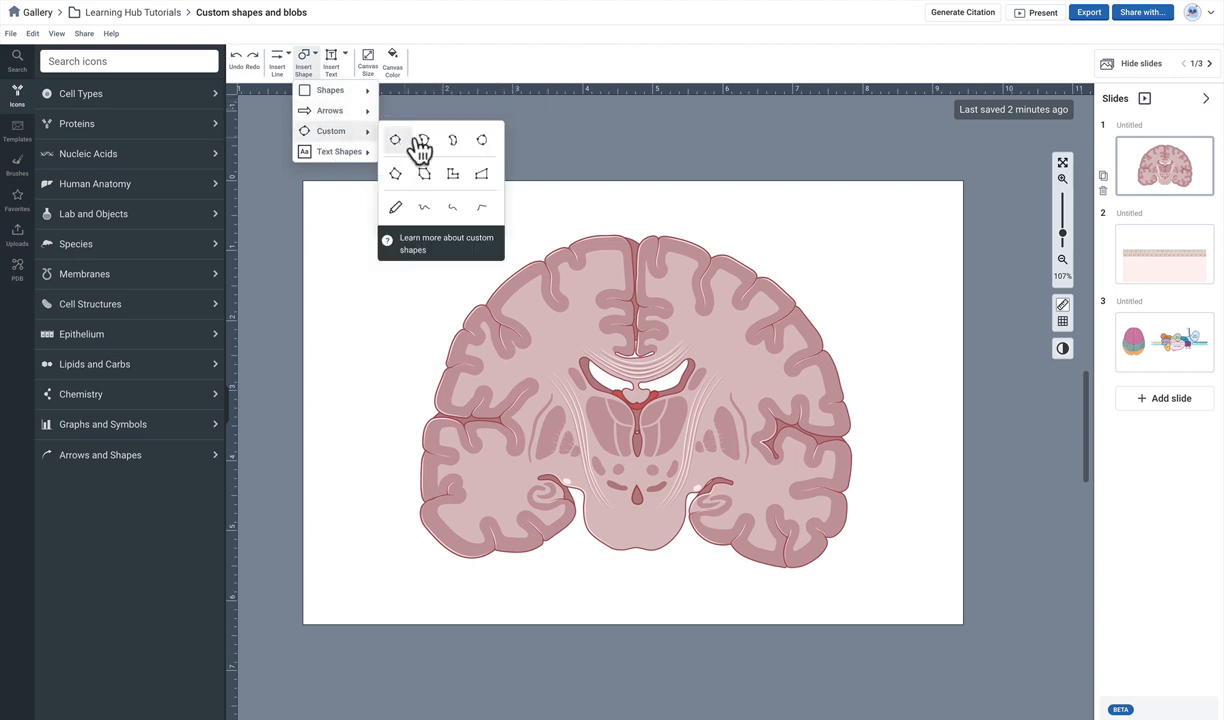
{"action": "mouse_move", "coordinate": [485, 215]}
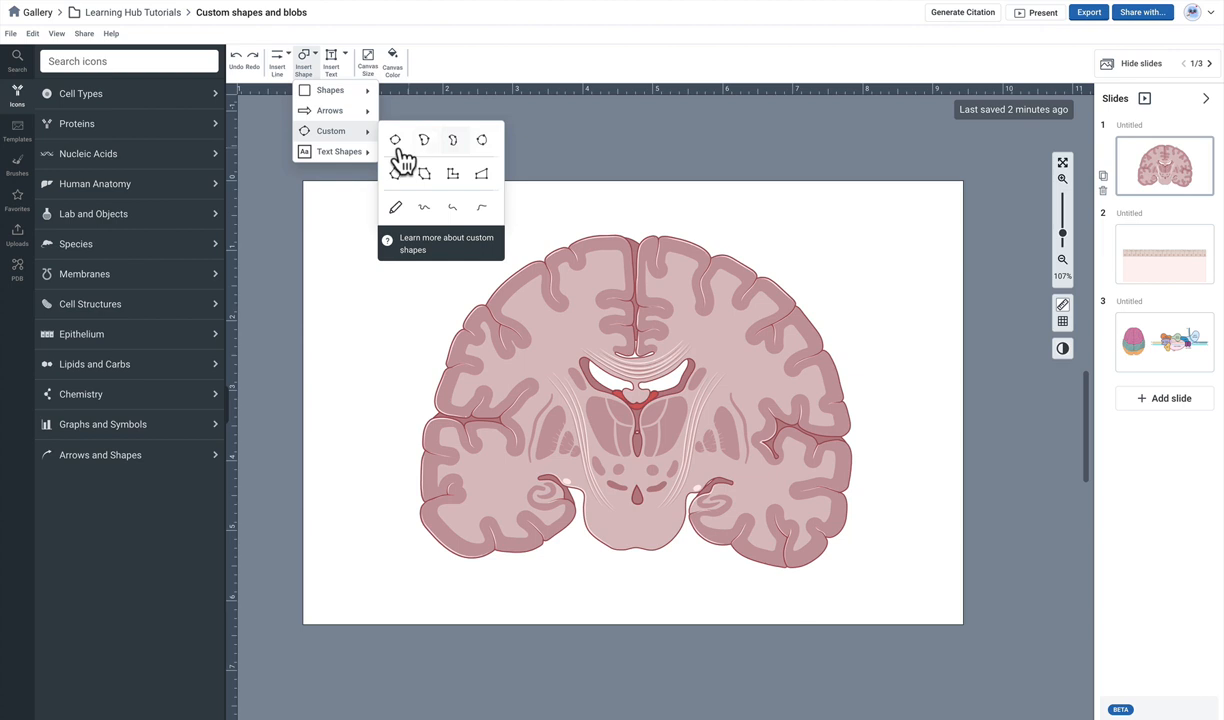
{"action": "mouse_move", "coordinate": [396, 140]}
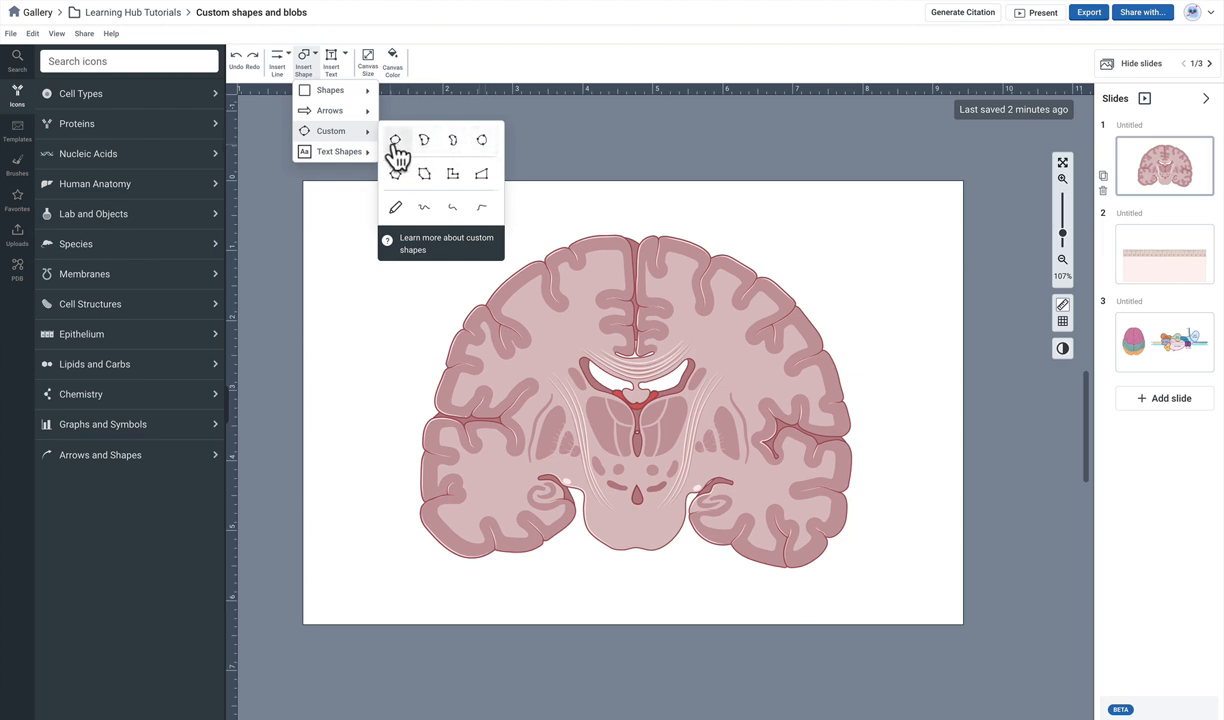
{"action": "mouse_move", "coordinate": [453, 140]}
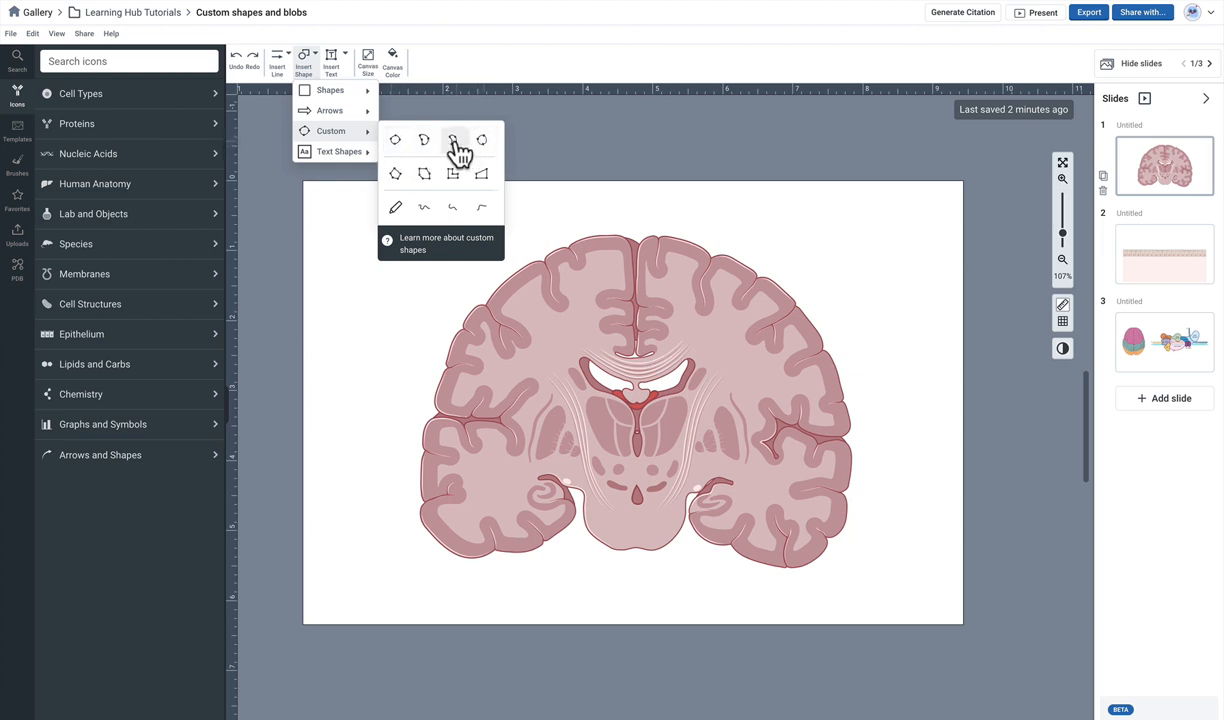
{"action": "mouse_move", "coordinate": [397, 173]}
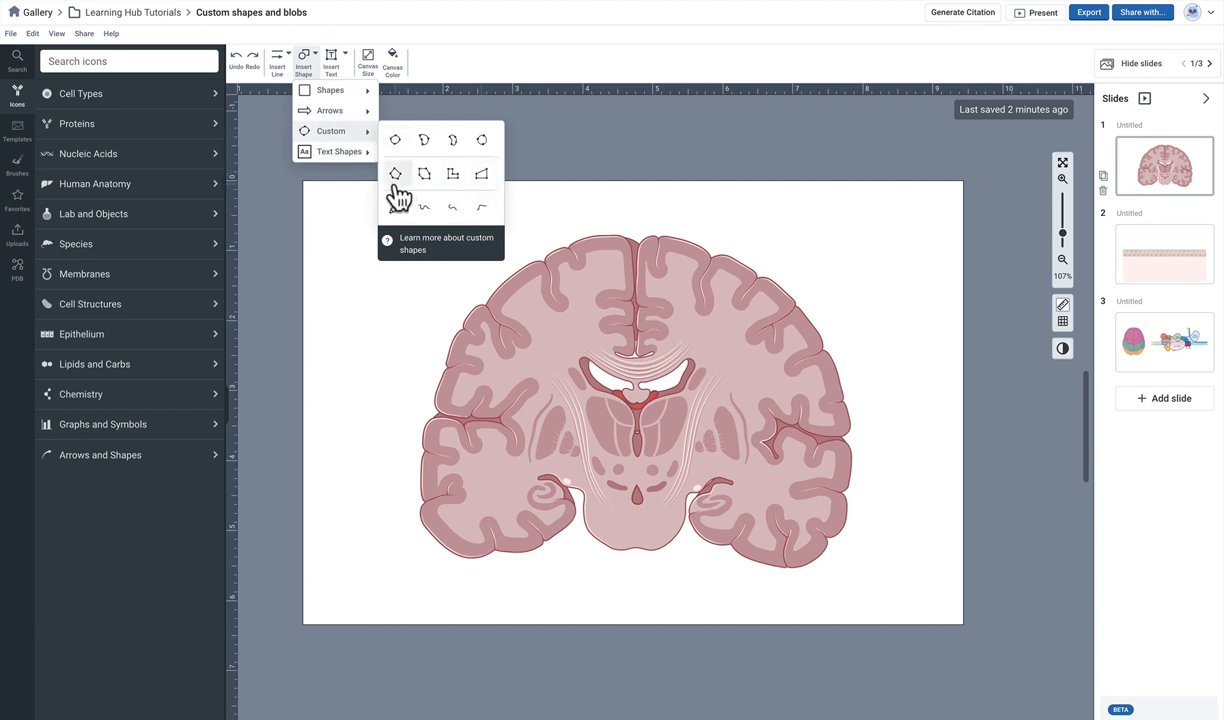
{"action": "mouse_move", "coordinate": [487, 191]}
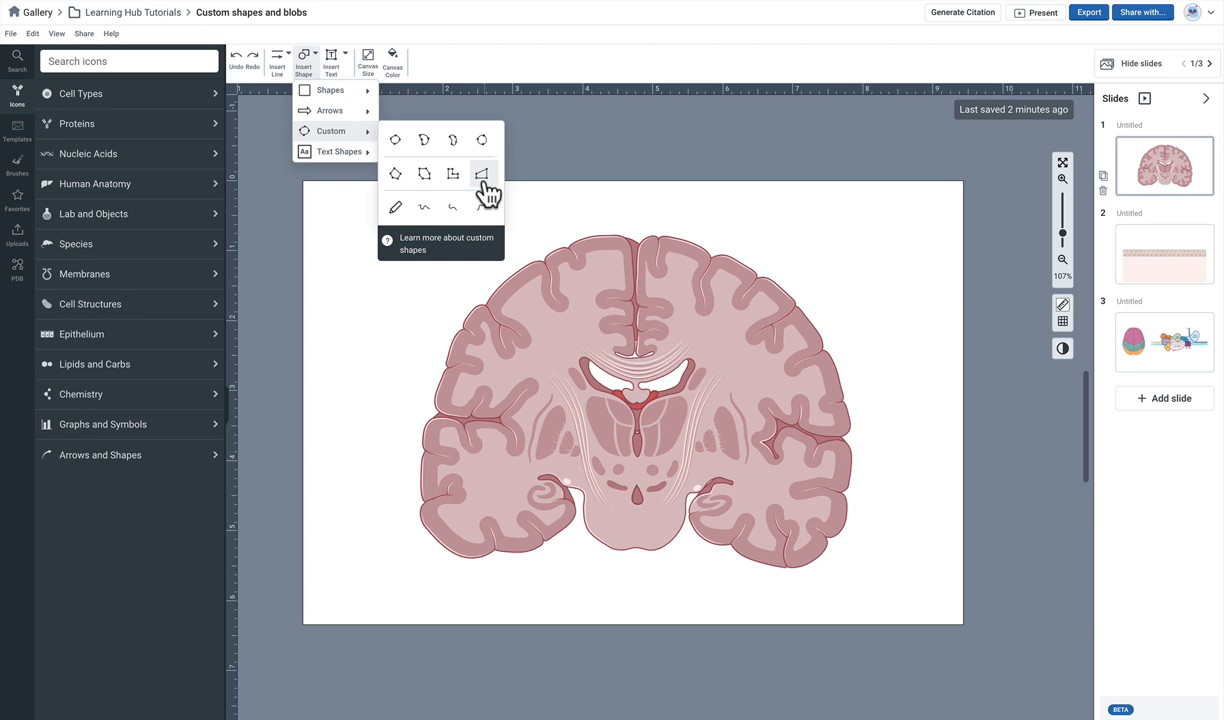
{"action": "mouse_move", "coordinate": [440, 215]}
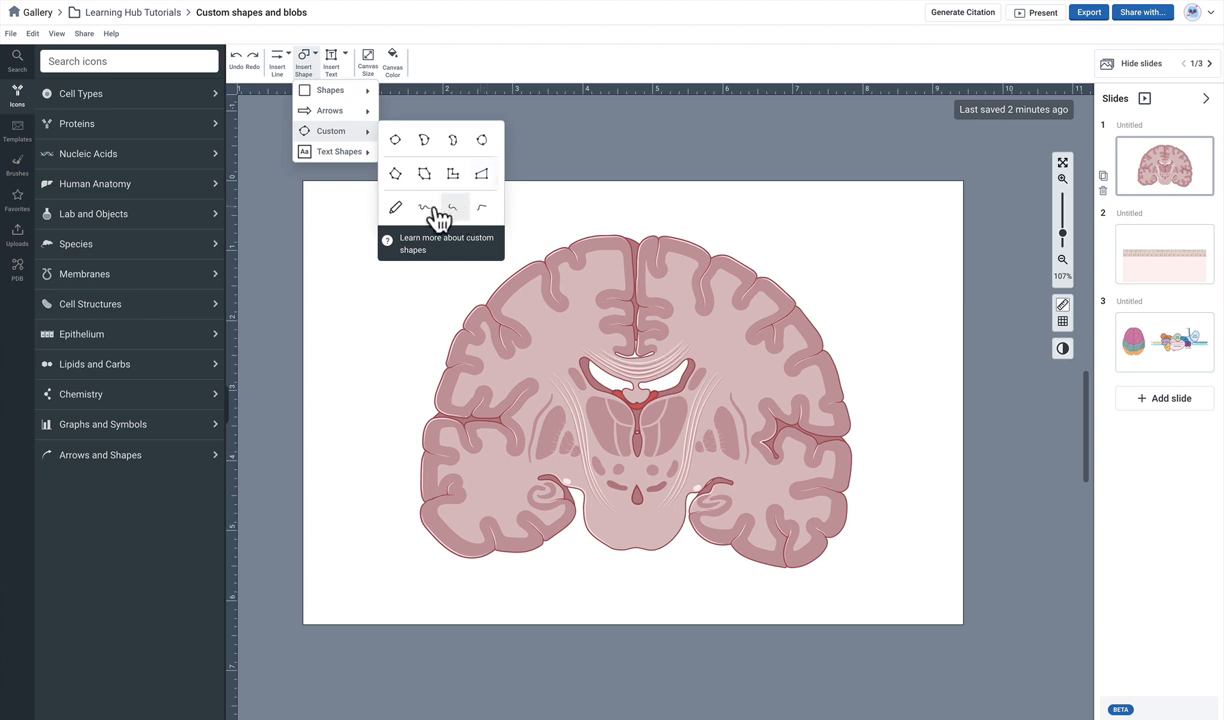
{"action": "mouse_move", "coordinate": [397, 212]}
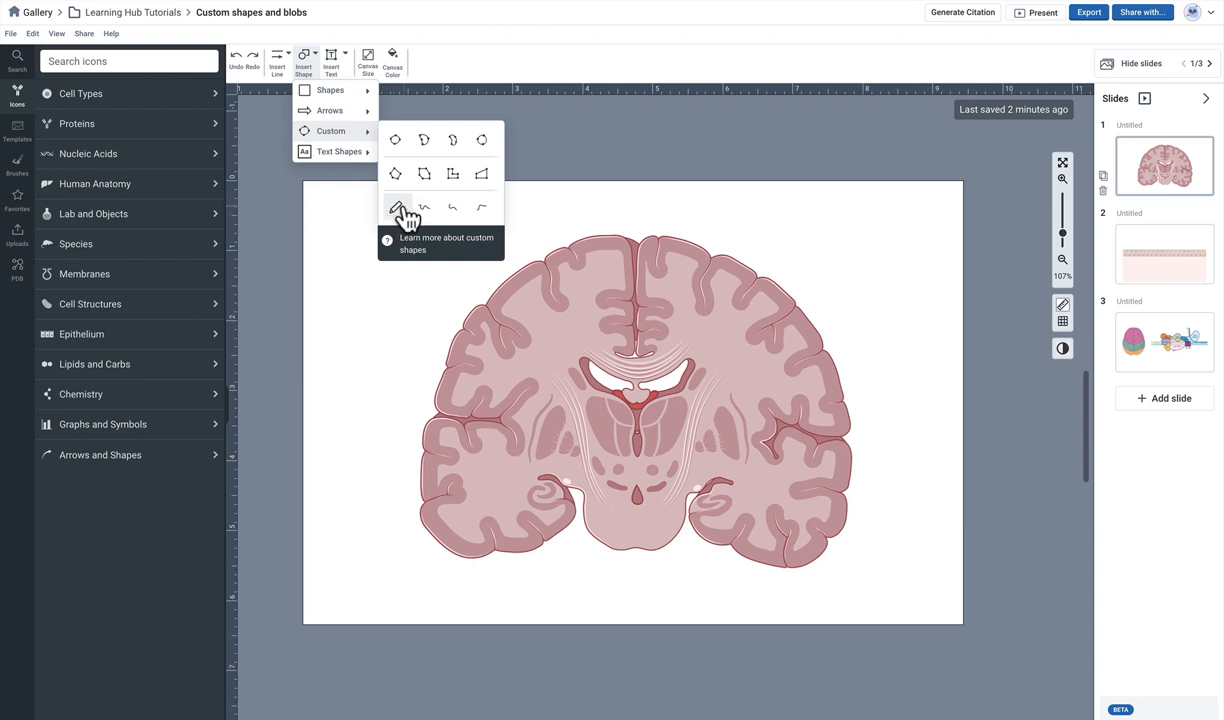
{"action": "mouse_move", "coordinate": [404, 215]}
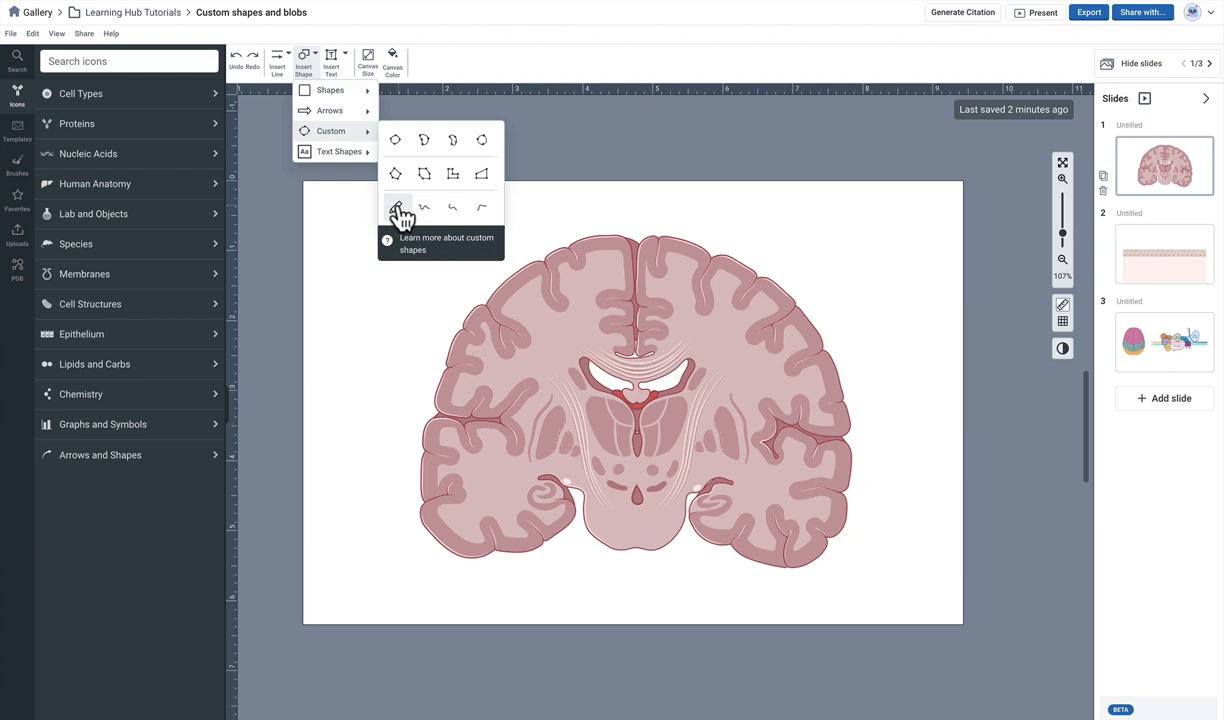
{"action": "mouse_move", "coordinate": [452, 155]}
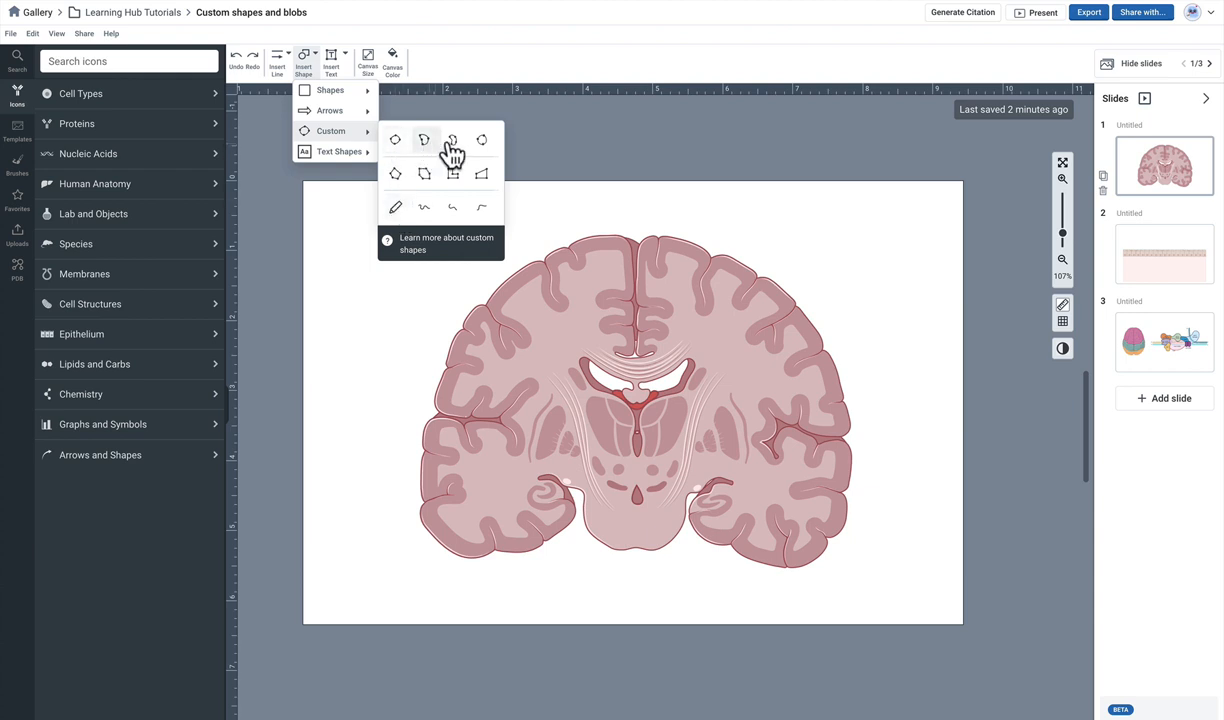
{"action": "mouse_move", "coordinate": [418, 150]}
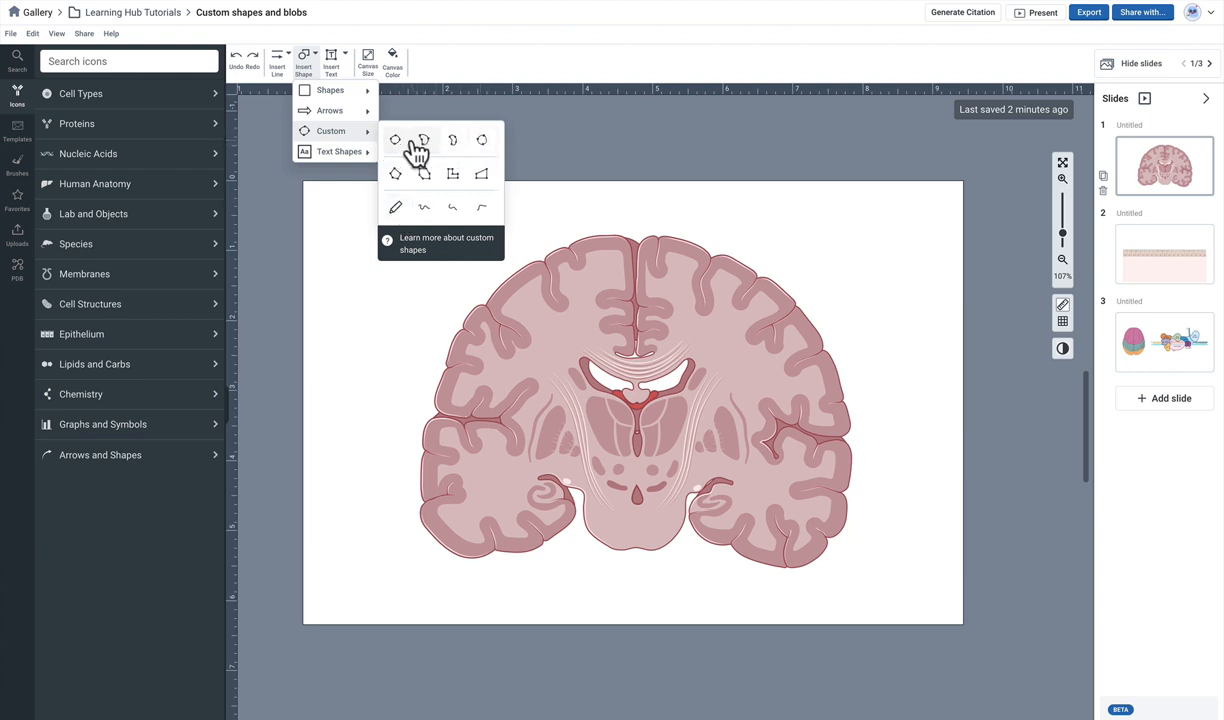
{"action": "mouse_move", "coordinate": [427, 147]}
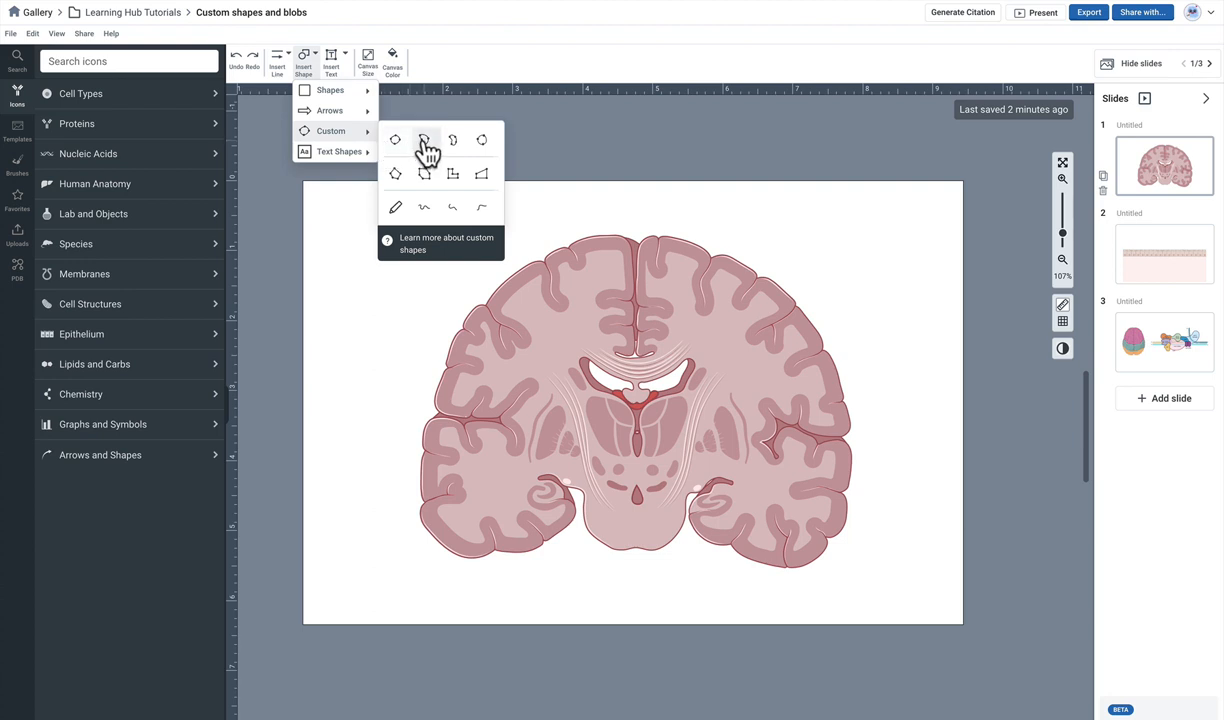
{"action": "mouse_move", "coordinate": [458, 152]}
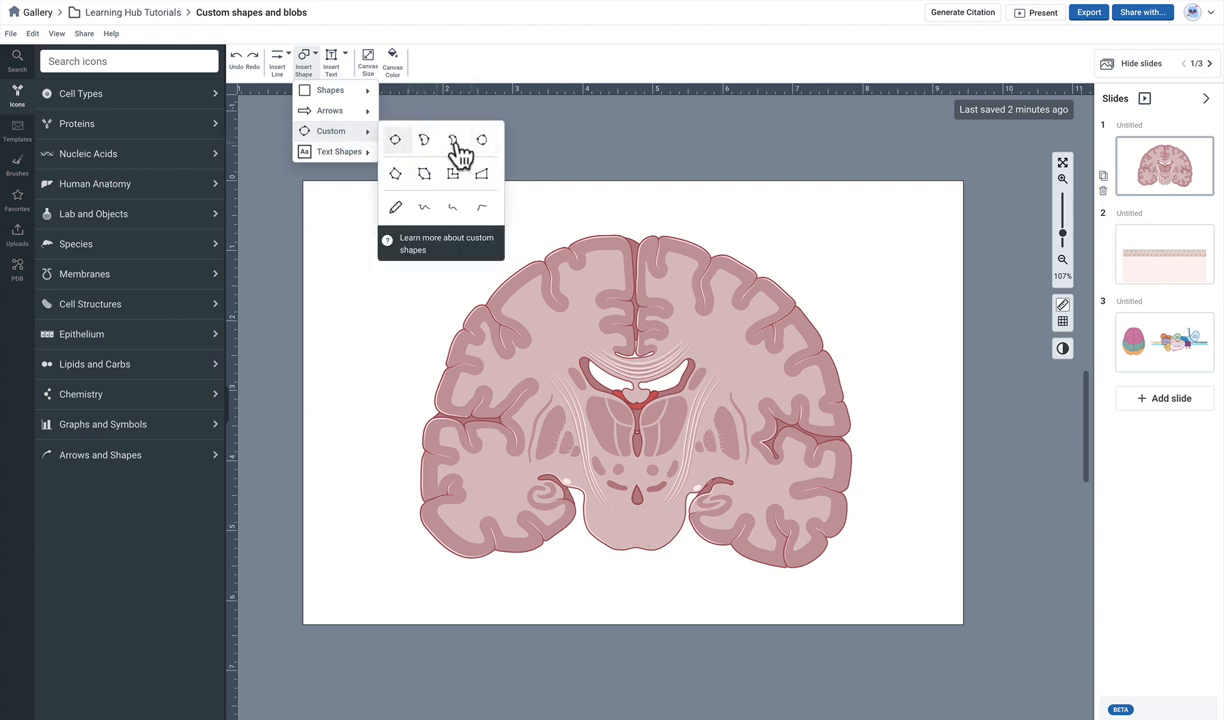
{"action": "mouse_move", "coordinate": [453, 140]}
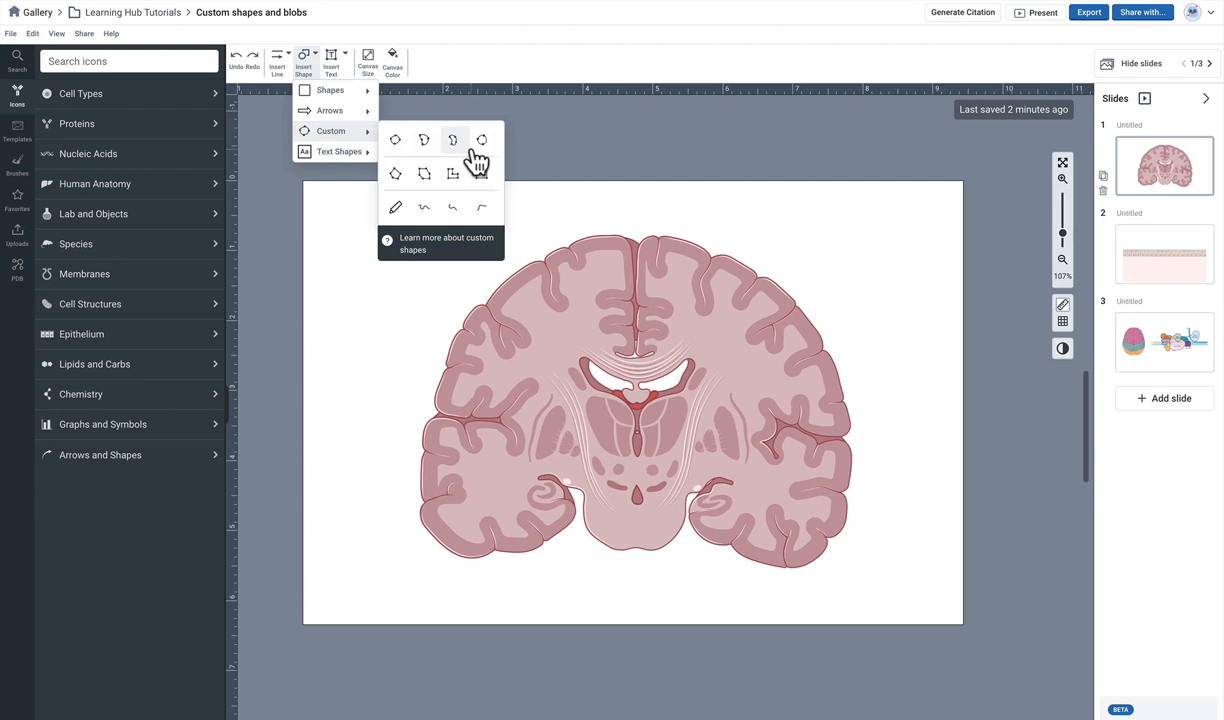
- Draw a curved freeform blob over the upper left cortex at 63% opacity, coloured red
{"action": "left_click", "coordinate": [452, 139]}
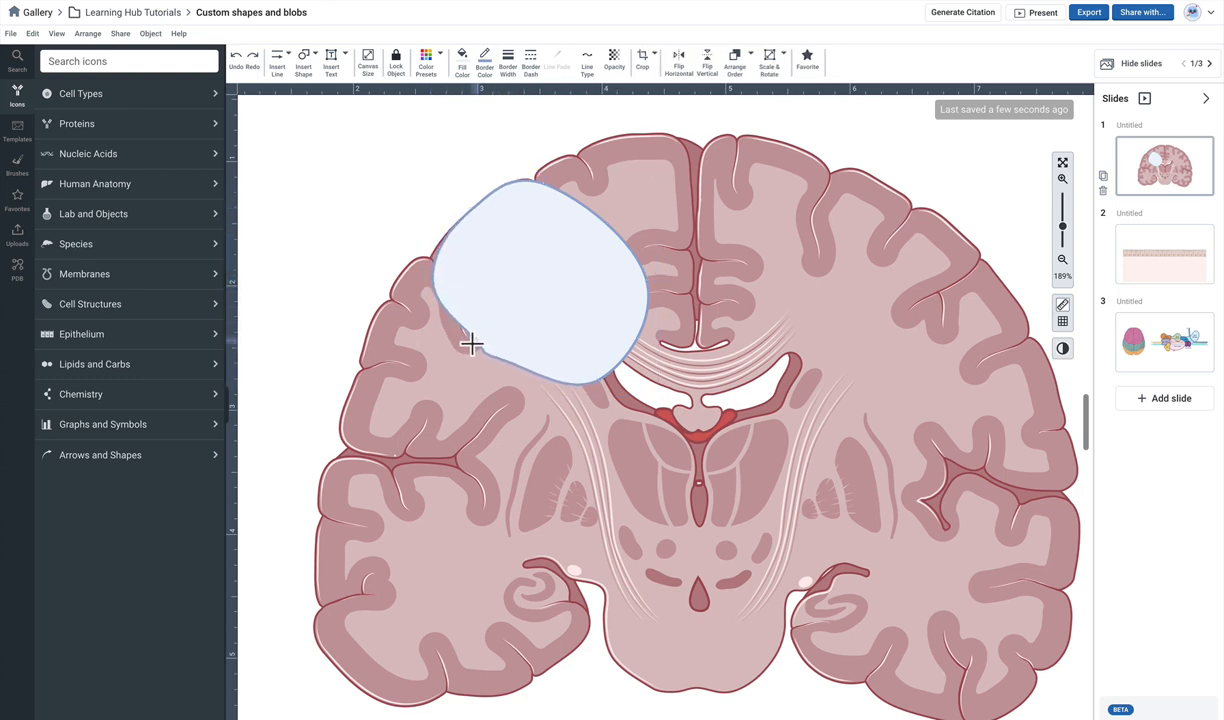
{"action": "left_click_drag", "start_coordinate": [471, 345], "coordinate": [528, 326]}
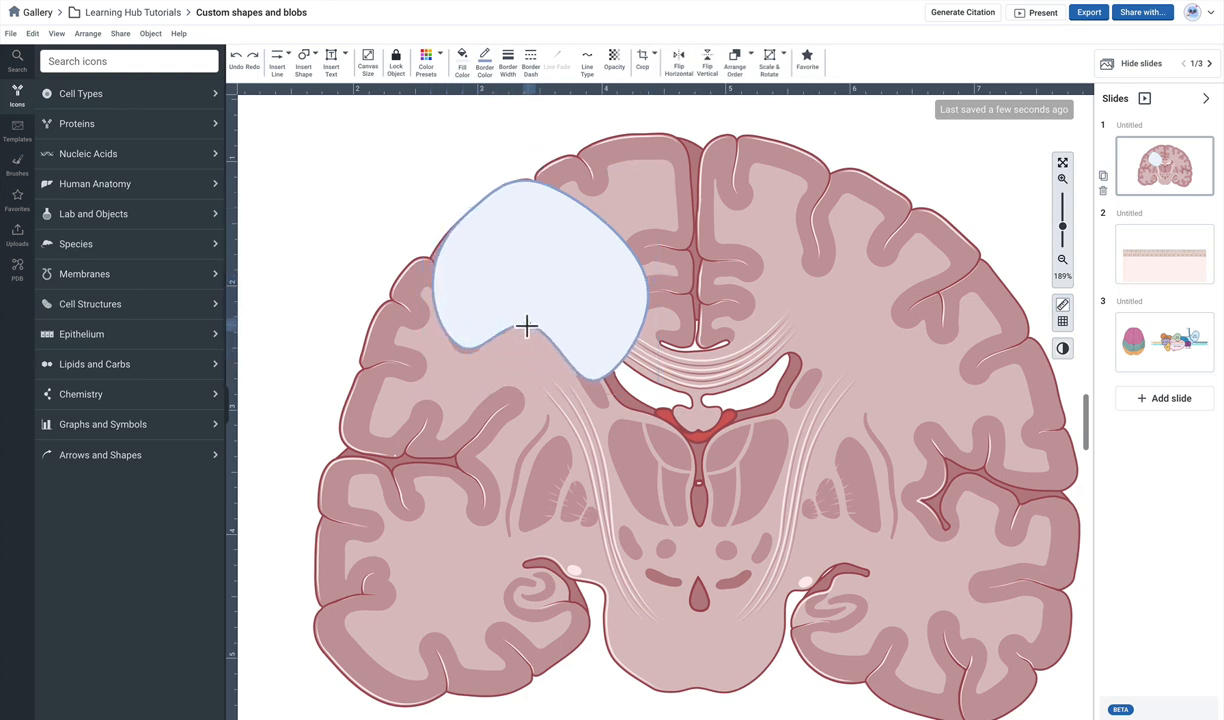
{"action": "left_click_drag", "start_coordinate": [527, 326], "coordinate": [521, 355]}
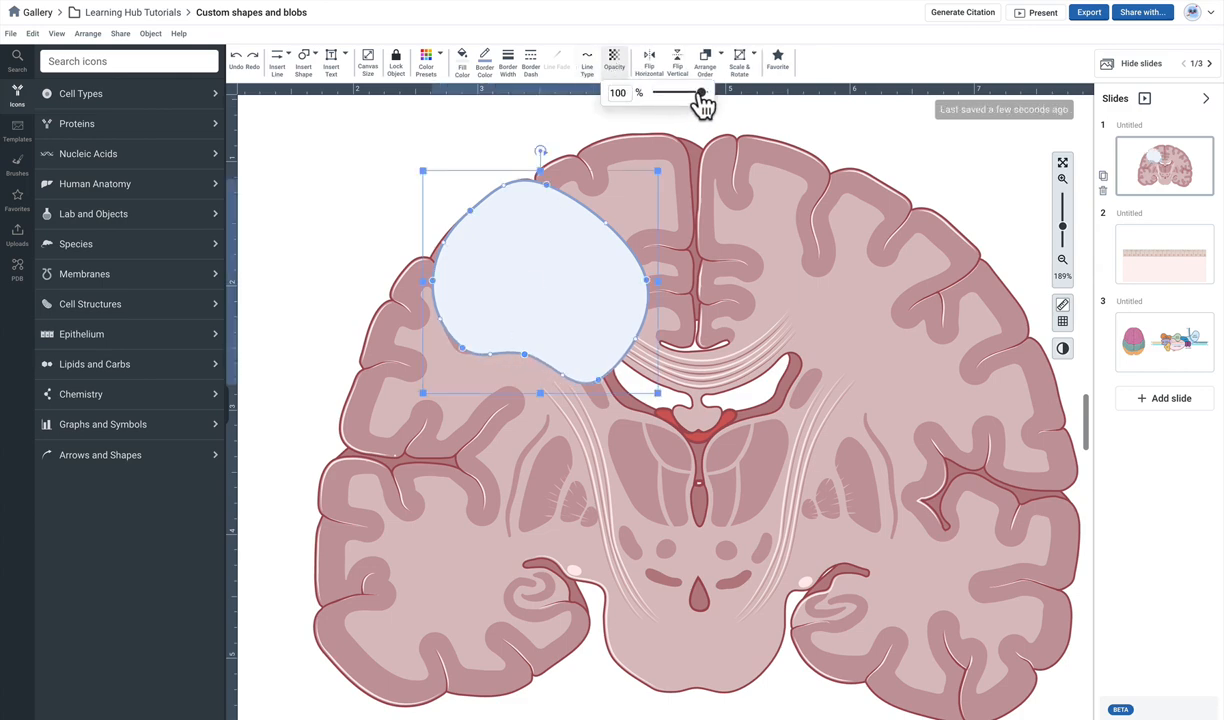
{"action": "left_click_drag", "start_coordinate": [700, 92], "coordinate": [685, 92]}
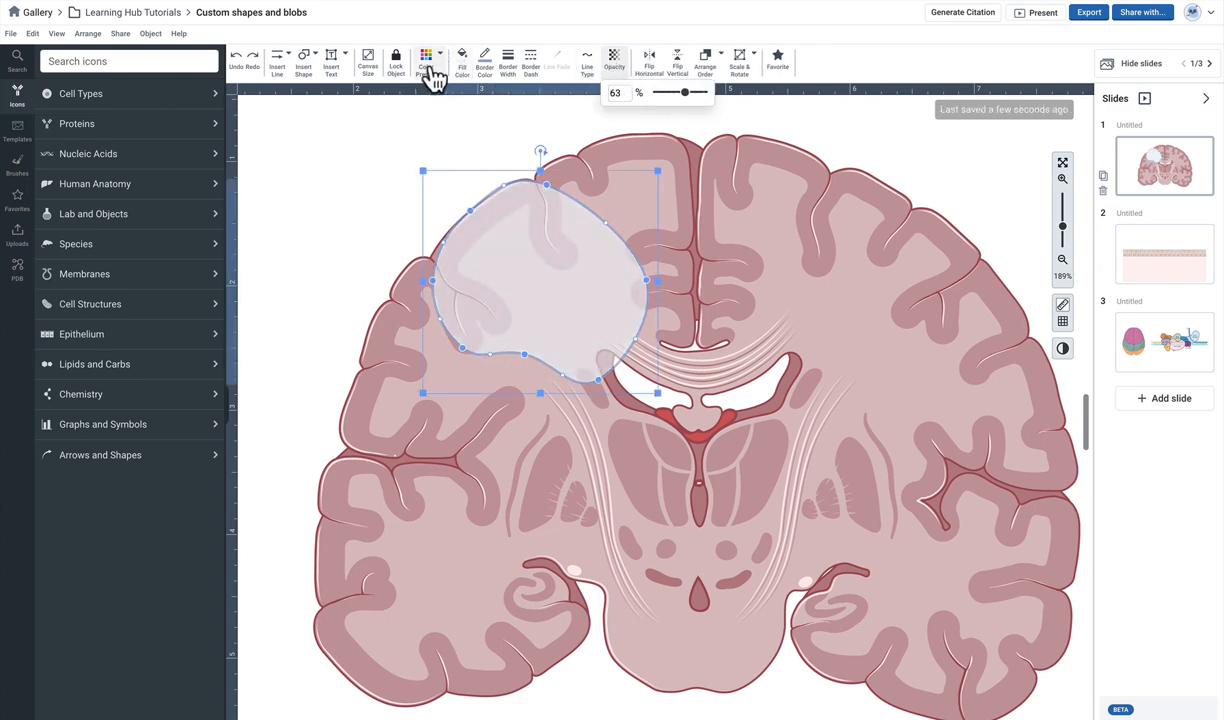
{"action": "left_click", "coordinate": [485, 60]}
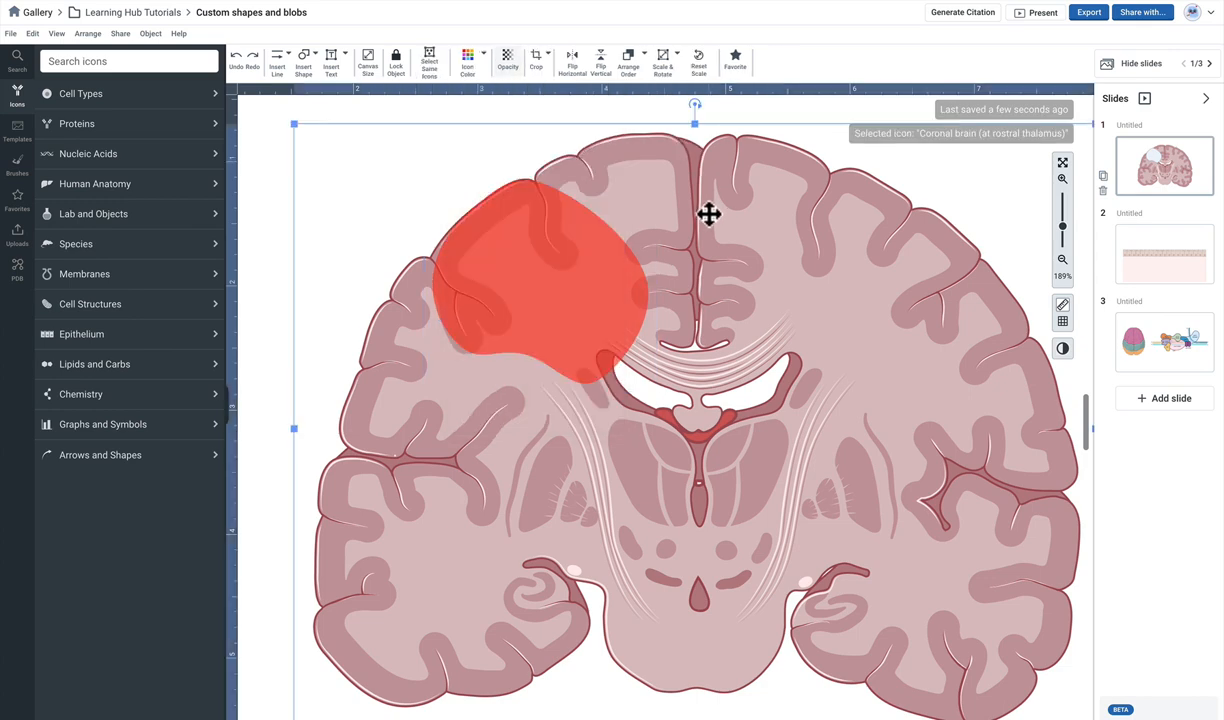
- Lower the red blob's opacity to about 29% and reshape its outline around the cortex
{"action": "left_click", "coordinate": [462, 60]}
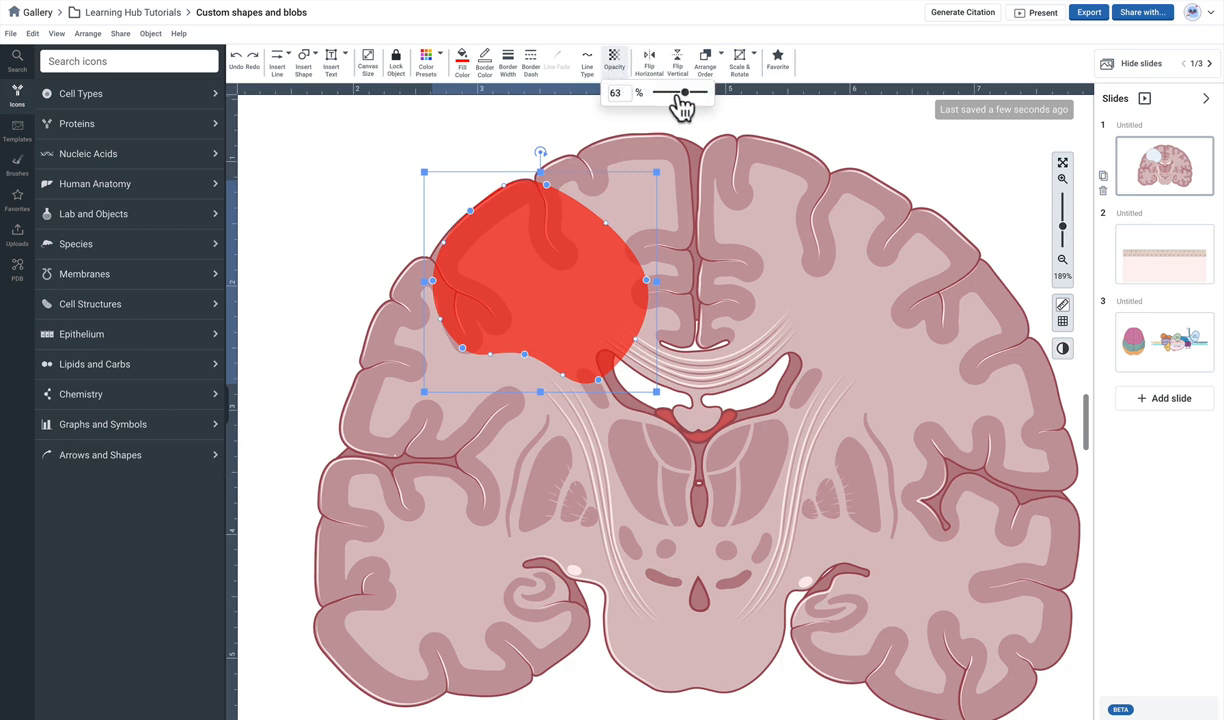
{"action": "left_click_drag", "start_coordinate": [683, 92], "coordinate": [668, 92]}
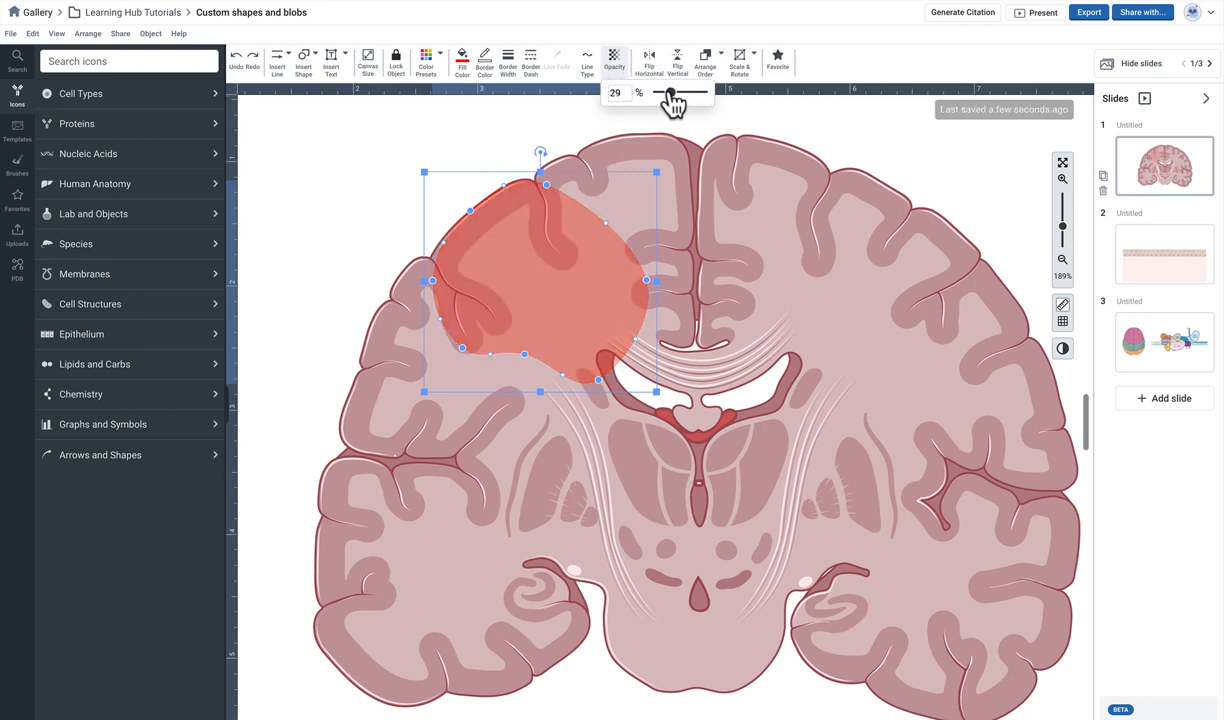
{"action": "left_click_drag", "start_coordinate": [680, 92], "coordinate": [668, 92]}
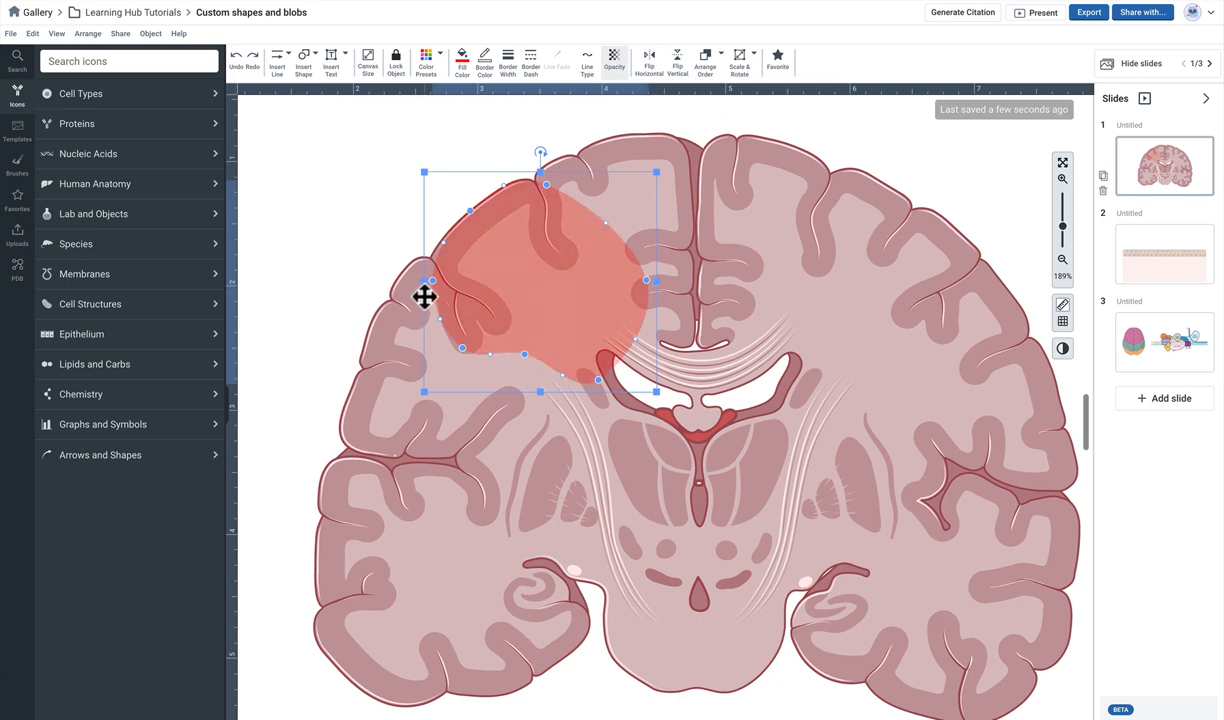
{"action": "left_click_drag", "start_coordinate": [424, 296], "coordinate": [438, 287]}
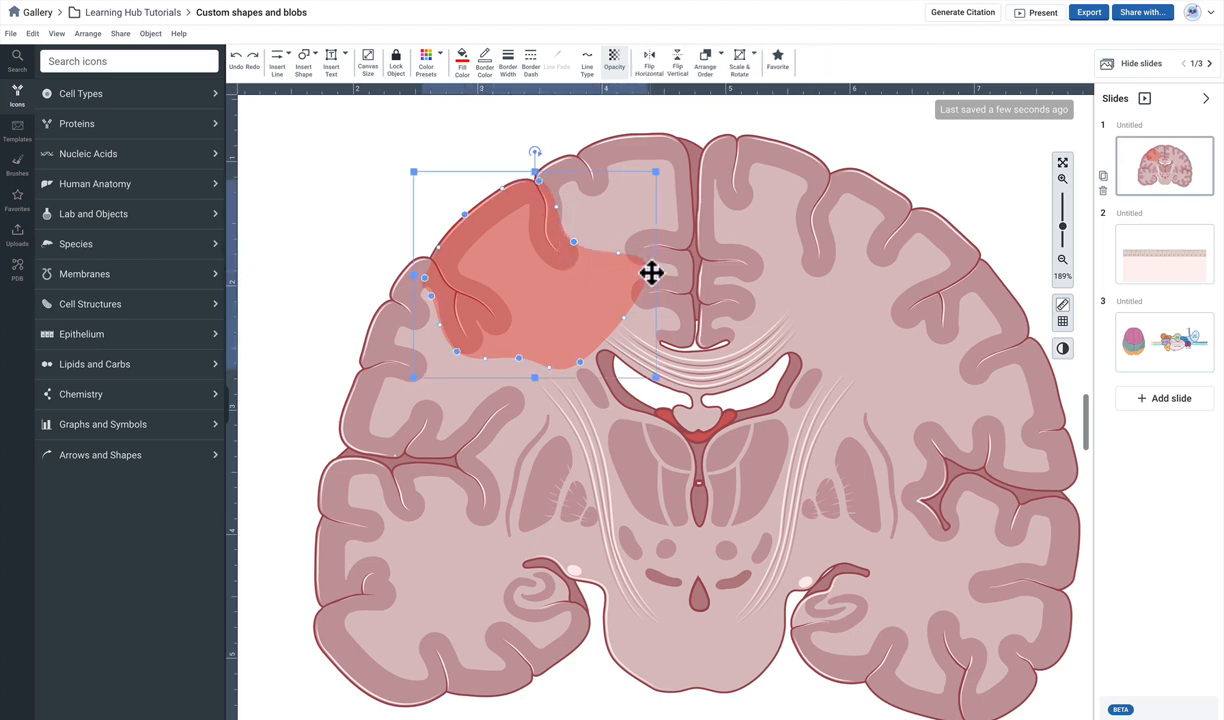
{"action": "left_click_drag", "start_coordinate": [651, 273], "coordinate": [613, 343]}
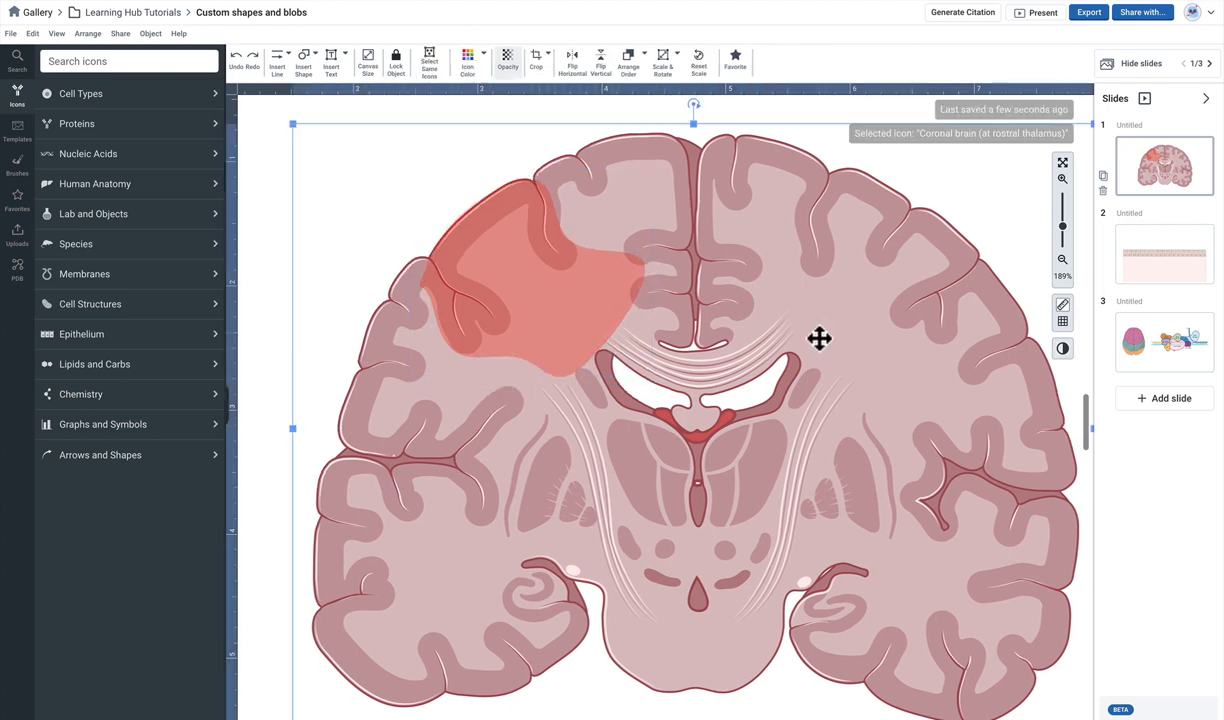
{"action": "left_click", "coordinate": [1062, 259]}
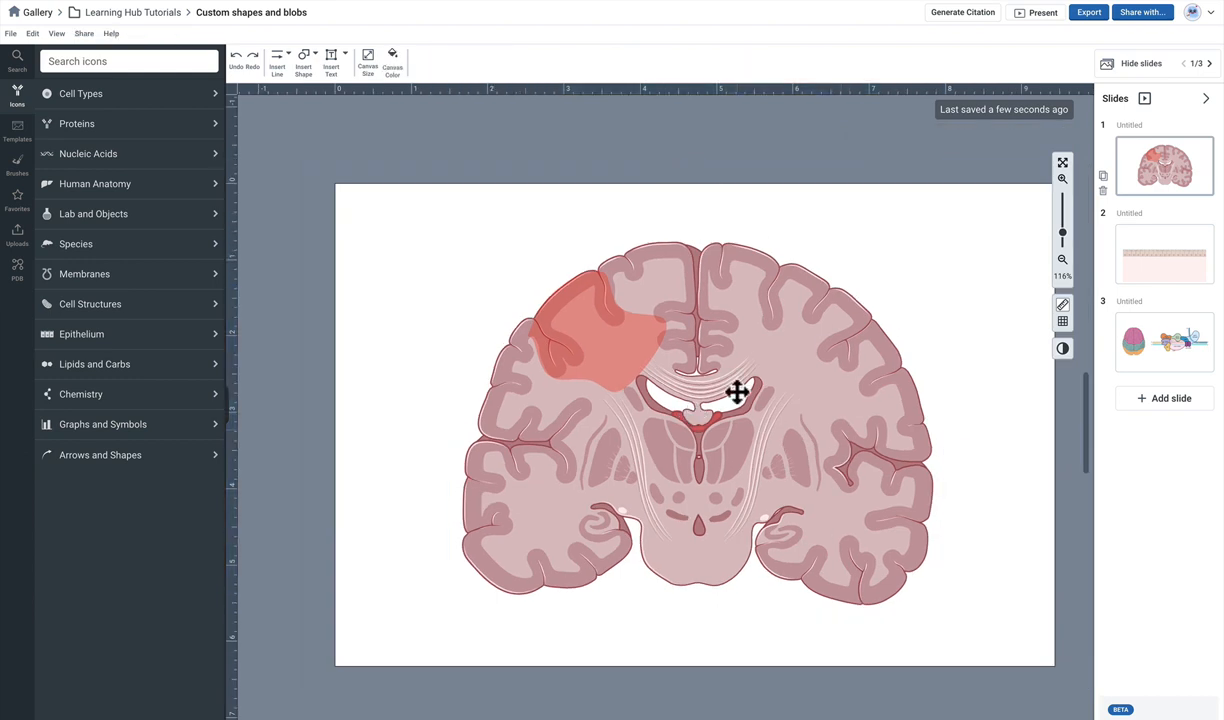
{"action": "left_click", "coordinate": [615, 337]}
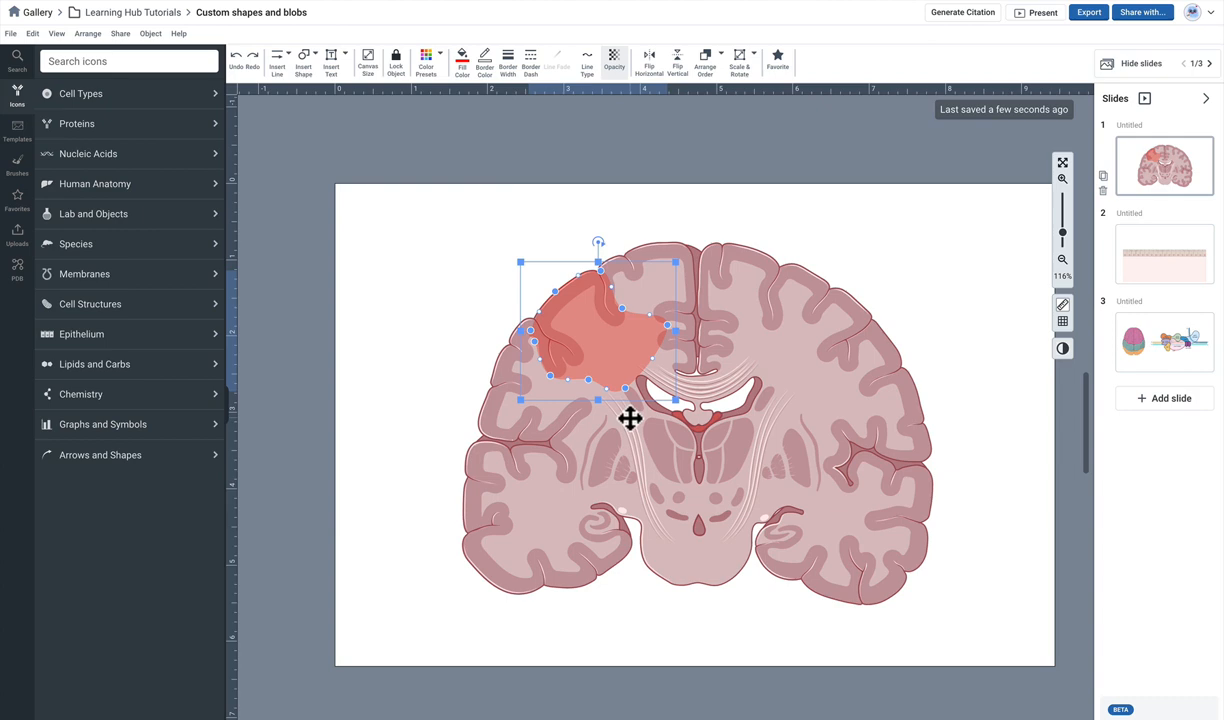
{"action": "mouse_move", "coordinate": [745, 491]}
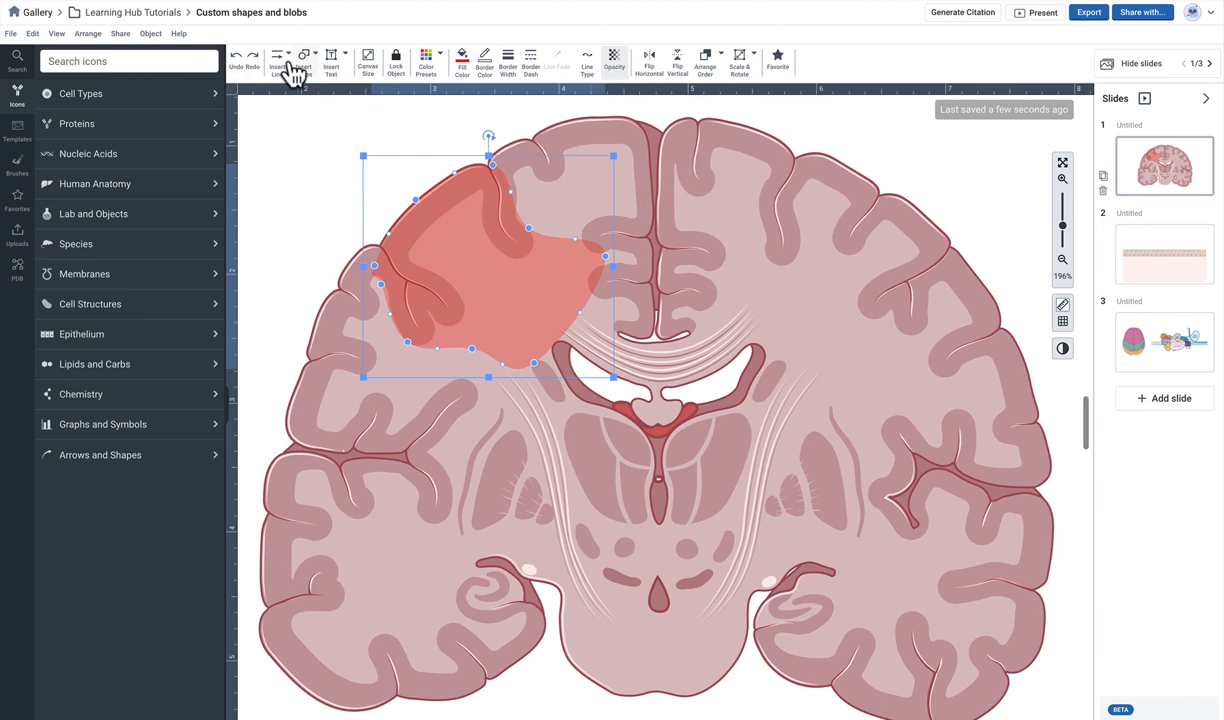
- Draw a second custom freeform outline around the right thalamus
{"action": "left_click", "coordinate": [277, 62]}
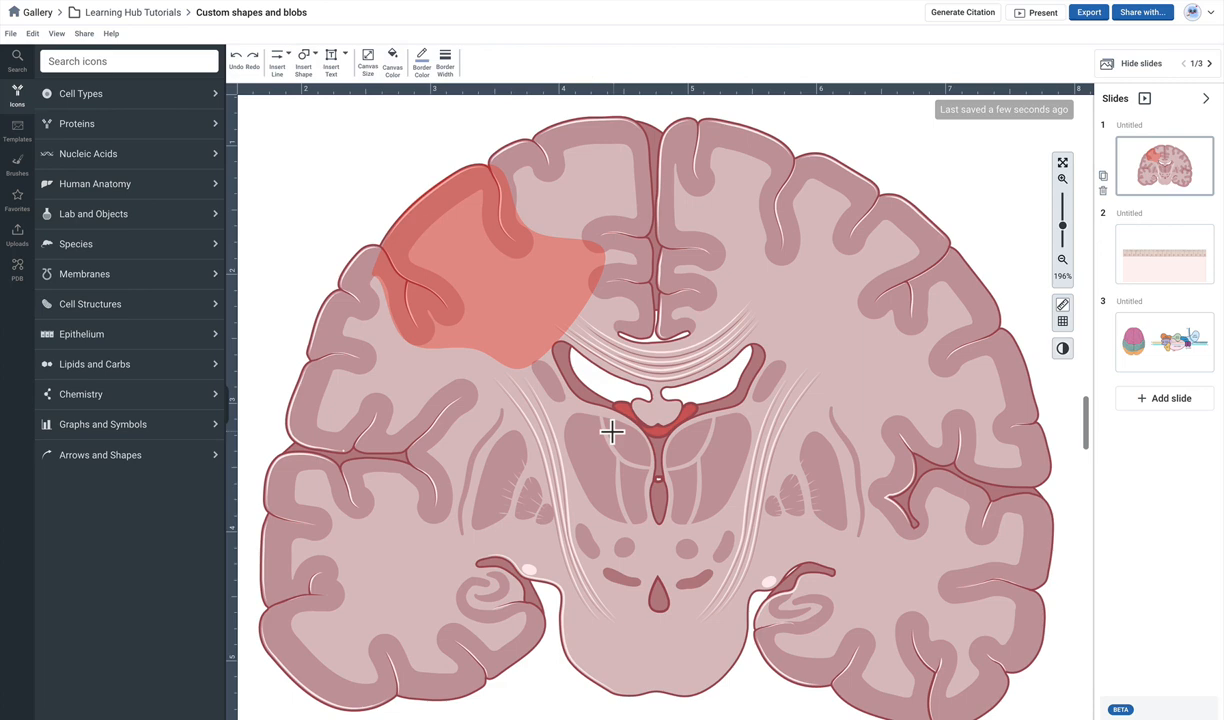
{"action": "mouse_move", "coordinate": [725, 417]}
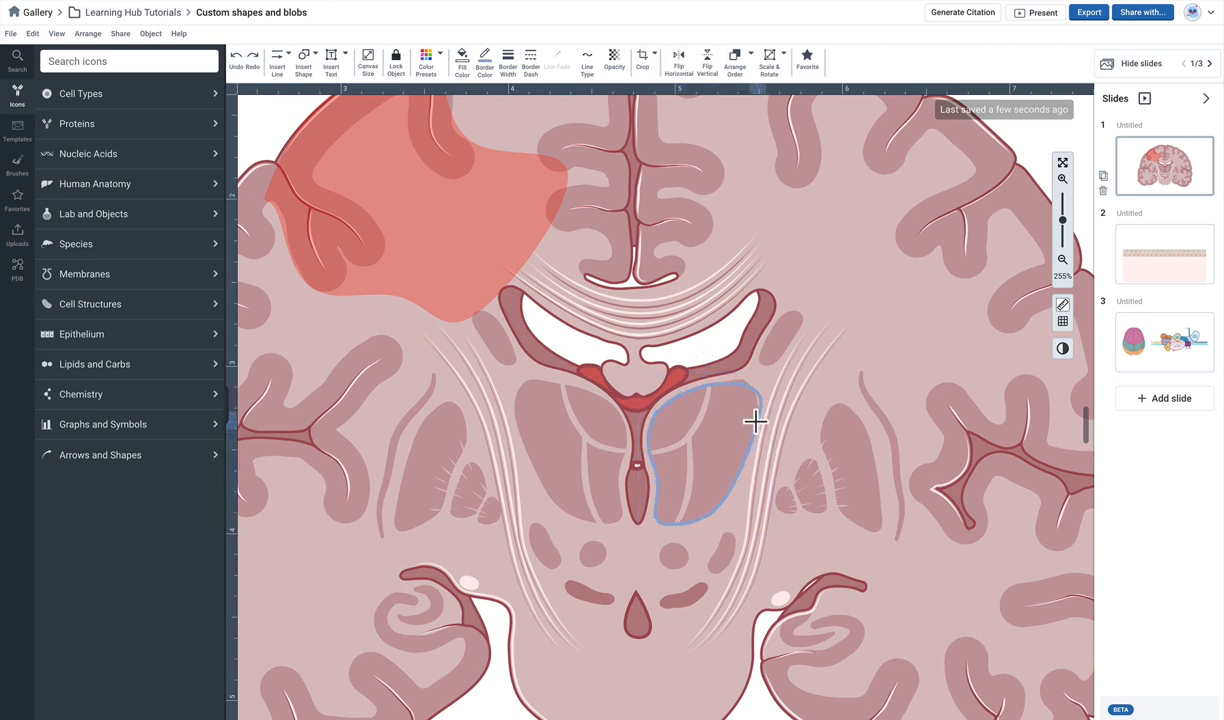
{"action": "left_click", "coordinate": [755, 422]}
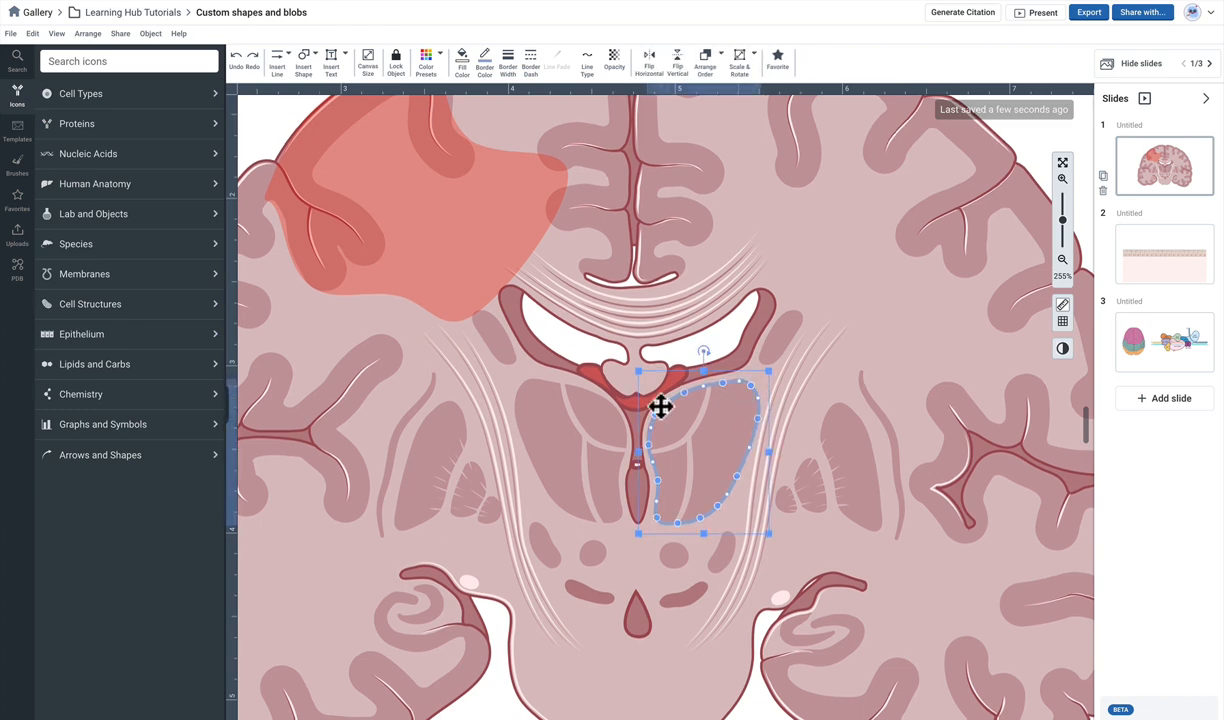
- Fill the thalamus blob teal and lower its opacity to make it semi-transparent
{"action": "left_click", "coordinate": [462, 62]}
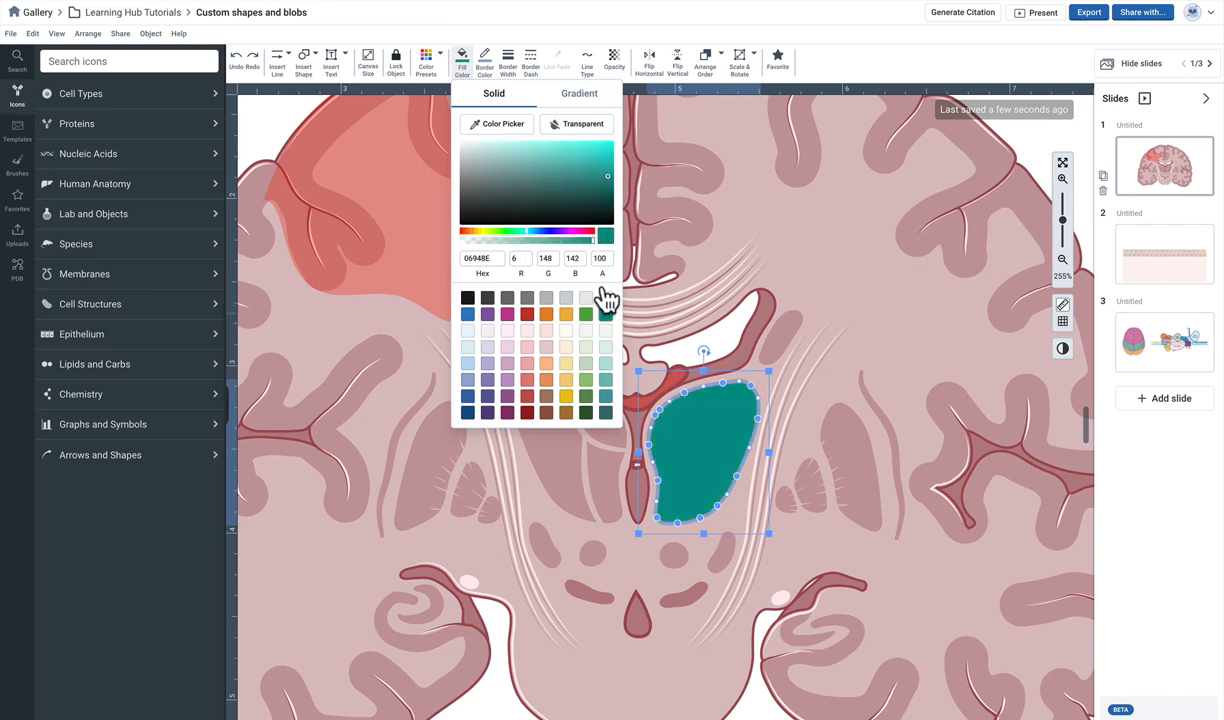
{"action": "left_click", "coordinate": [485, 62]}
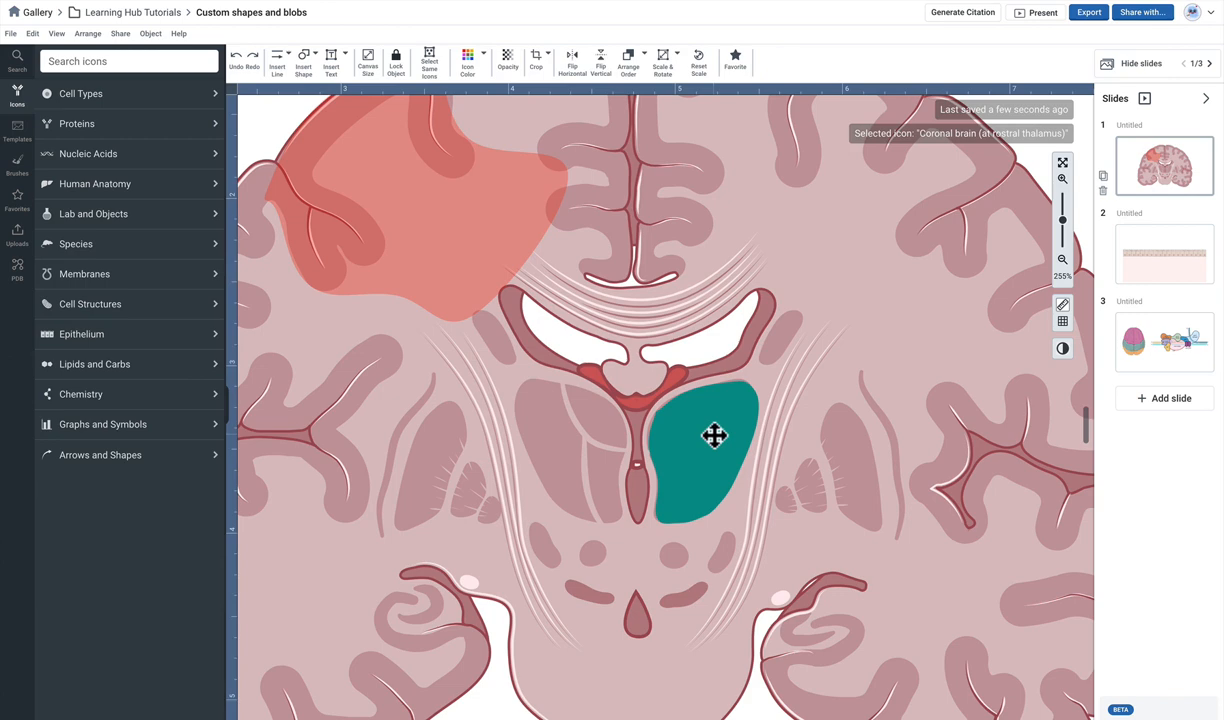
{"action": "left_click", "coordinate": [716, 436]}
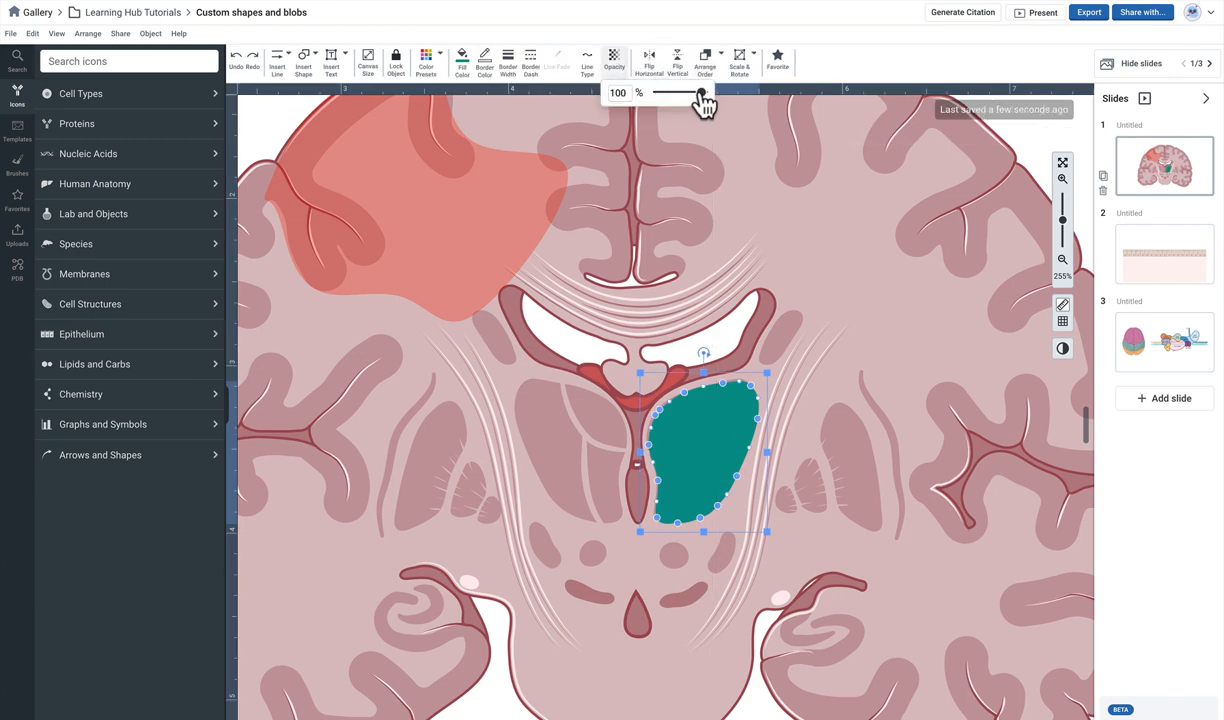
{"action": "left_click_drag", "start_coordinate": [703, 92], "coordinate": [680, 92]}
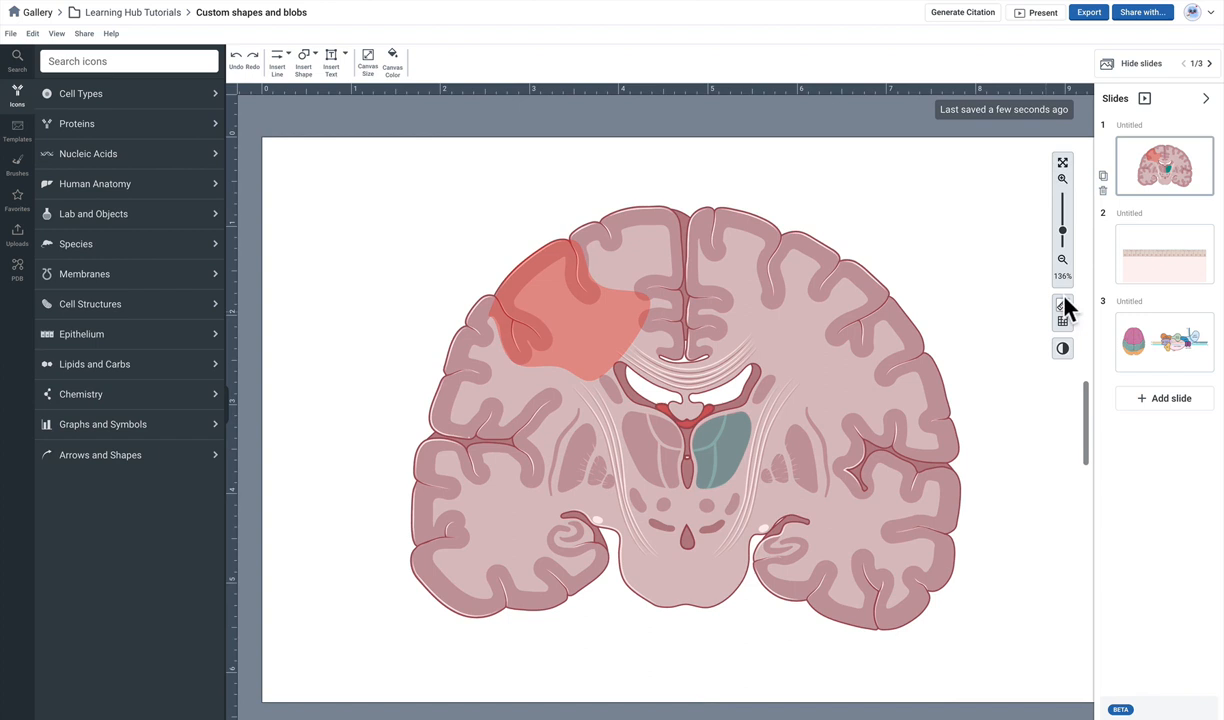
- Go to the enterocyte slide (slide 2) and open the Custom shape options
{"action": "left_click", "coordinate": [1164, 254]}
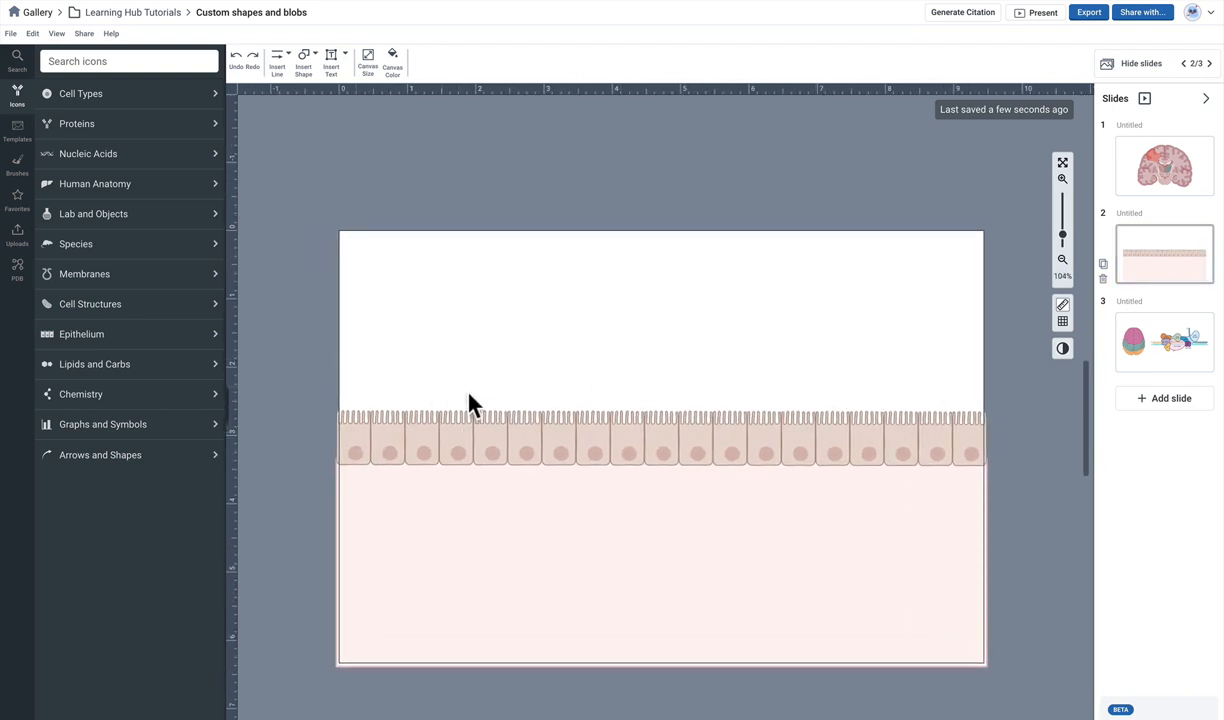
{"action": "left_click", "coordinate": [276, 58]}
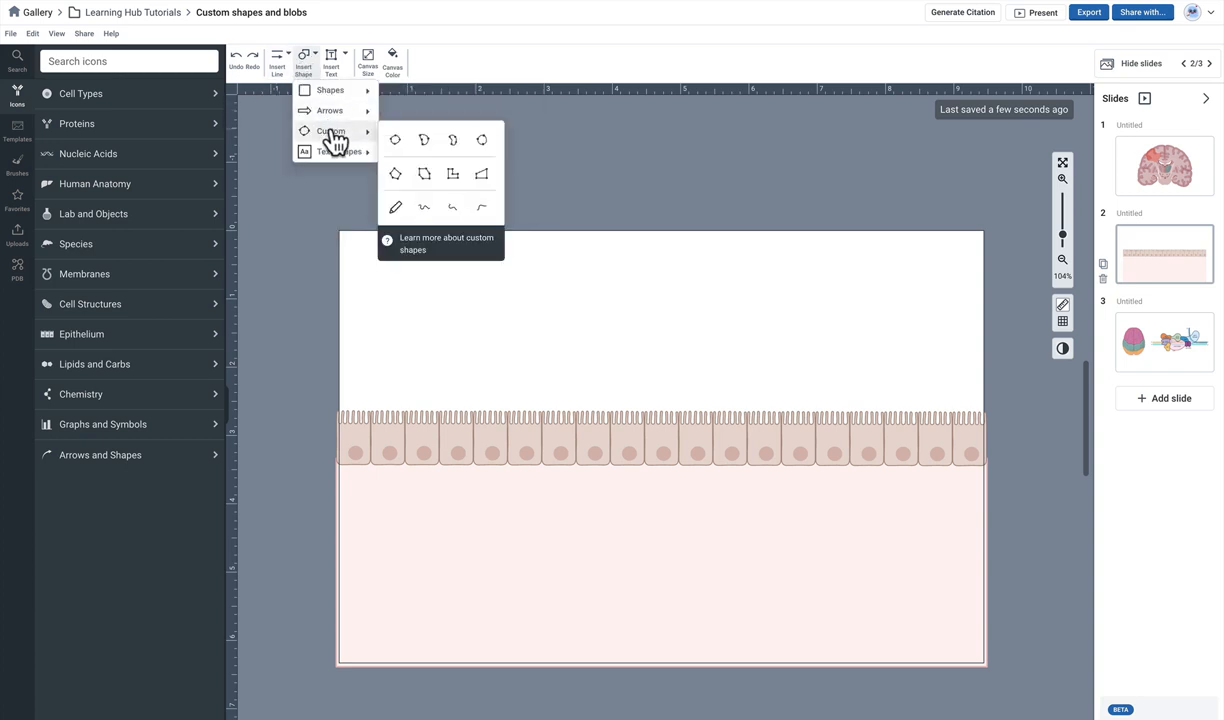
{"action": "mouse_move", "coordinate": [398, 225]}
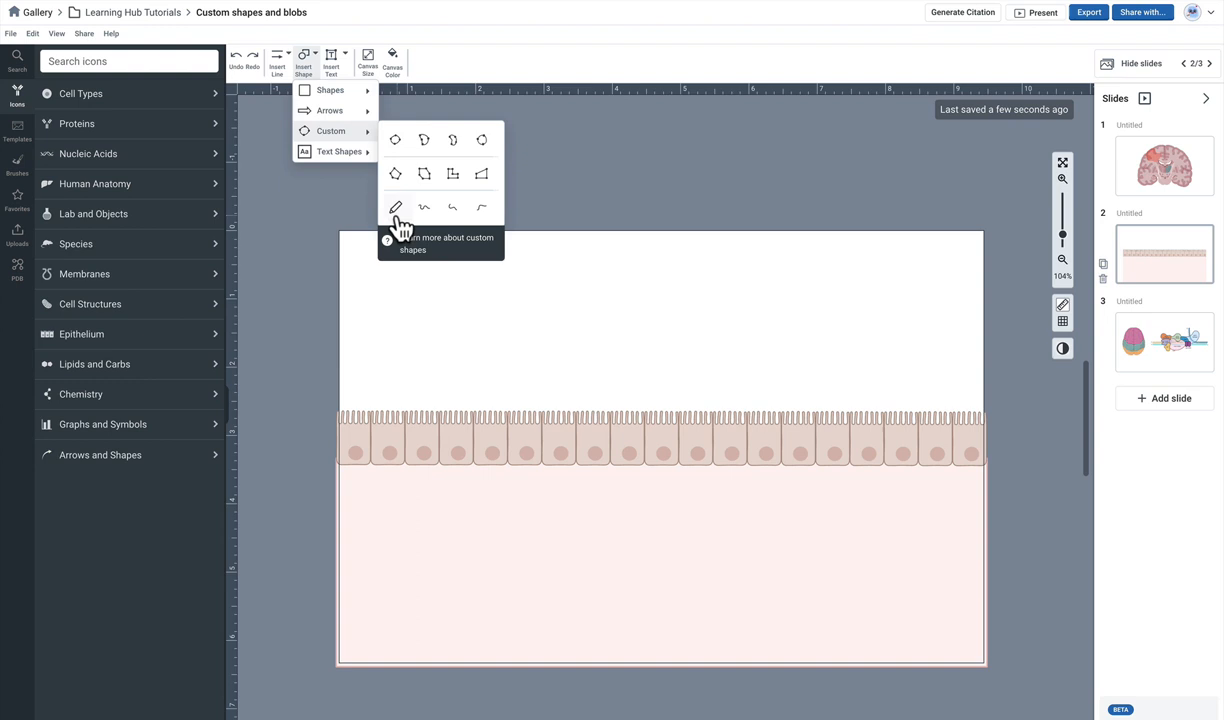
- Draw a wavy closed freehand shape spanning the top of the enterocyte row
{"action": "left_click", "coordinate": [394, 208]}
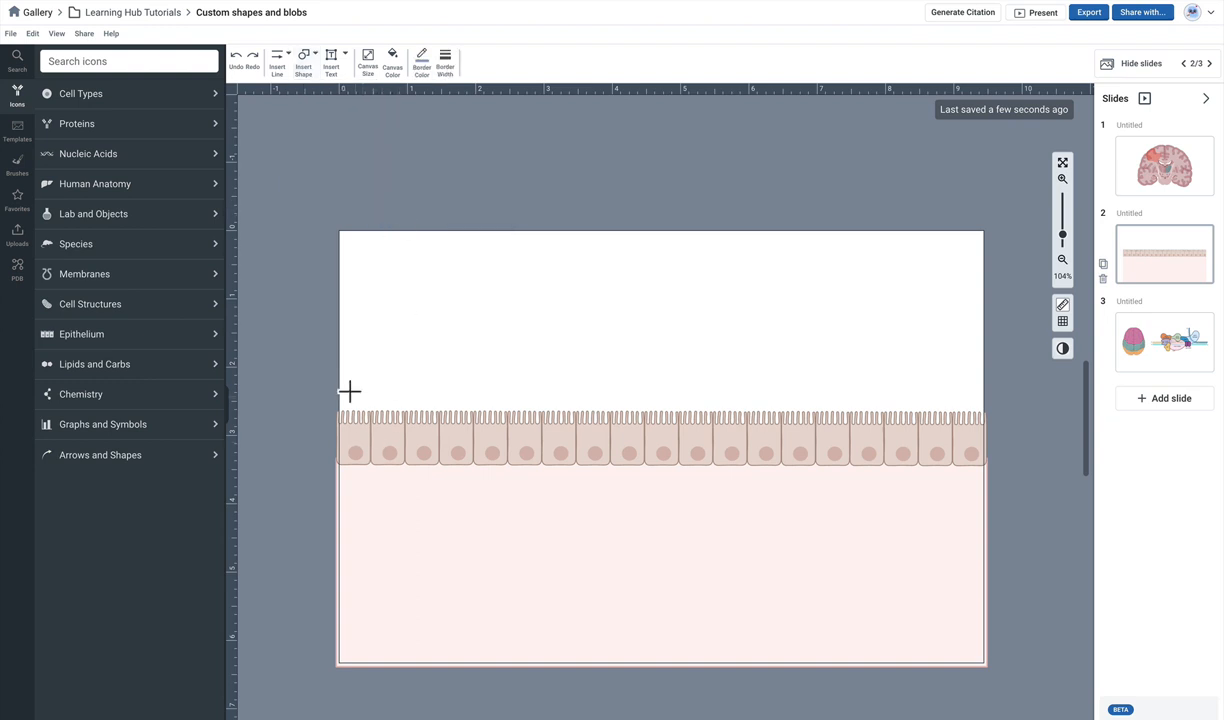
{"action": "mouse_move", "coordinate": [332, 354]}
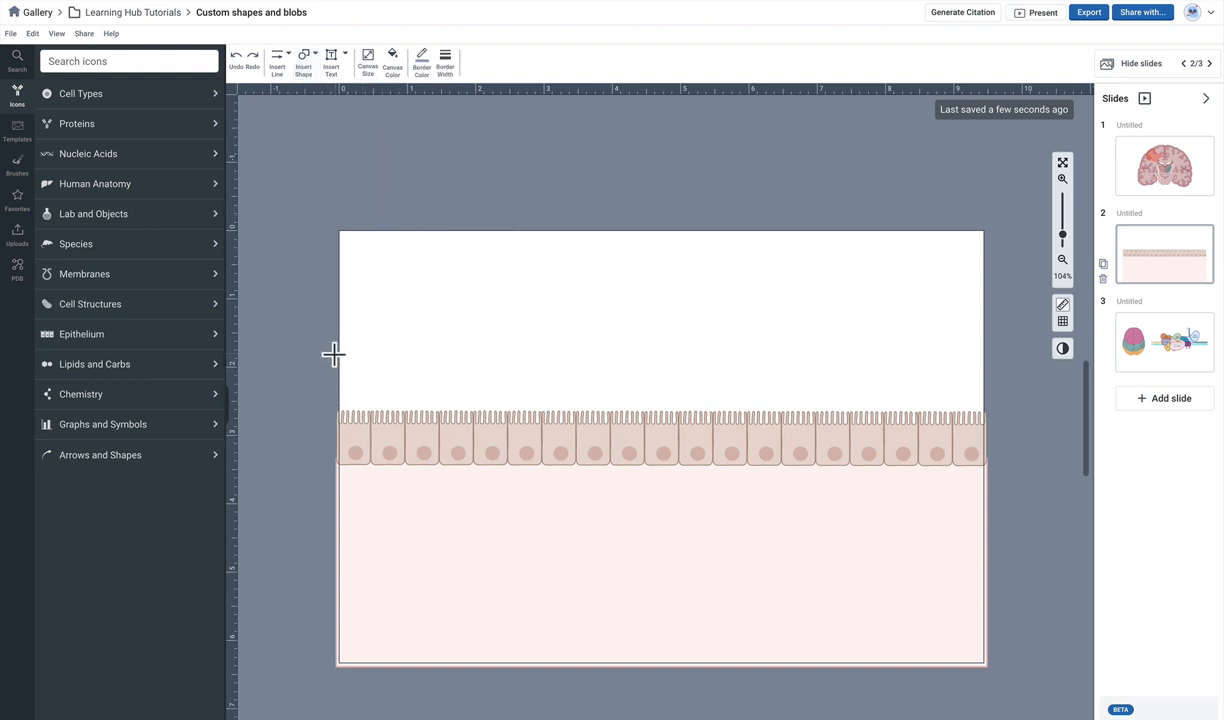
{"action": "left_click_drag", "start_coordinate": [335, 356], "coordinate": [708, 377]}
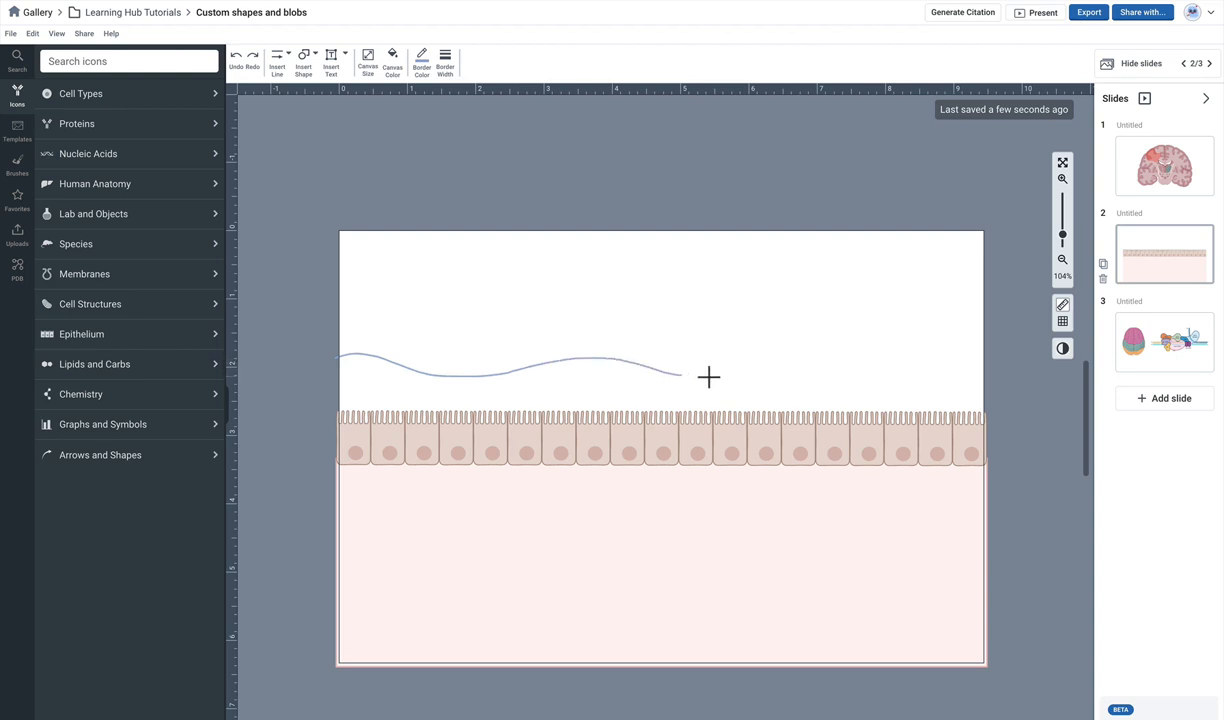
{"action": "left_click_drag", "start_coordinate": [708, 377], "coordinate": [990, 357]}
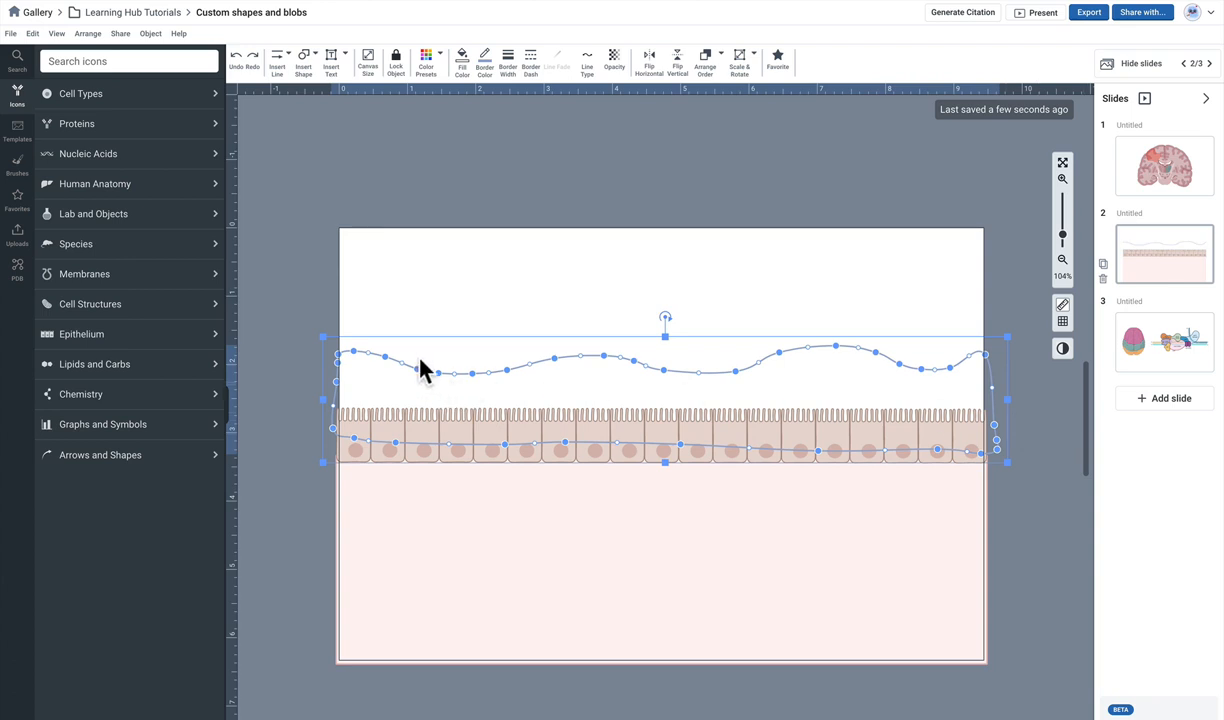
- Remove the wavy blob's border and give it a pale green fill
{"action": "left_click", "coordinate": [485, 60]}
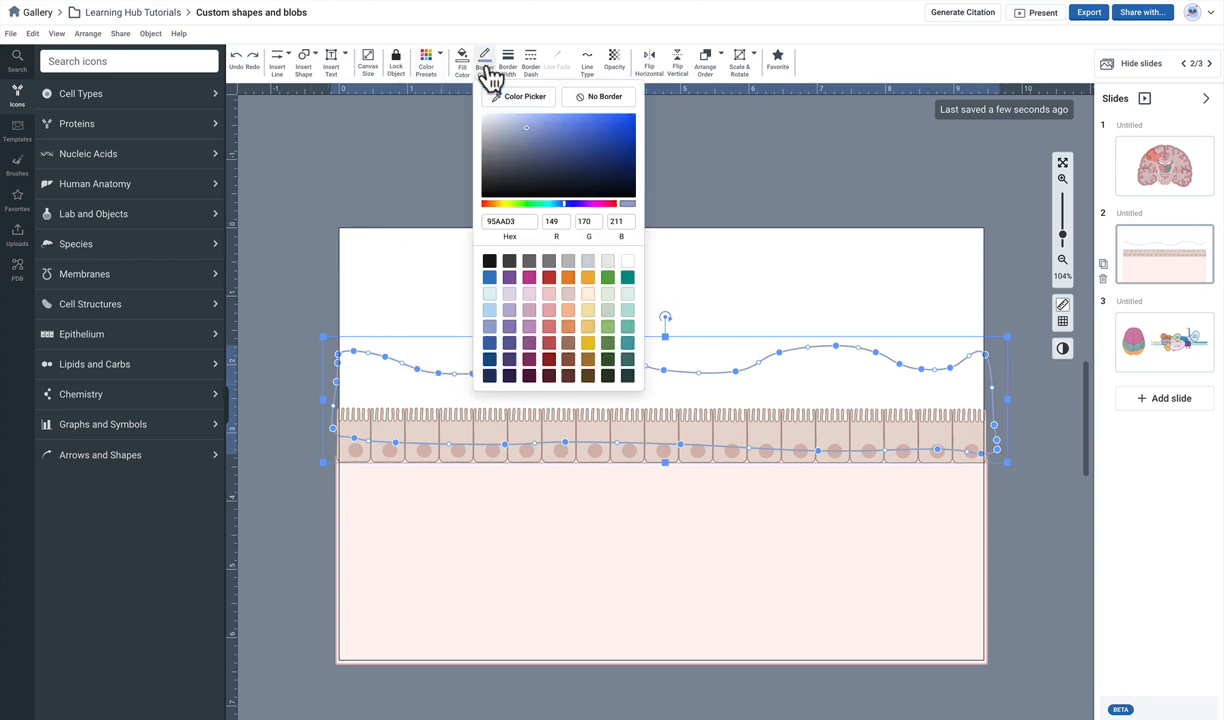
{"action": "left_click", "coordinate": [598, 97]}
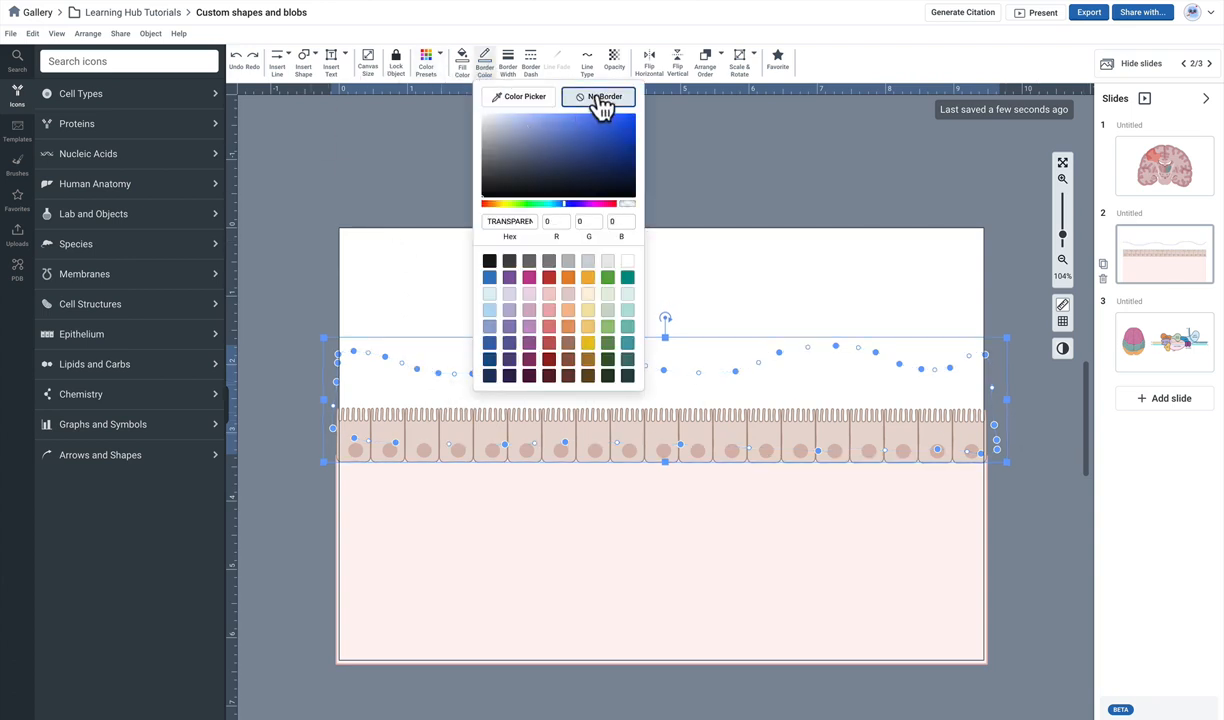
{"action": "left_click", "coordinate": [462, 62]}
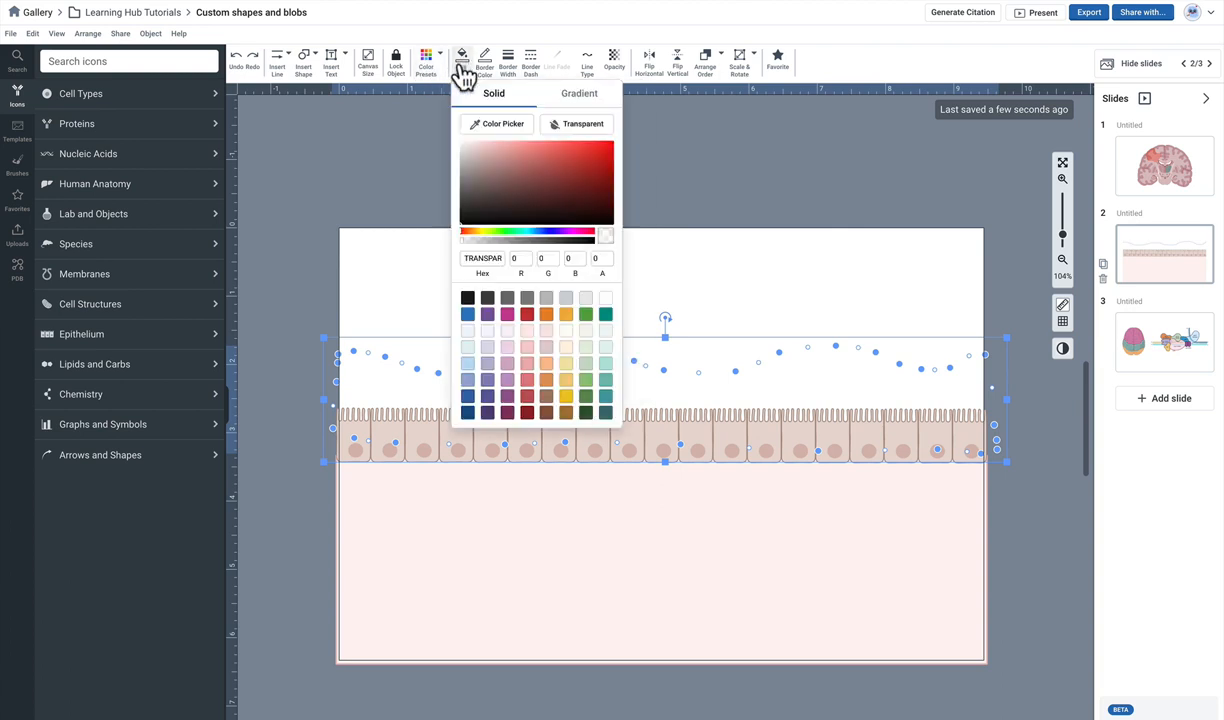
{"action": "left_click", "coordinate": [565, 363]}
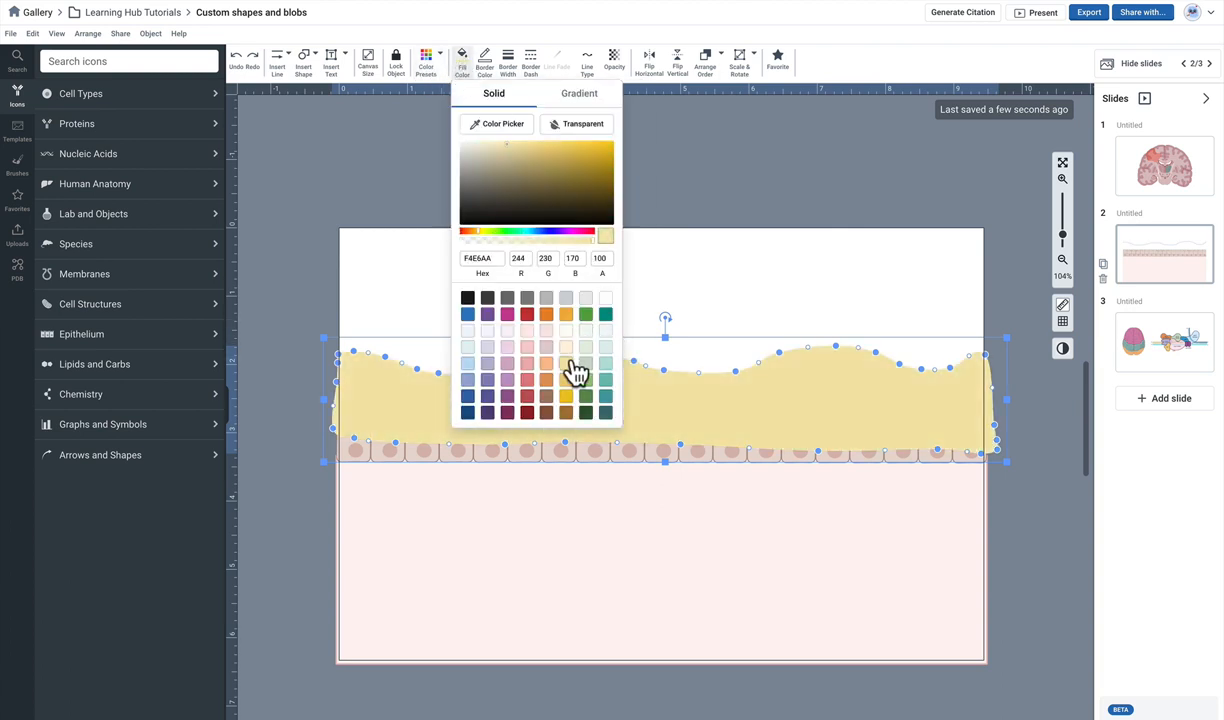
{"action": "left_click", "coordinate": [585, 363]}
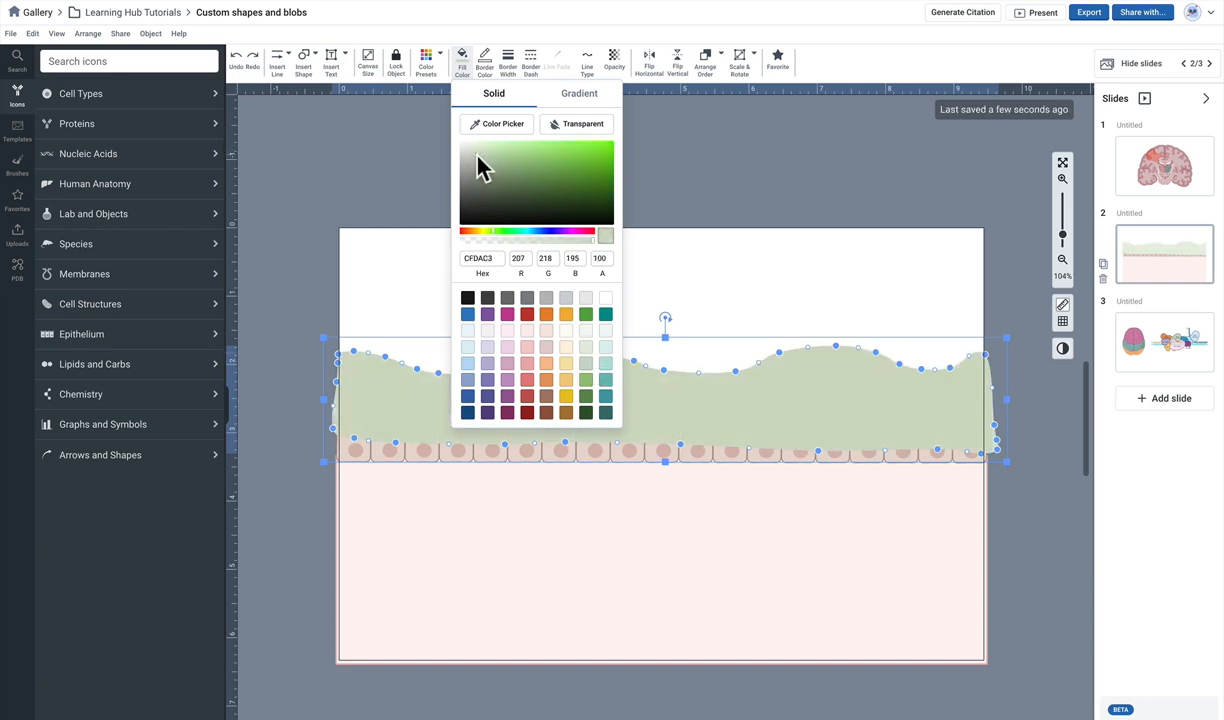
{"action": "left_click", "coordinate": [489, 160]}
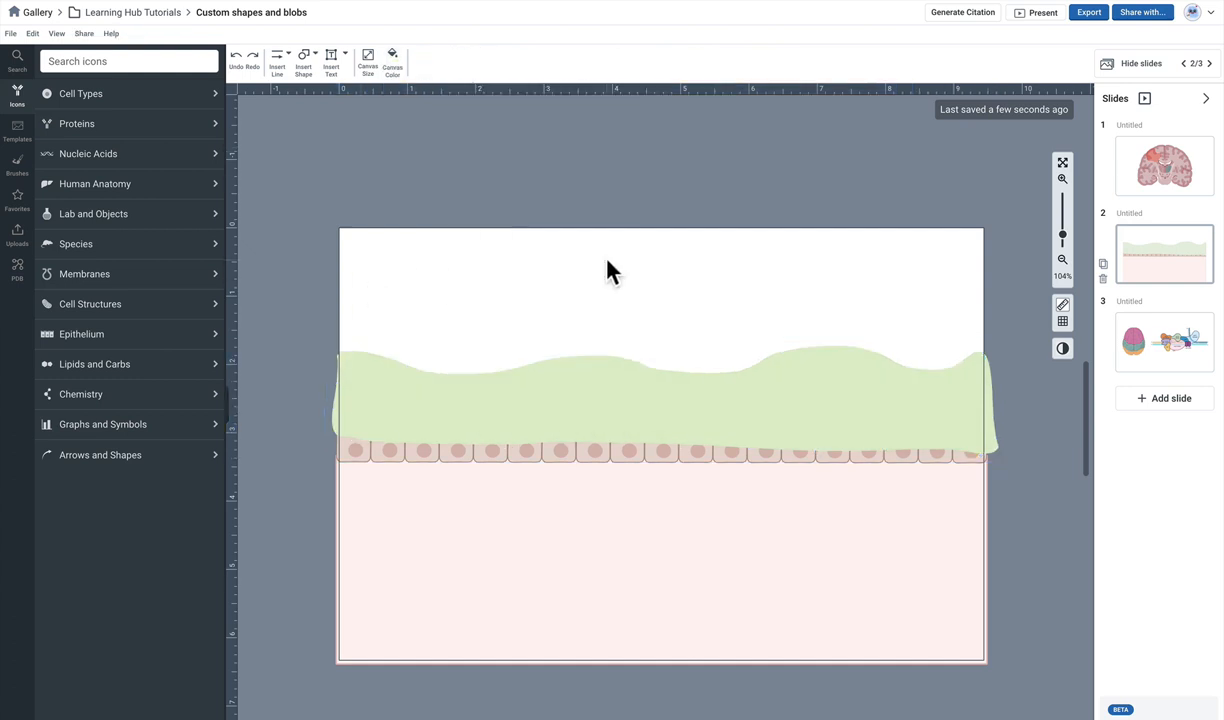
- Reshape the green blob's wavy upper edge and bring up its Arrange options
{"action": "left_click", "coordinate": [628, 362]}
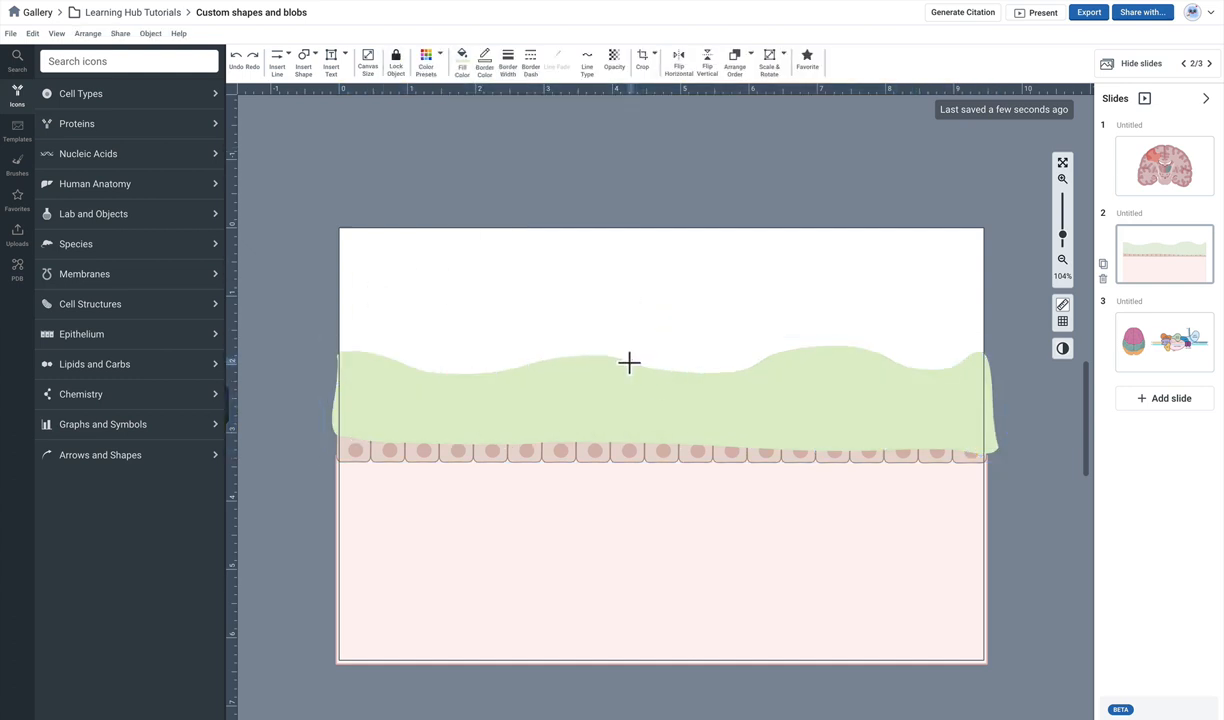
{"action": "left_click", "coordinate": [636, 367]}
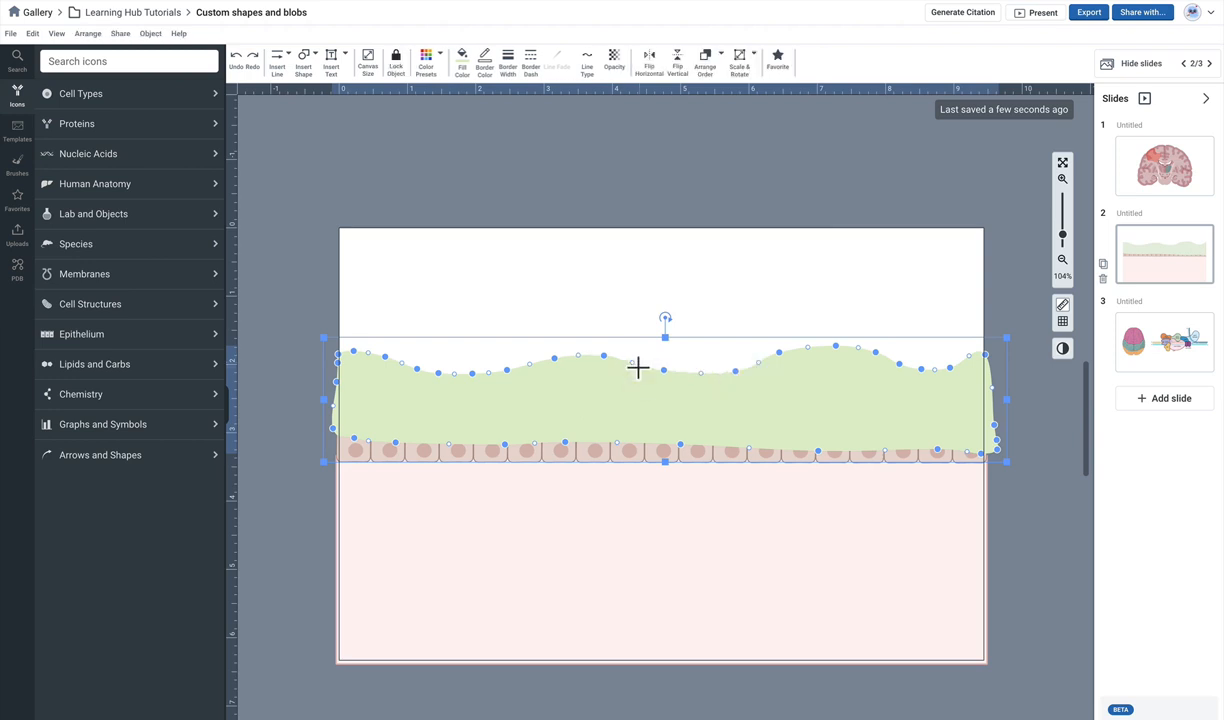
{"action": "mouse_move", "coordinate": [881, 363]}
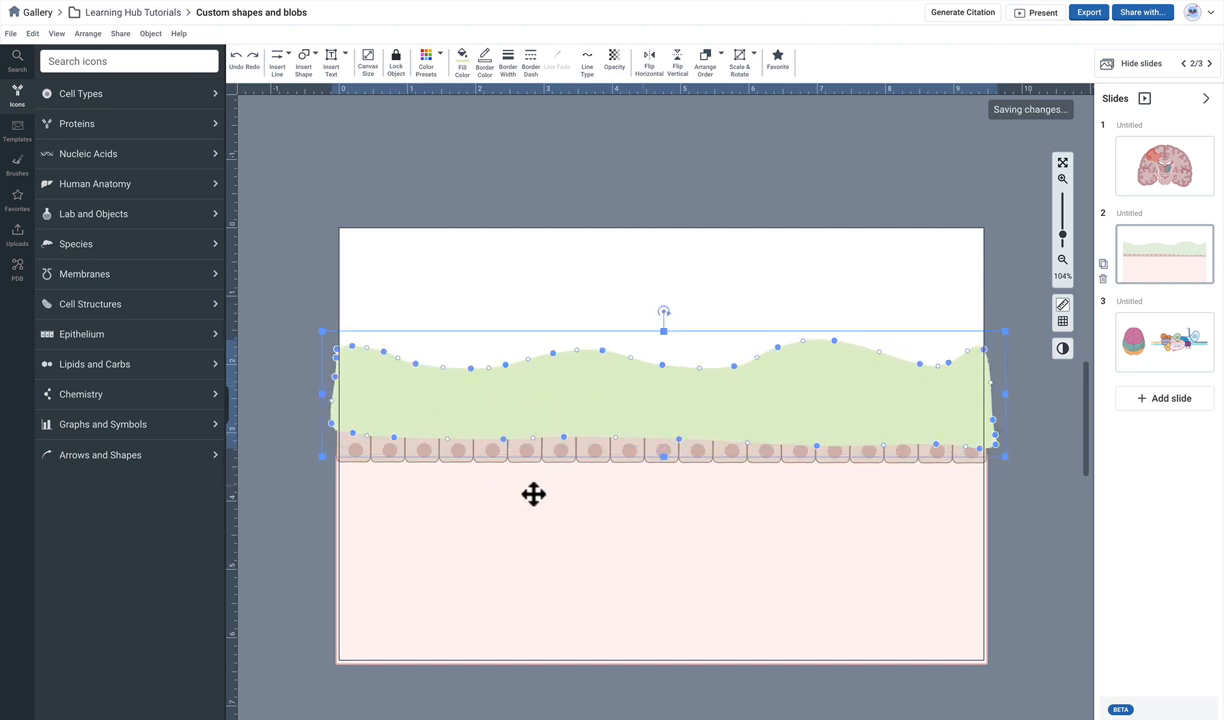
{"action": "mouse_move", "coordinate": [553, 418]}
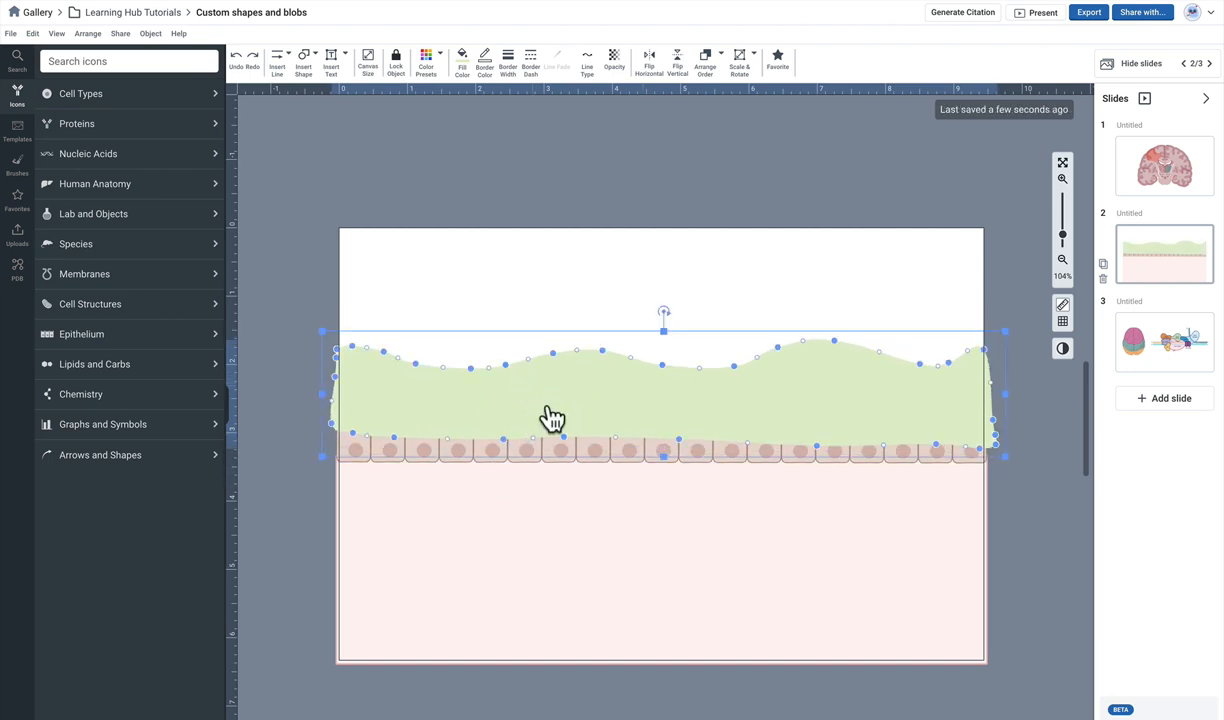
{"action": "right_click", "coordinate": [553, 416]}
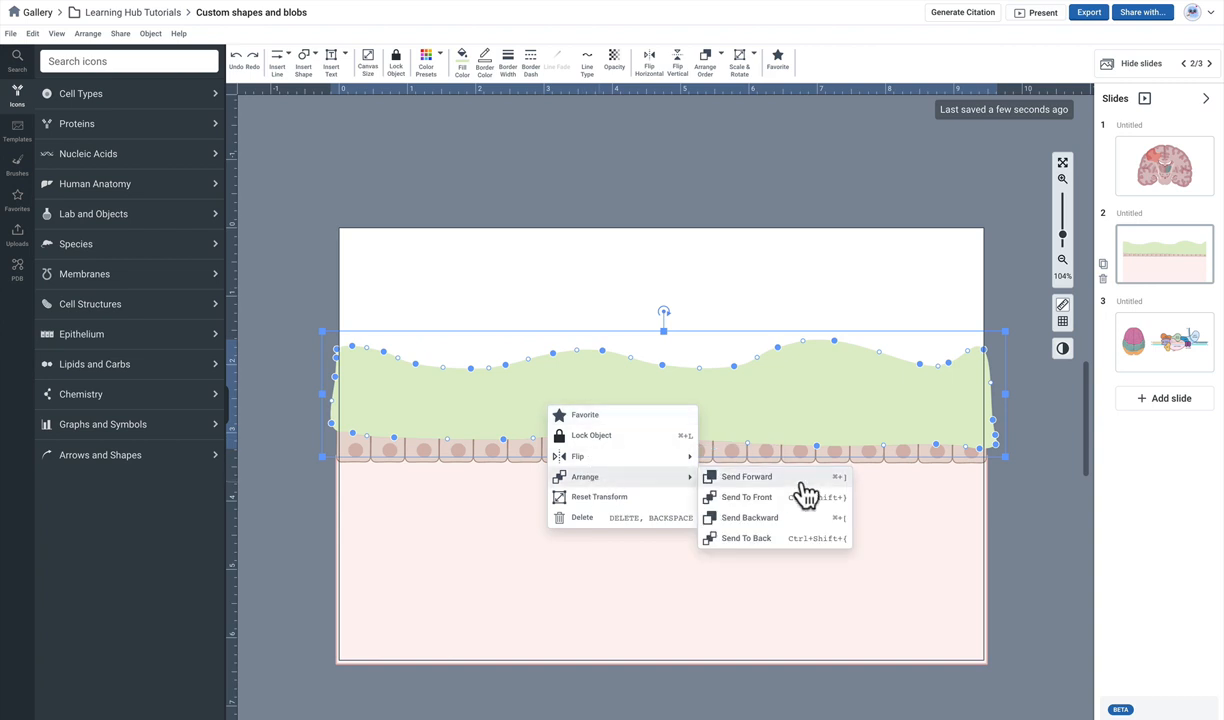
{"action": "mouse_move", "coordinate": [775, 538]}
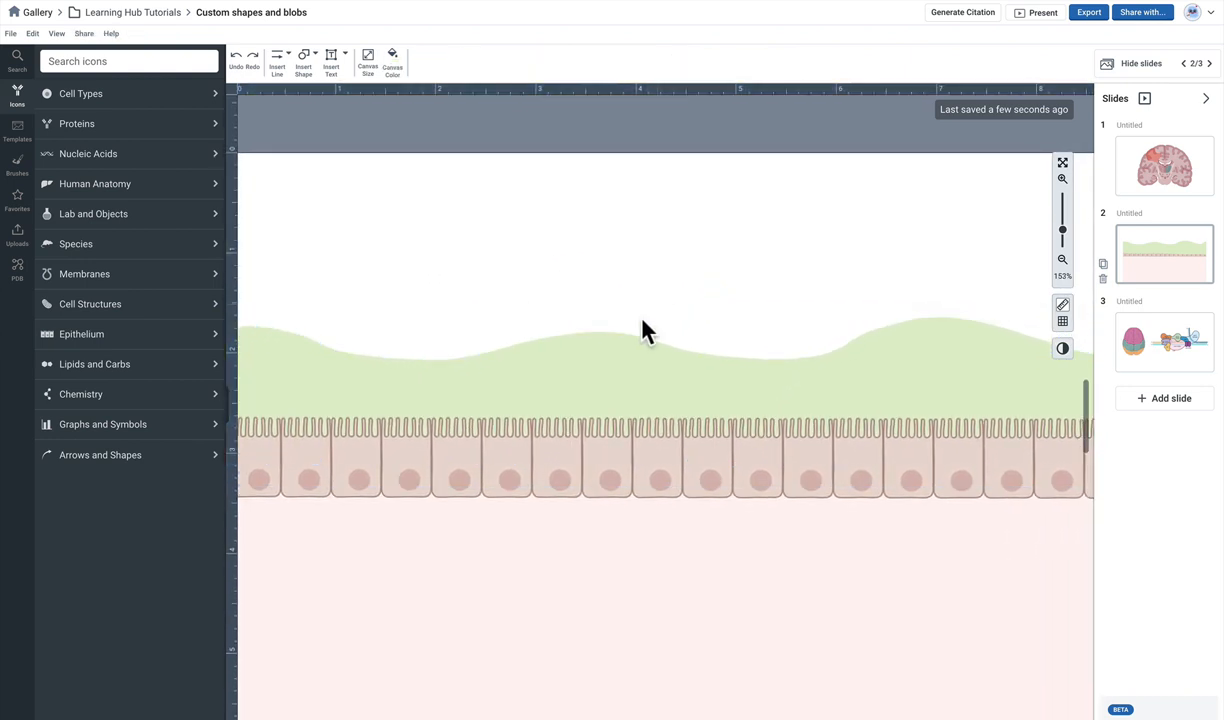
- Send the green blob behind the cells, then add a large pale-green square and a small outlined square
{"action": "left_click", "coordinate": [650, 330]}
{"action": "type", "text": "microvilli"}
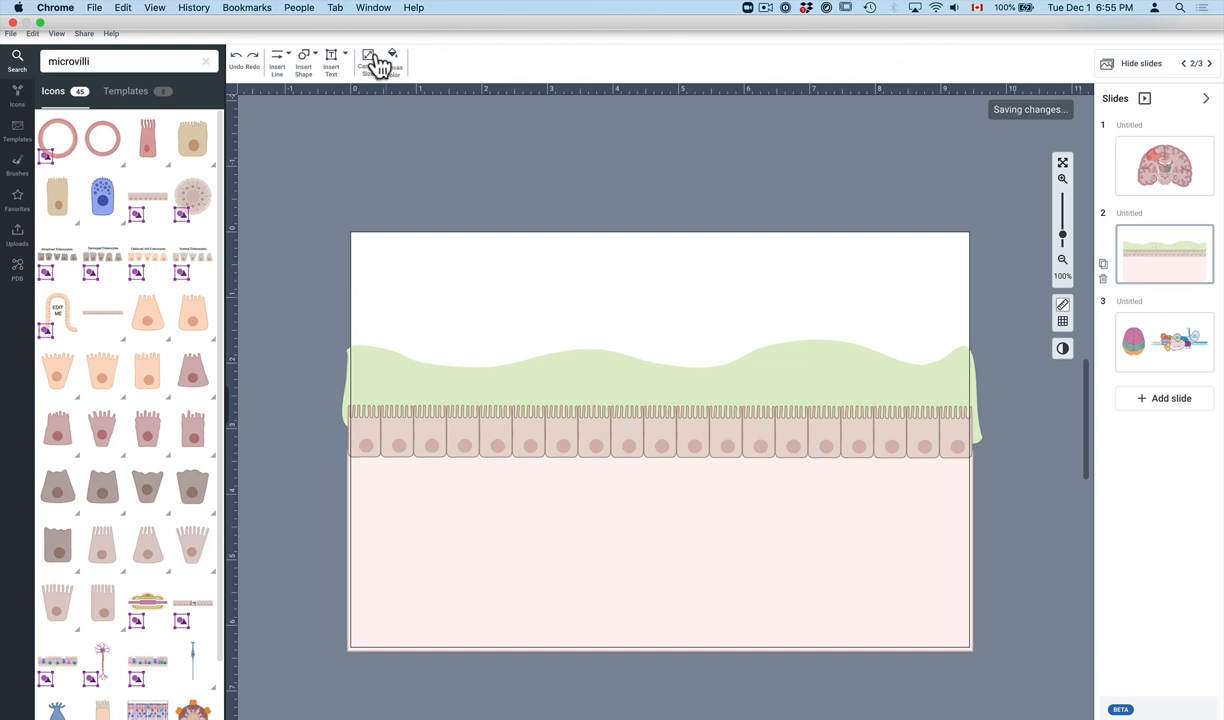
{"action": "left_click", "coordinate": [304, 64]}
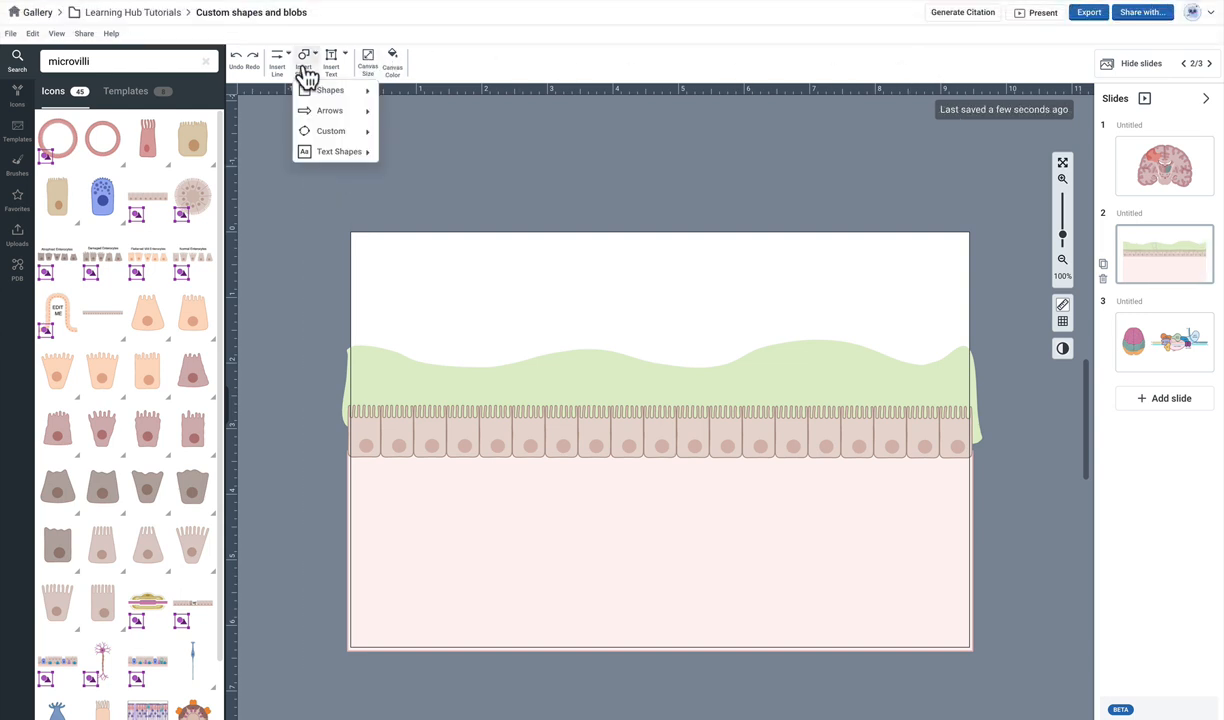
{"action": "left_click", "coordinate": [331, 131]}
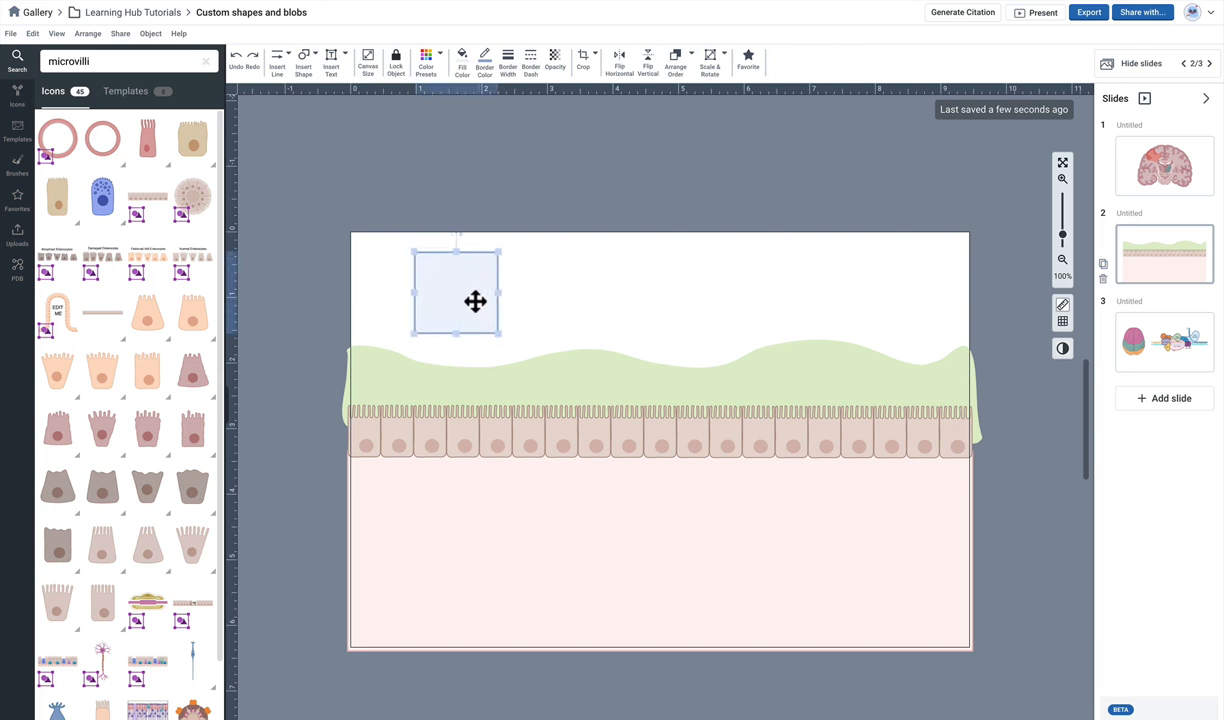
{"action": "left_click_drag", "start_coordinate": [475, 301], "coordinate": [545, 333]}
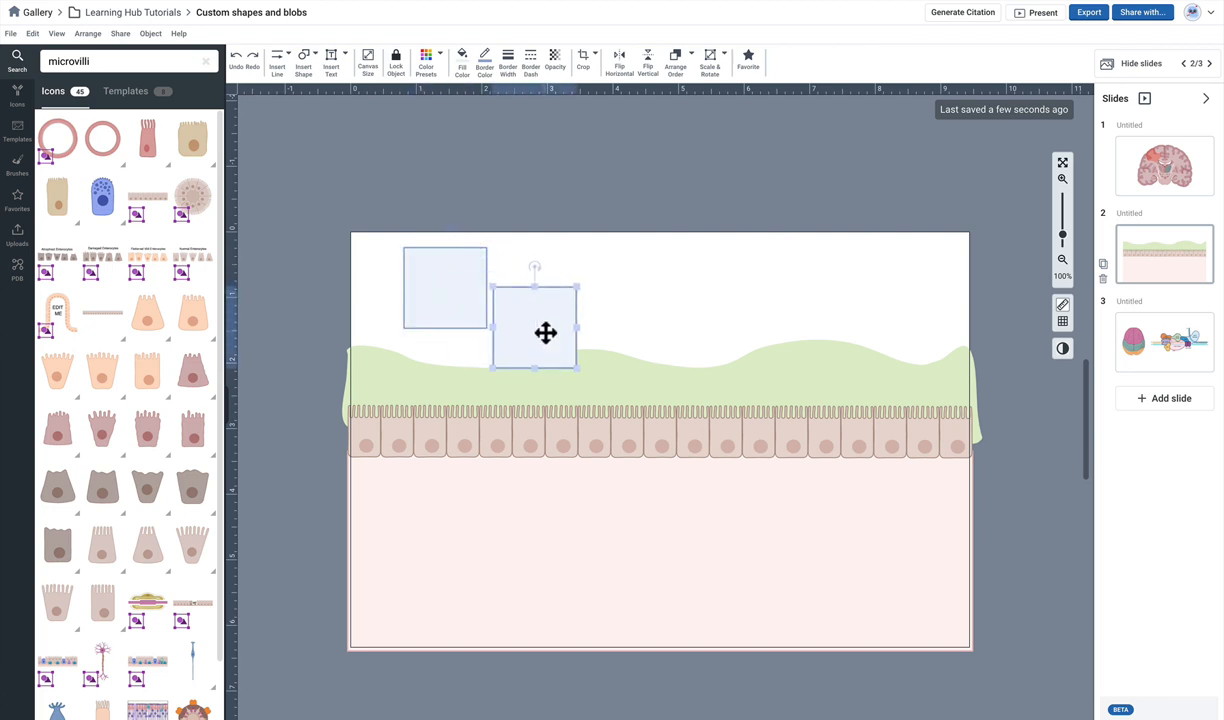
{"action": "left_click_drag", "start_coordinate": [577, 368], "coordinate": [538, 363]}
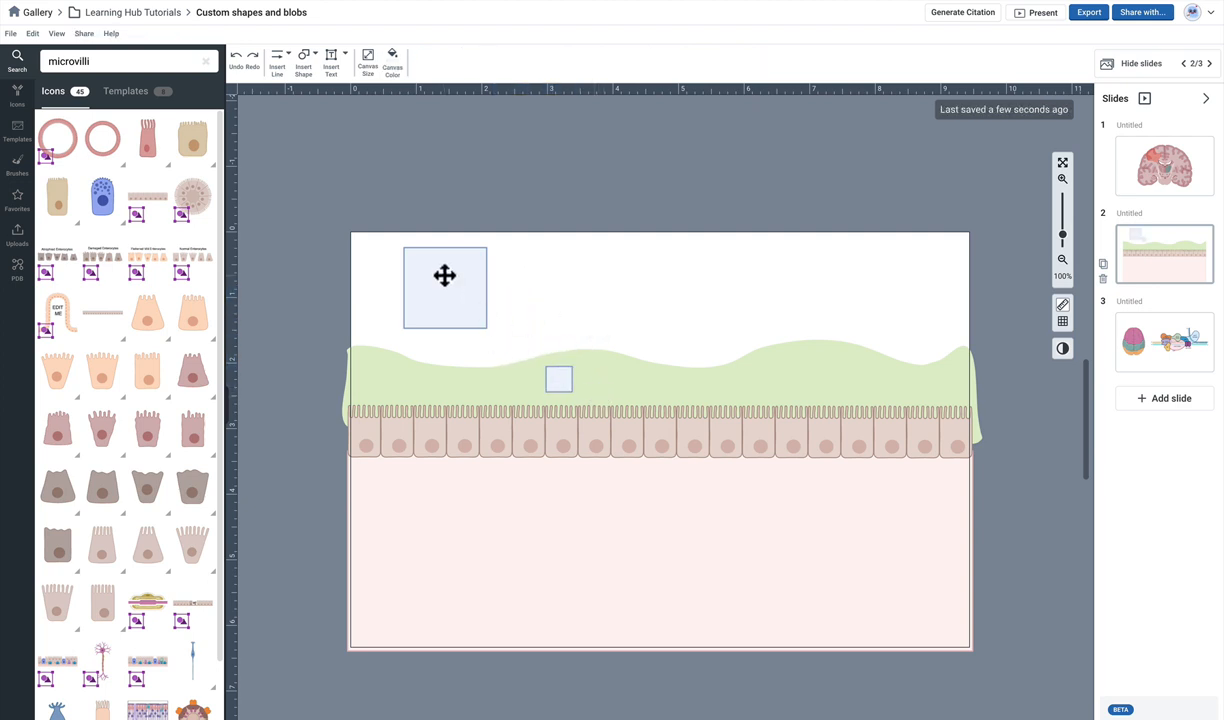
{"action": "left_click", "coordinate": [444, 287]}
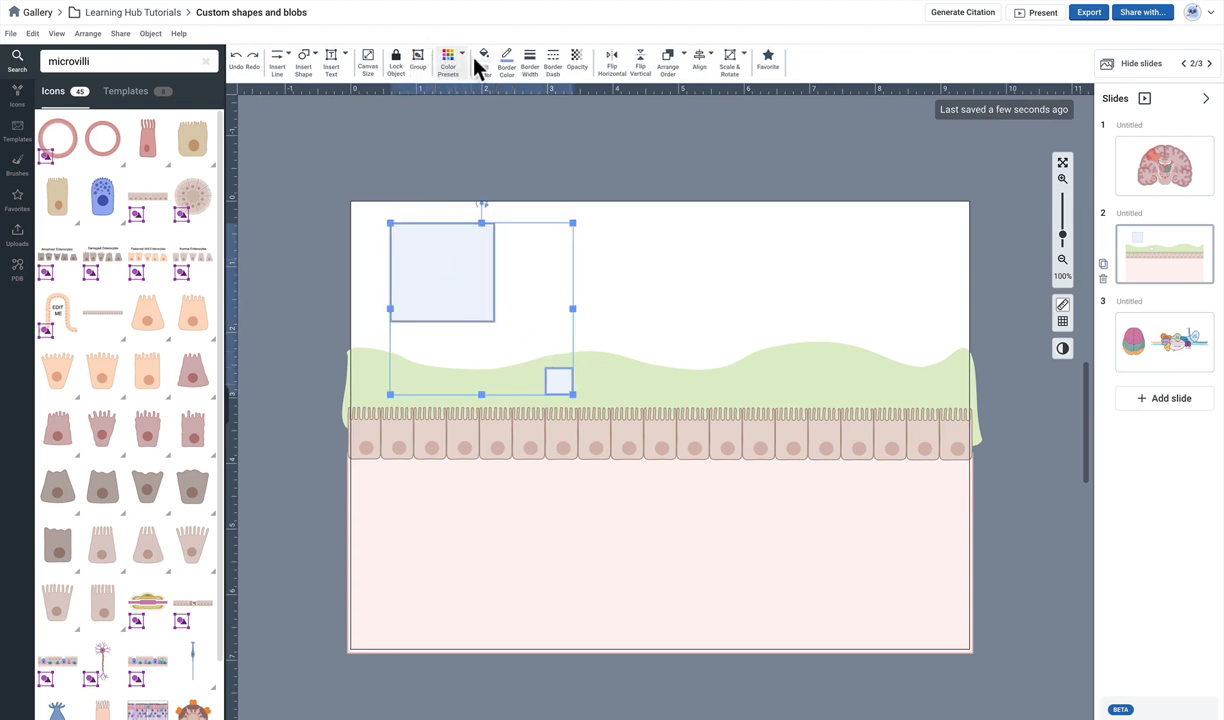
{"action": "left_click", "coordinate": [484, 60]}
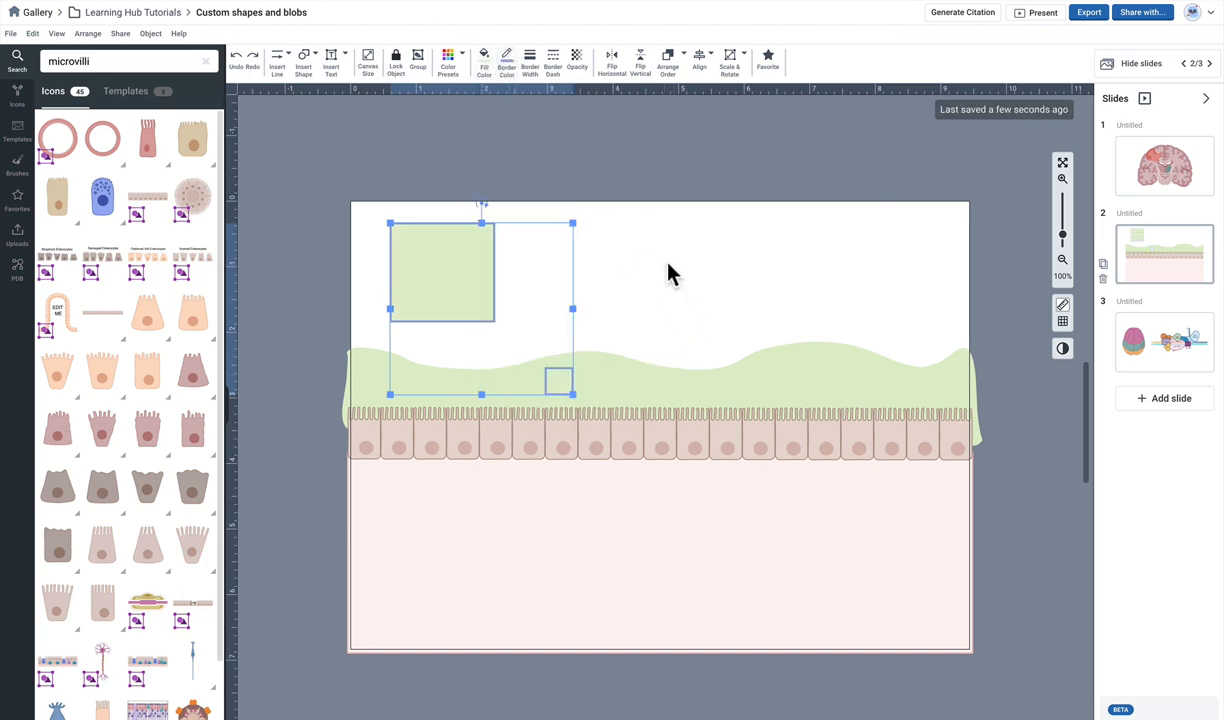
{"action": "left_click", "coordinate": [620, 448]}
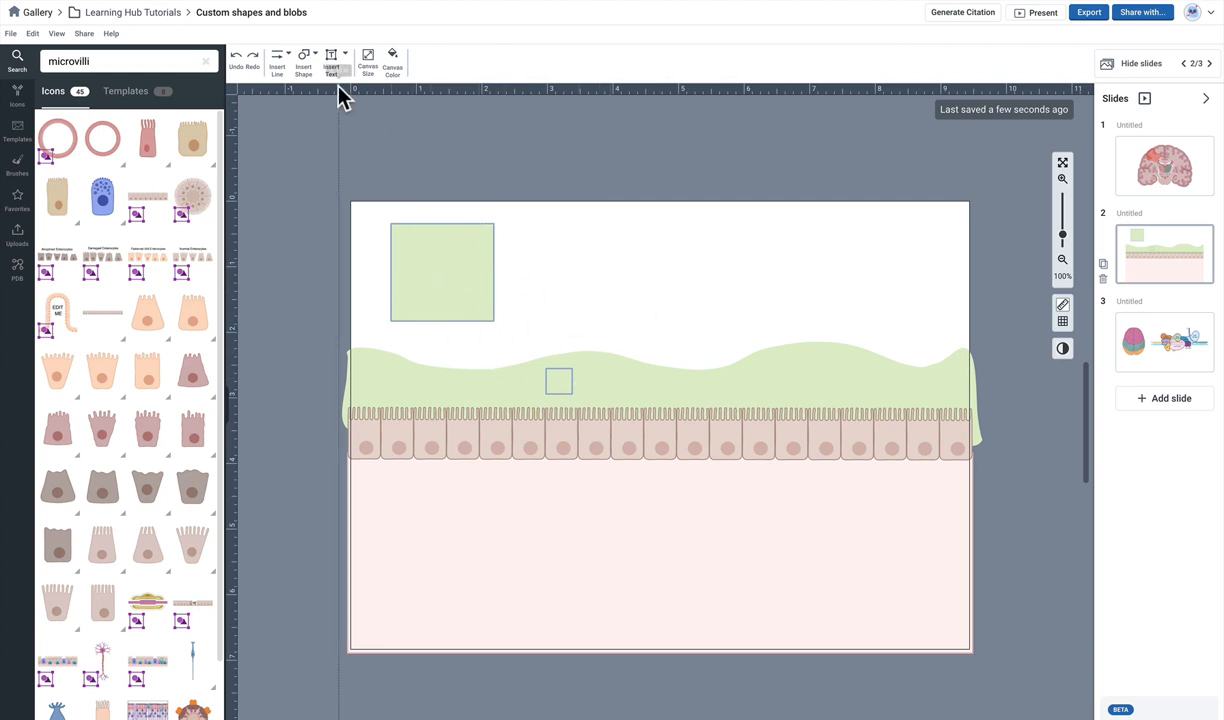
- Draw a borderless grey polygon linking the small square to the green square, keeping the square in front
{"action": "left_click", "coordinate": [304, 60]}
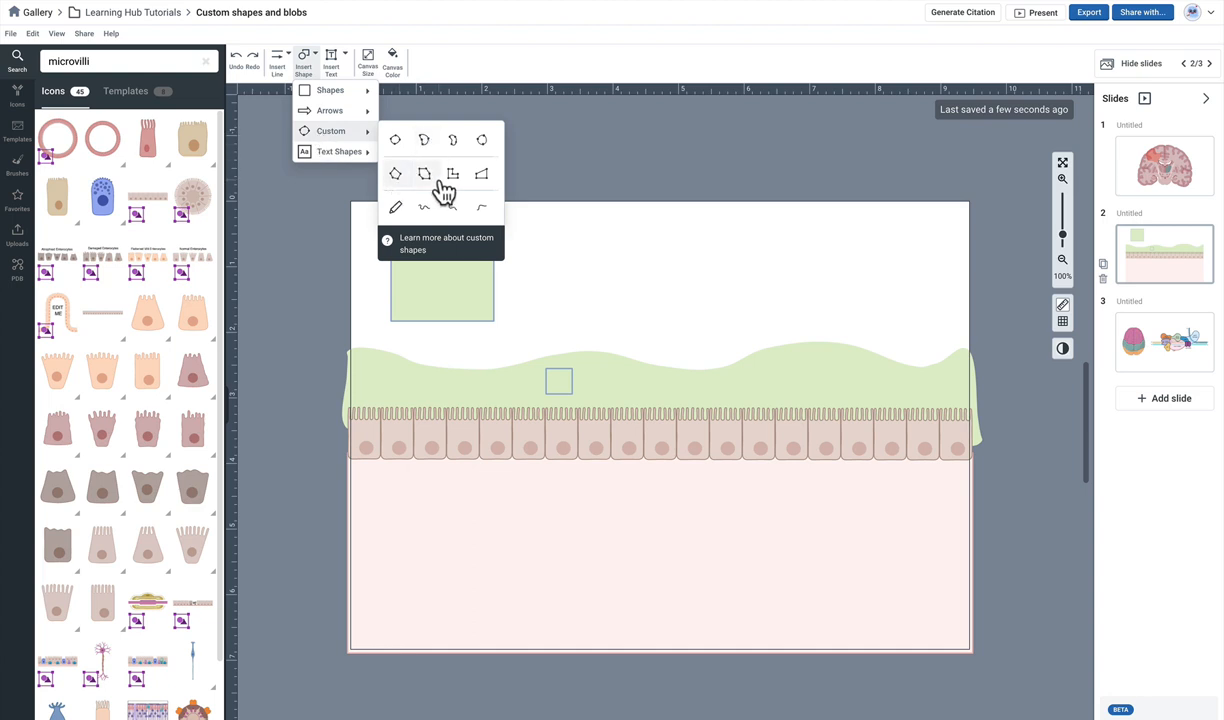
{"action": "mouse_move", "coordinate": [400, 188]}
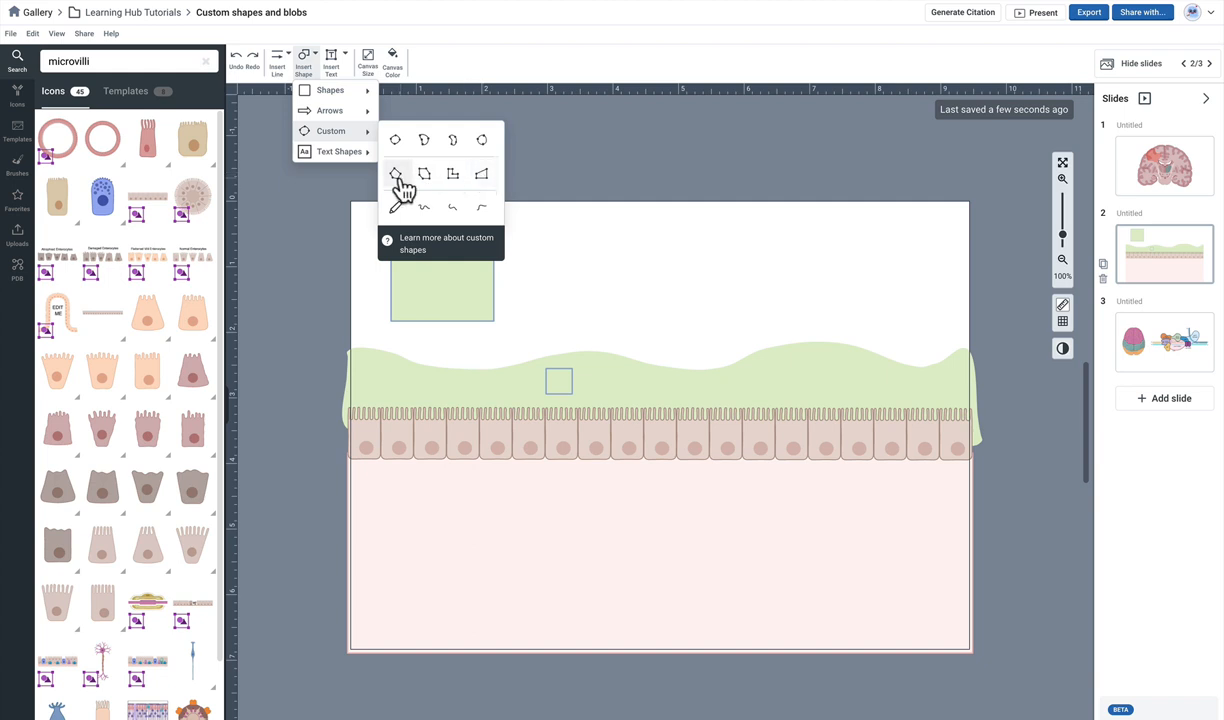
{"action": "left_click", "coordinate": [395, 173]}
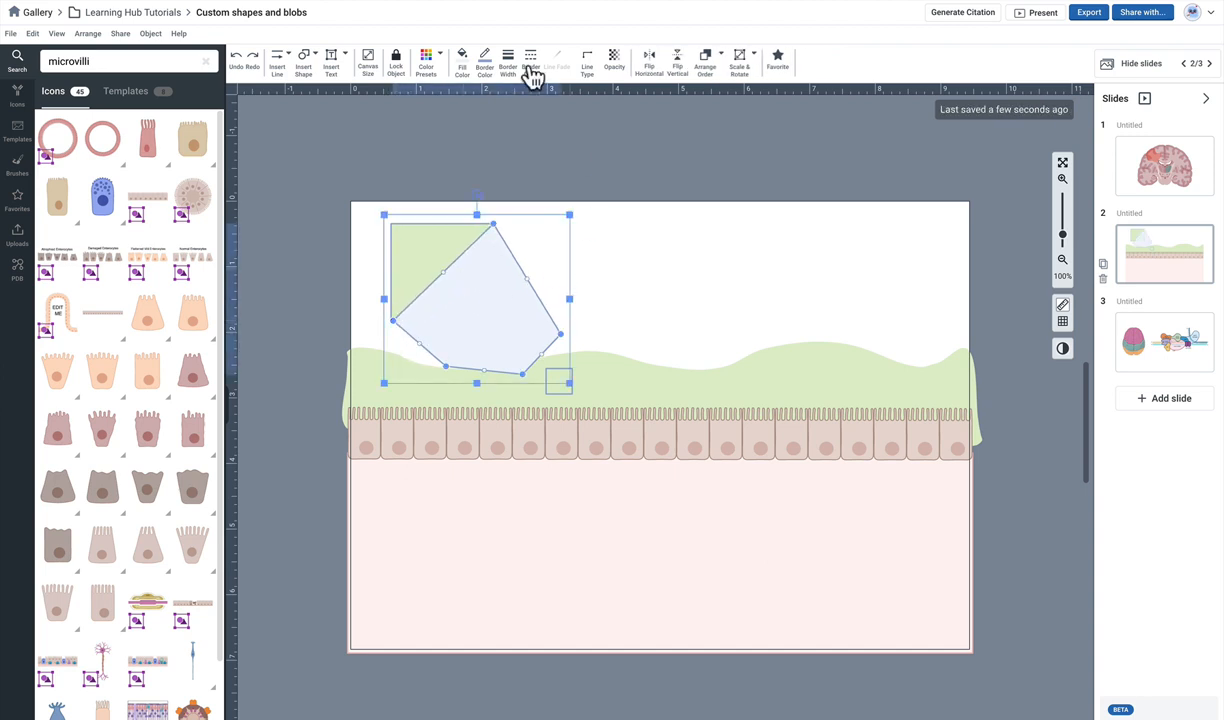
{"action": "left_click", "coordinate": [462, 62]}
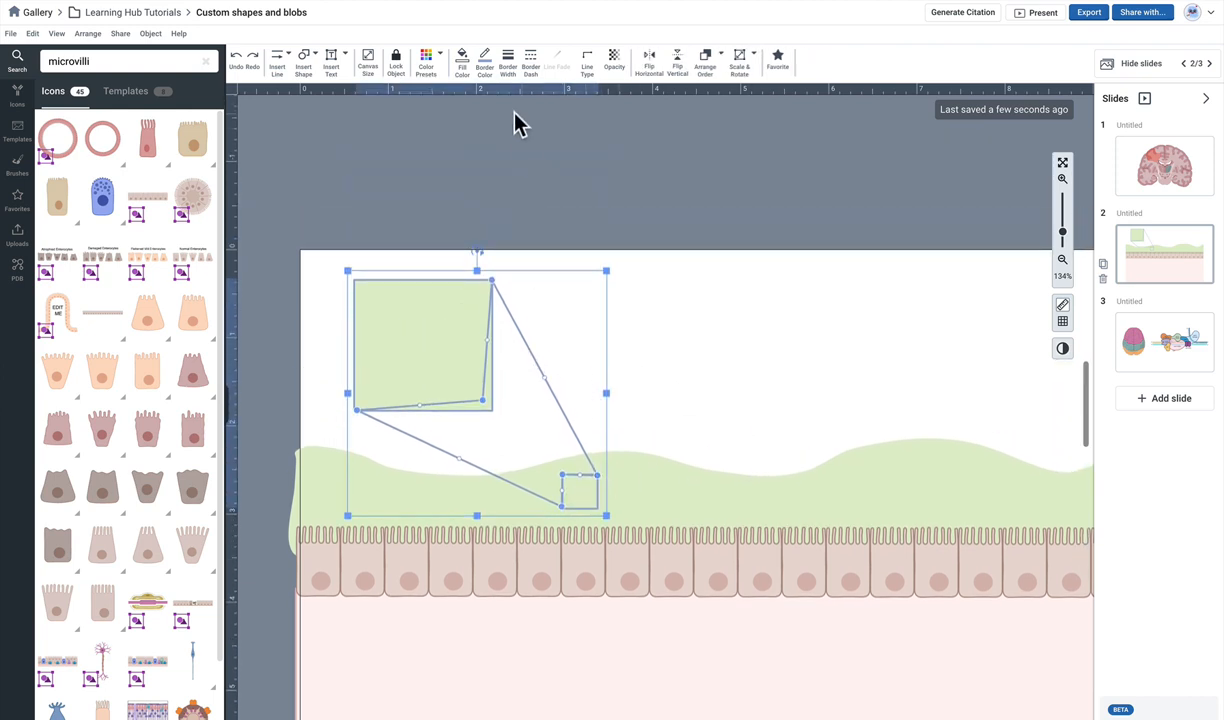
{"action": "left_click", "coordinate": [485, 62]}
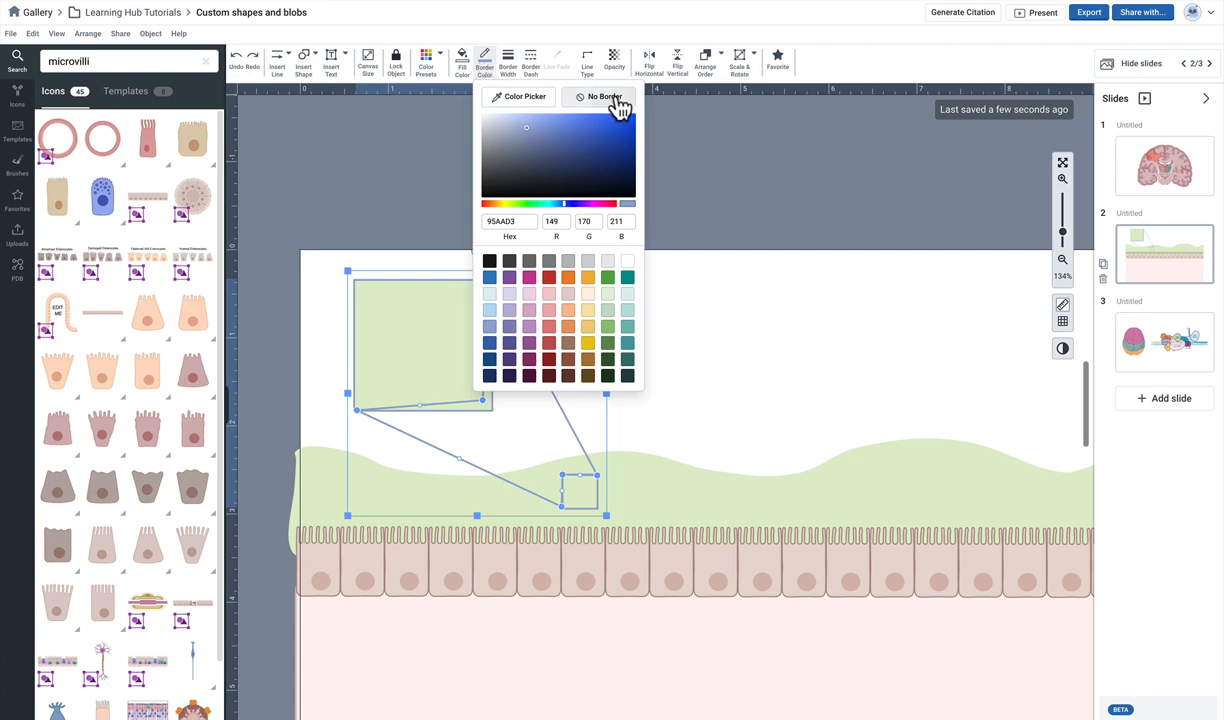
{"action": "left_click", "coordinate": [462, 62]}
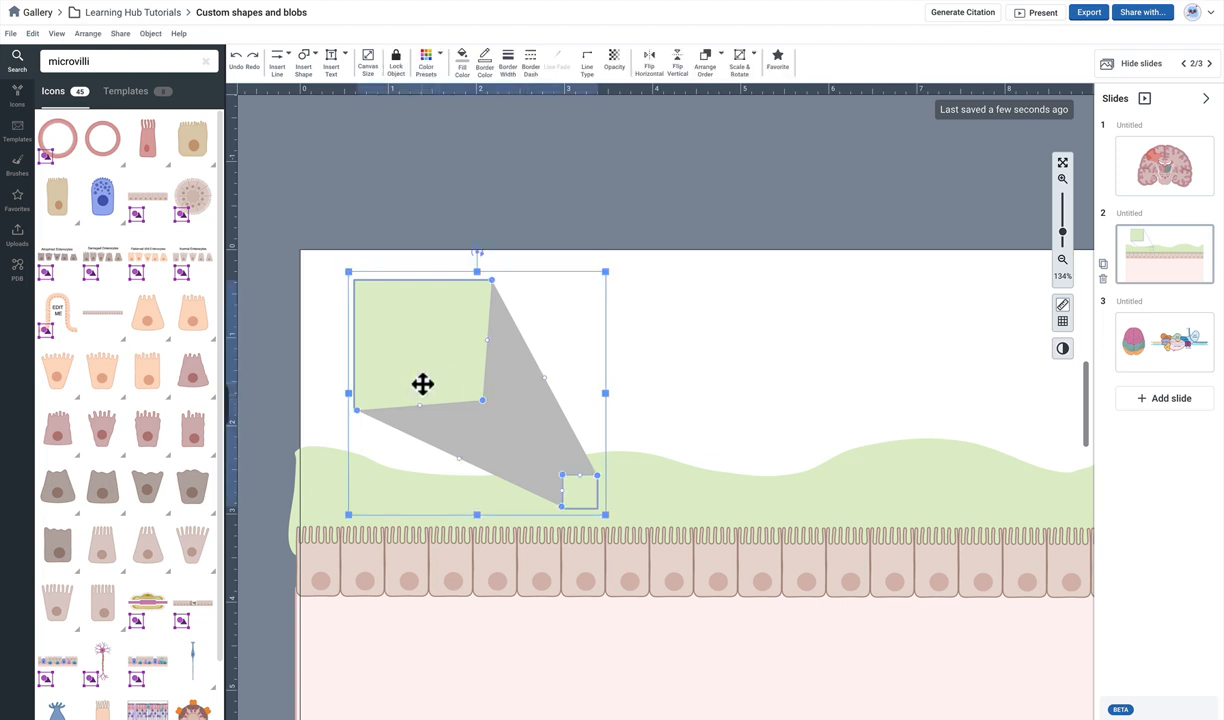
{"action": "right_click", "coordinate": [450, 400]}
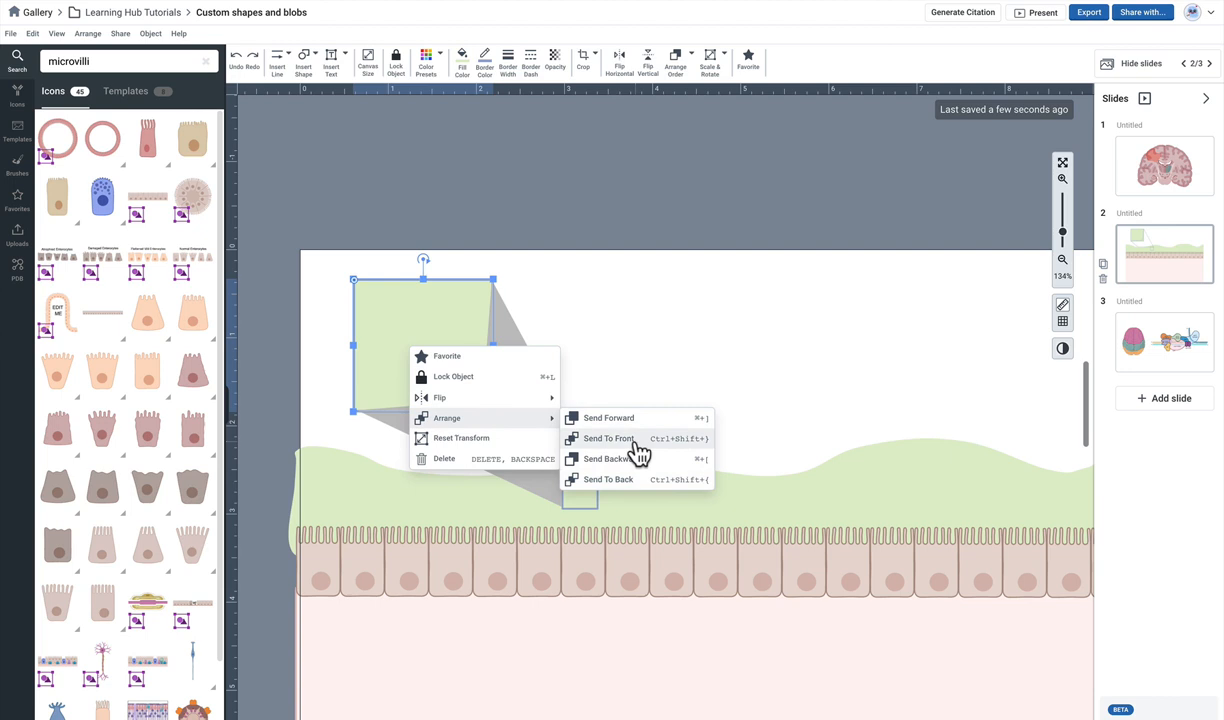
{"action": "left_click", "coordinate": [609, 438]}
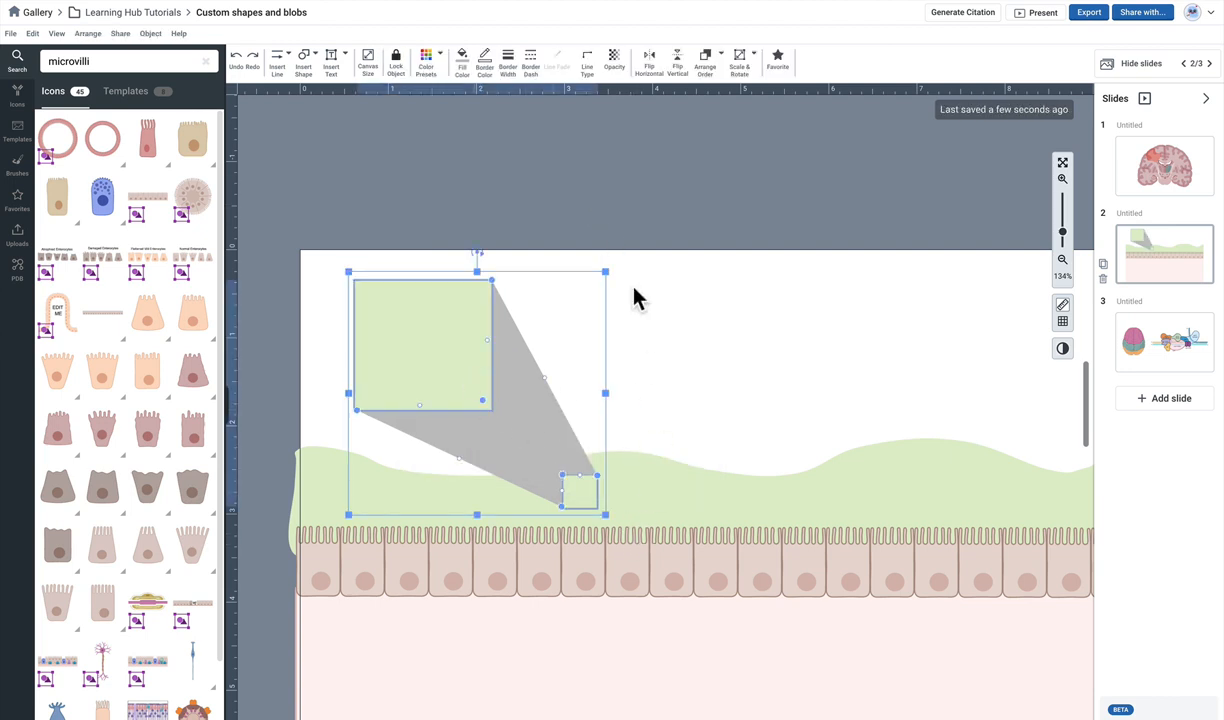
- Give the connector a grey gradient fill that fades toward the small square
{"action": "left_click", "coordinate": [462, 60]}
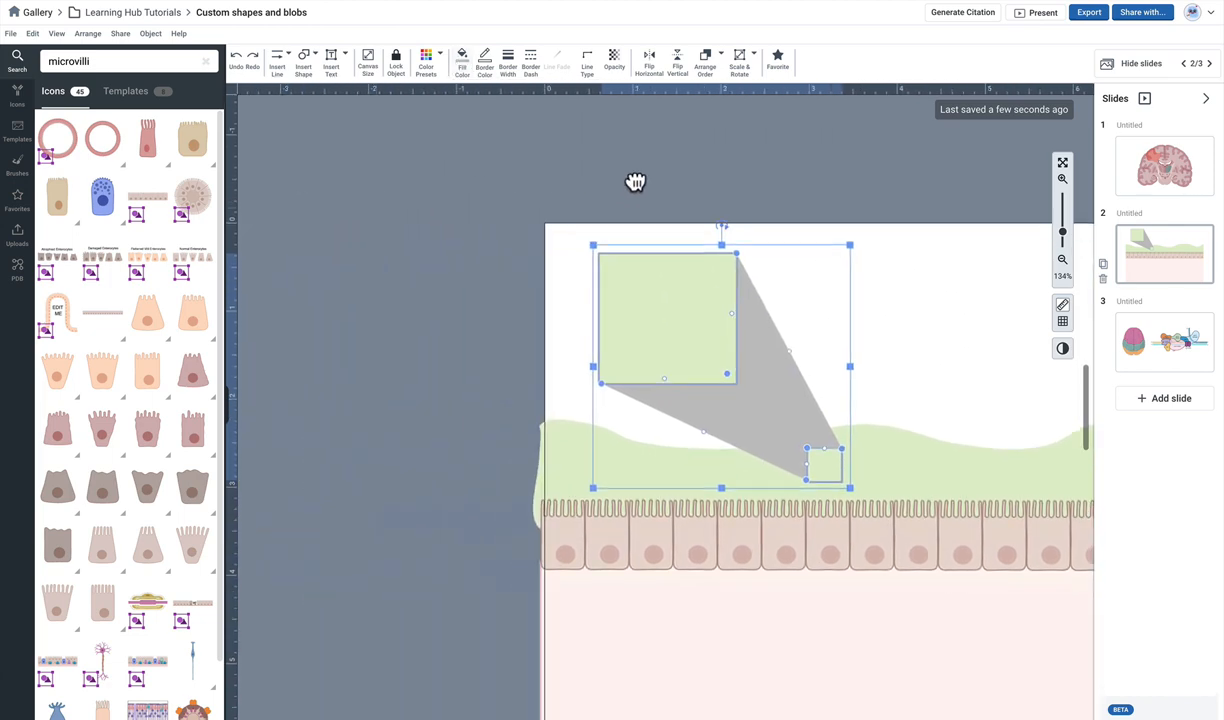
{"action": "left_click", "coordinate": [462, 60]}
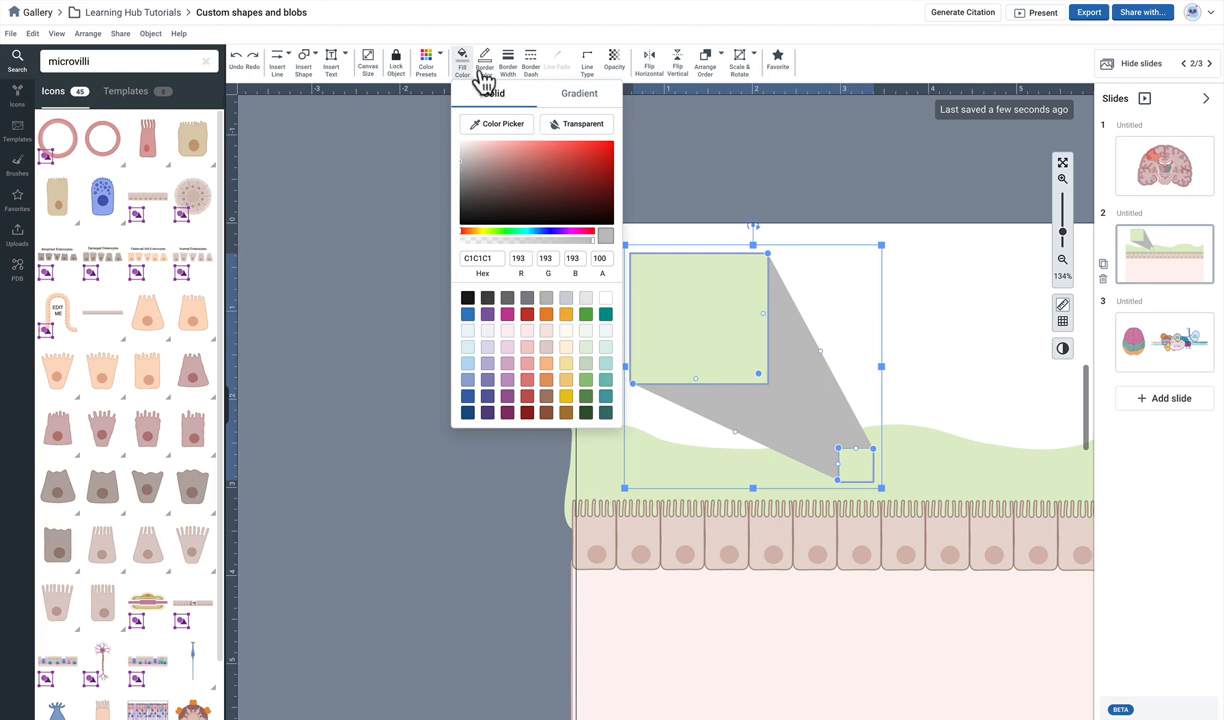
{"action": "left_click", "coordinate": [579, 93]}
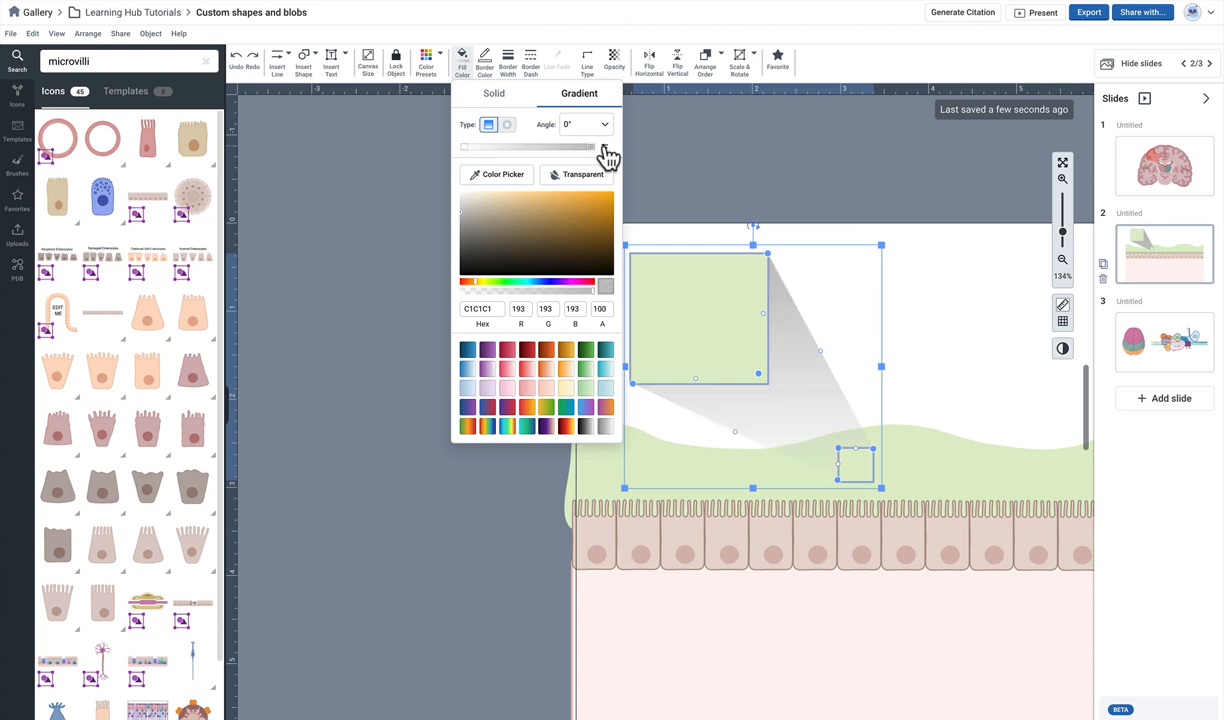
{"action": "mouse_move", "coordinate": [808, 168]}
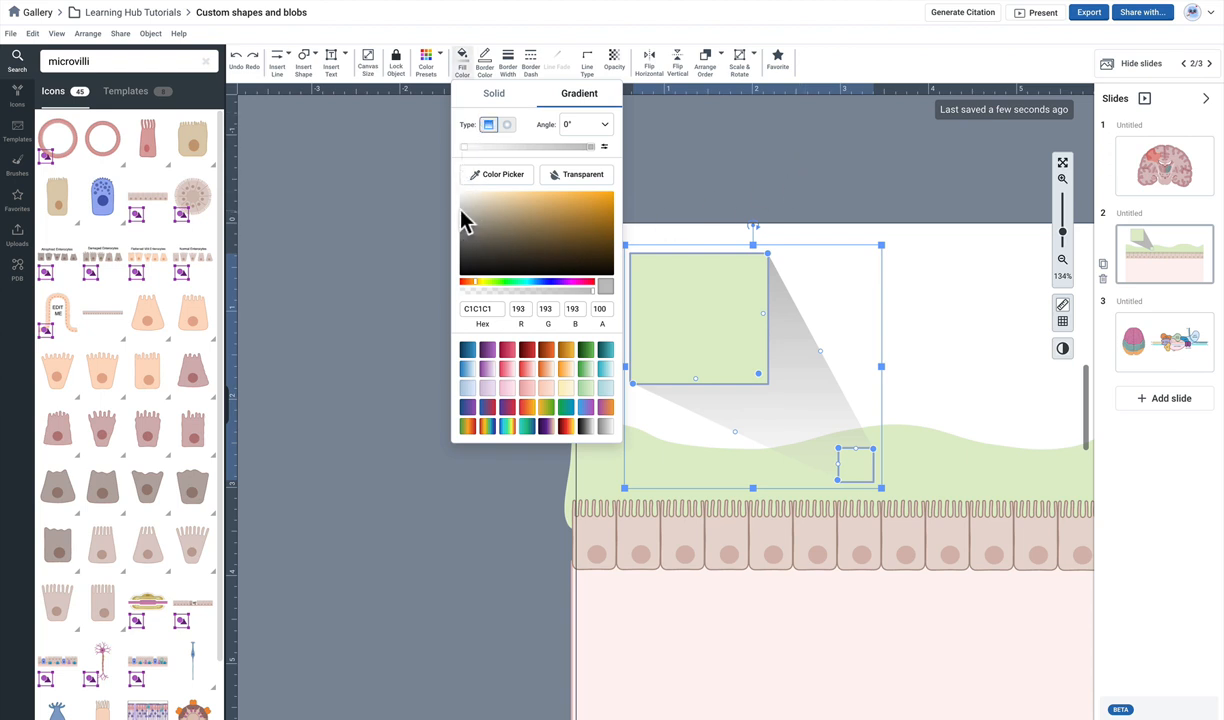
{"action": "mouse_move", "coordinate": [465, 222]}
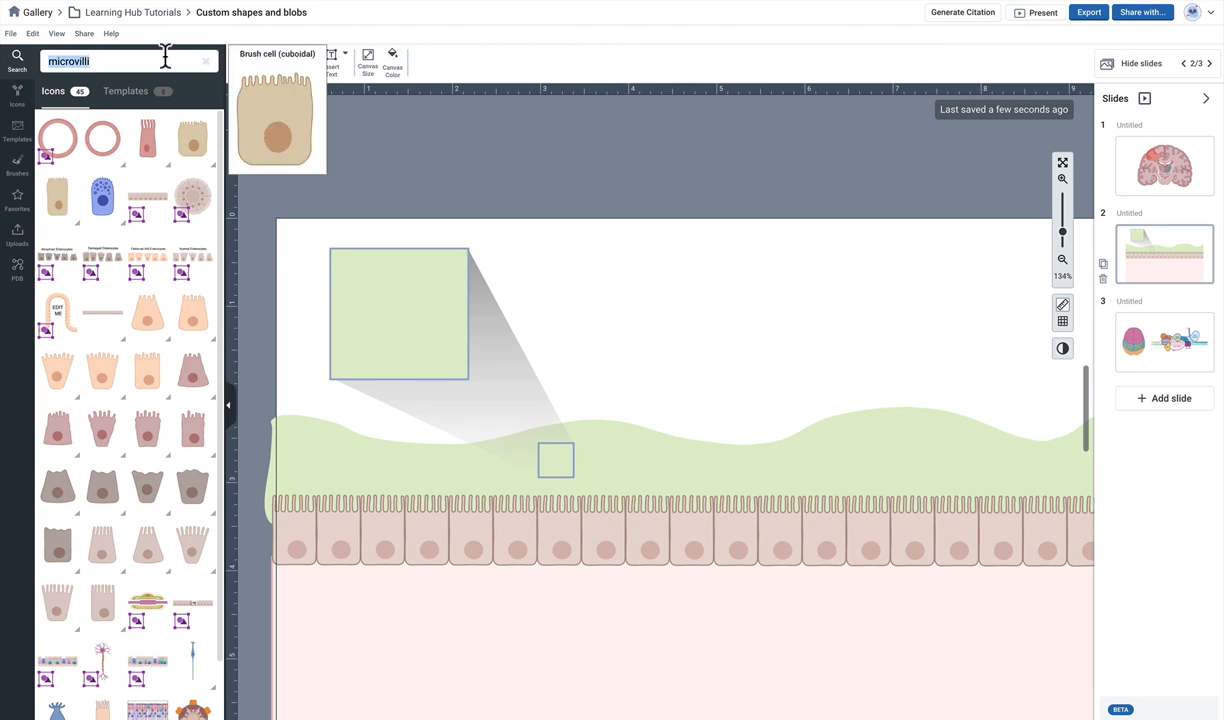
- Search 'bacteria' and place the Bacilli icon inside the green callout square
{"action": "type", "text": "bacteria"}
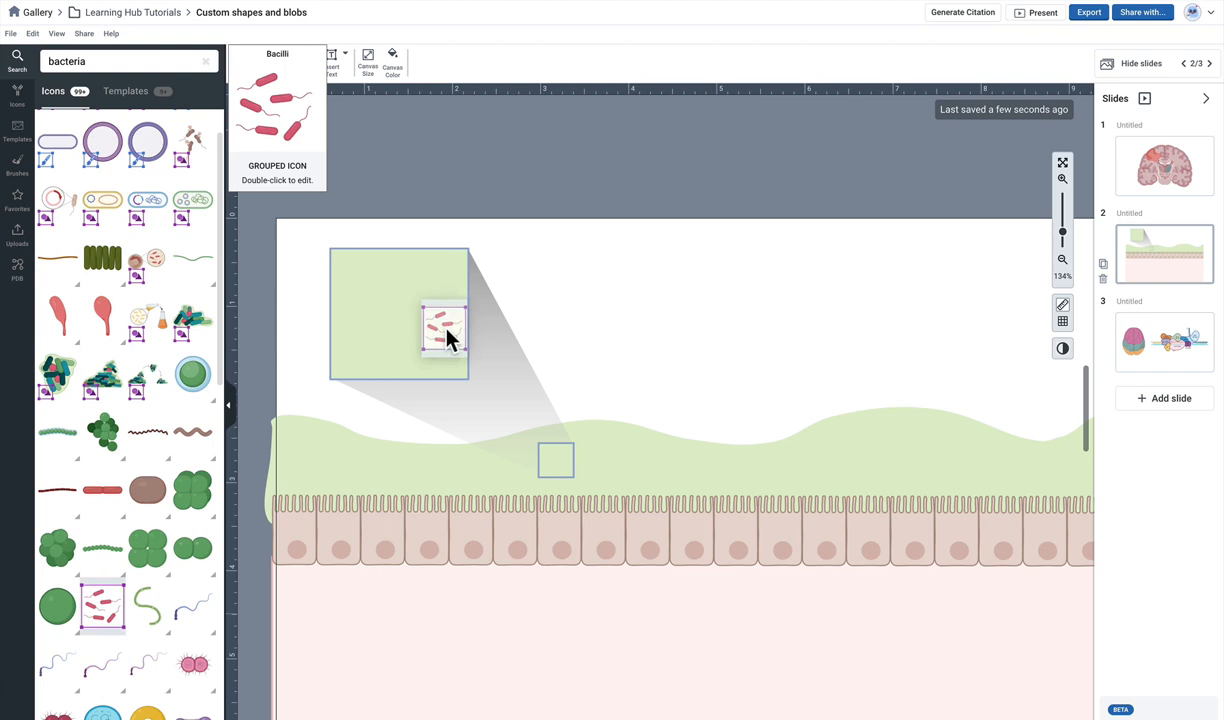
{"action": "left_click", "coordinate": [410, 315]}
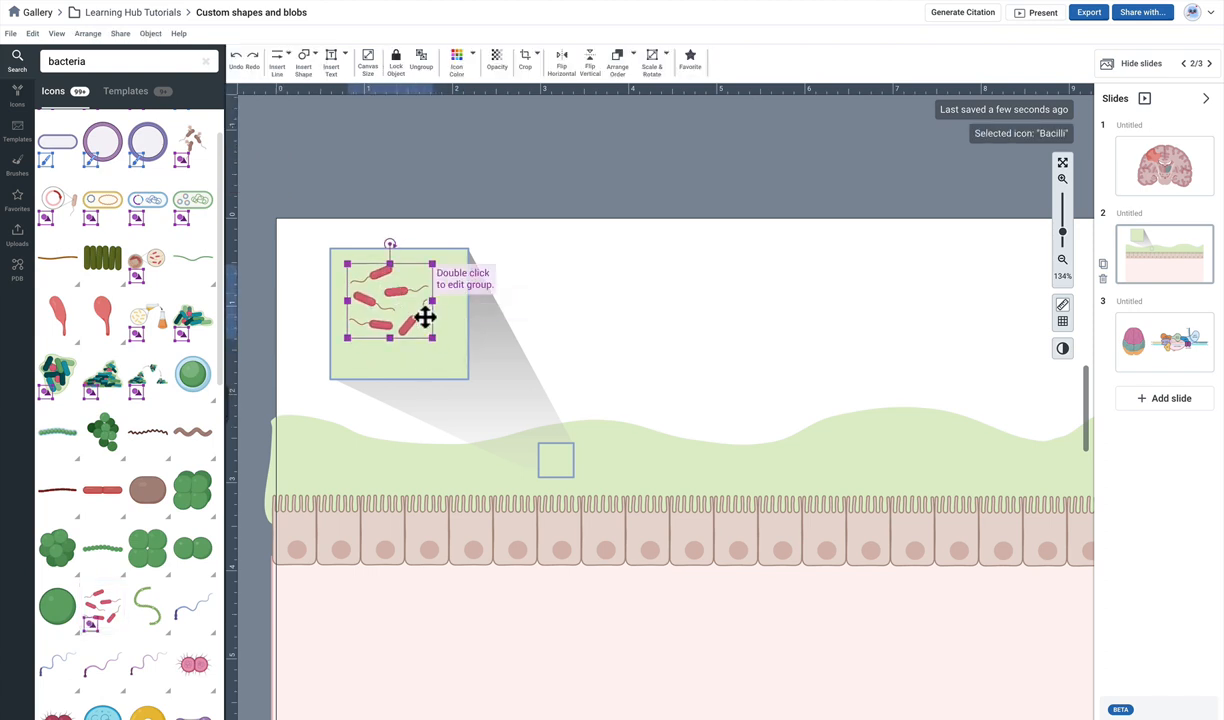
{"action": "double_click", "coordinate": [400, 310]}
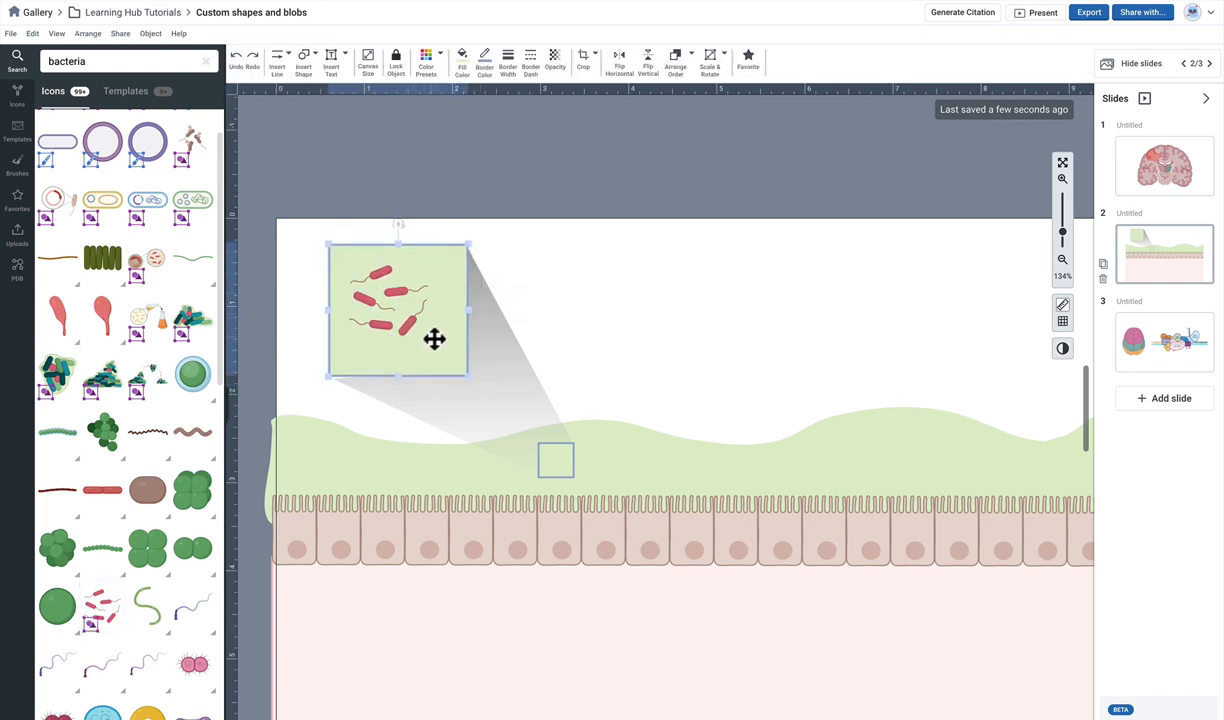
{"action": "left_click", "coordinate": [390, 310]}
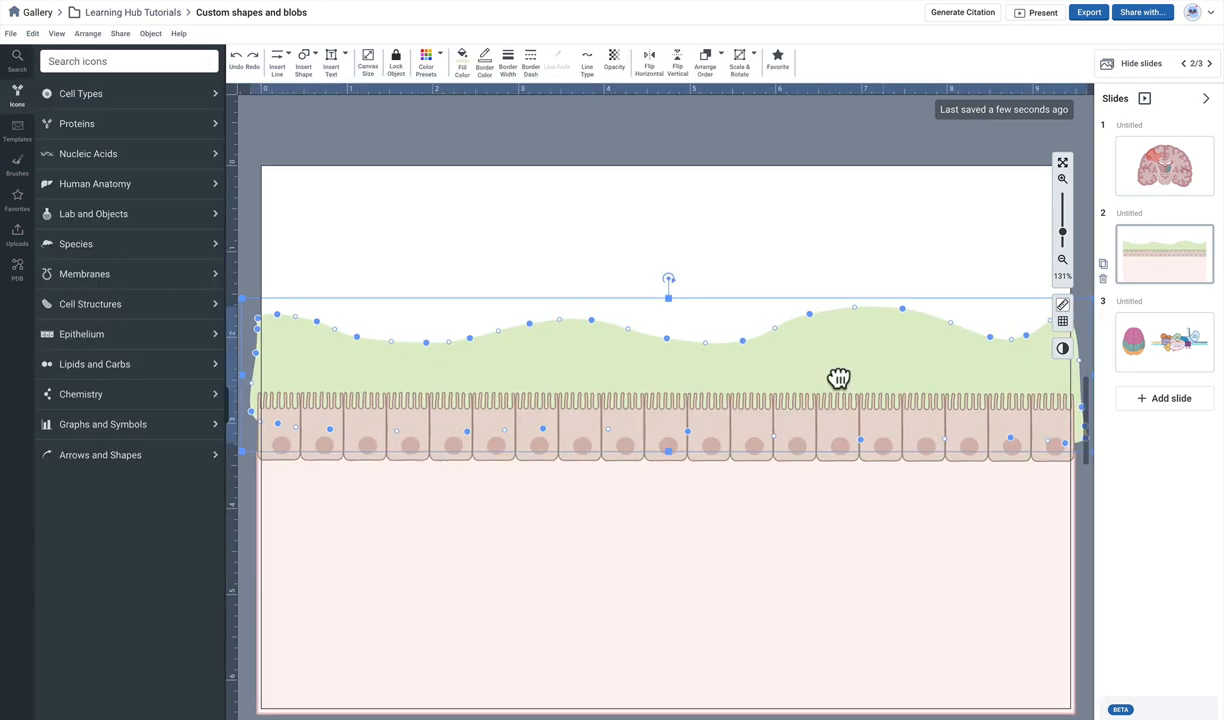
- Go to slide 3, edit the brain's teal middle lobe, and pan to the protein complex
{"action": "left_click", "coordinate": [1164, 342]}
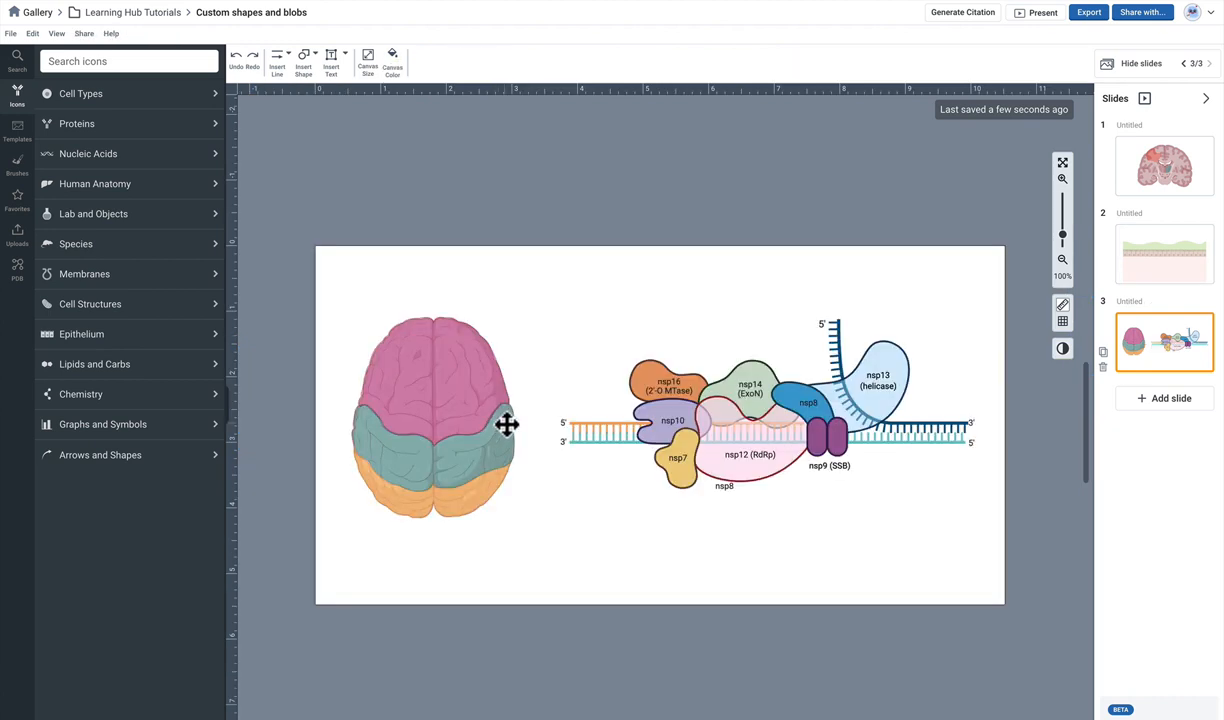
{"action": "left_click", "coordinate": [434, 410]}
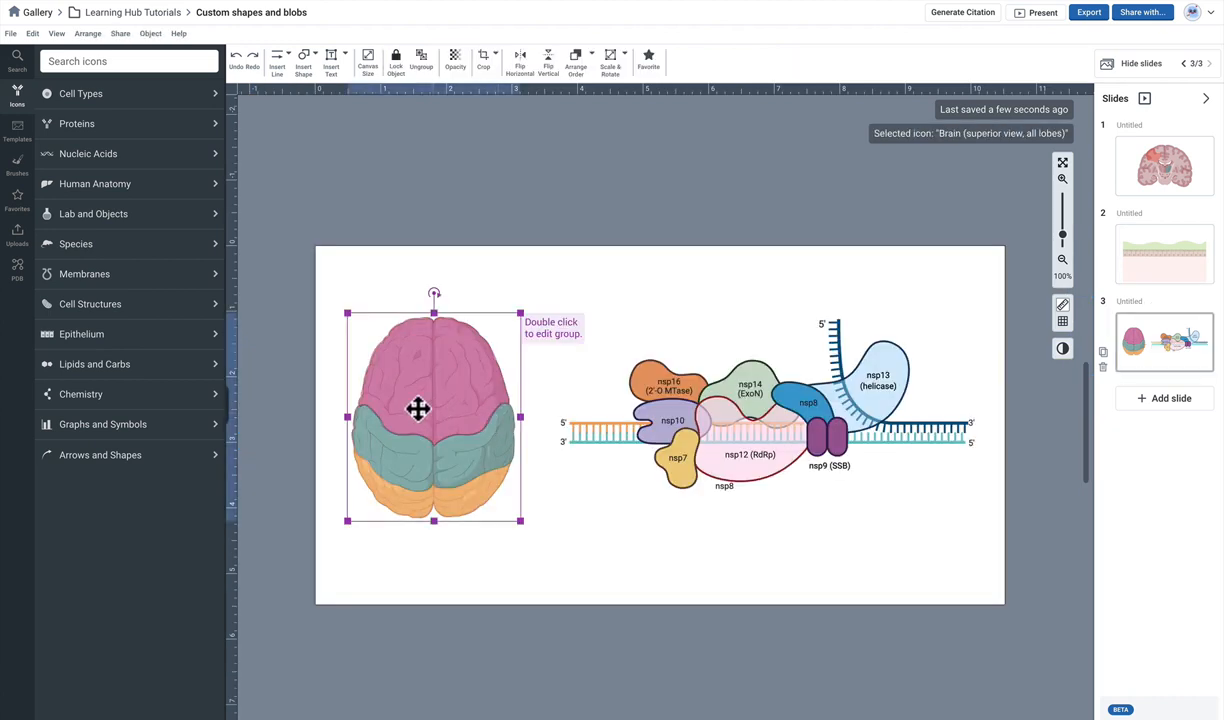
{"action": "double_click", "coordinate": [433, 407]}
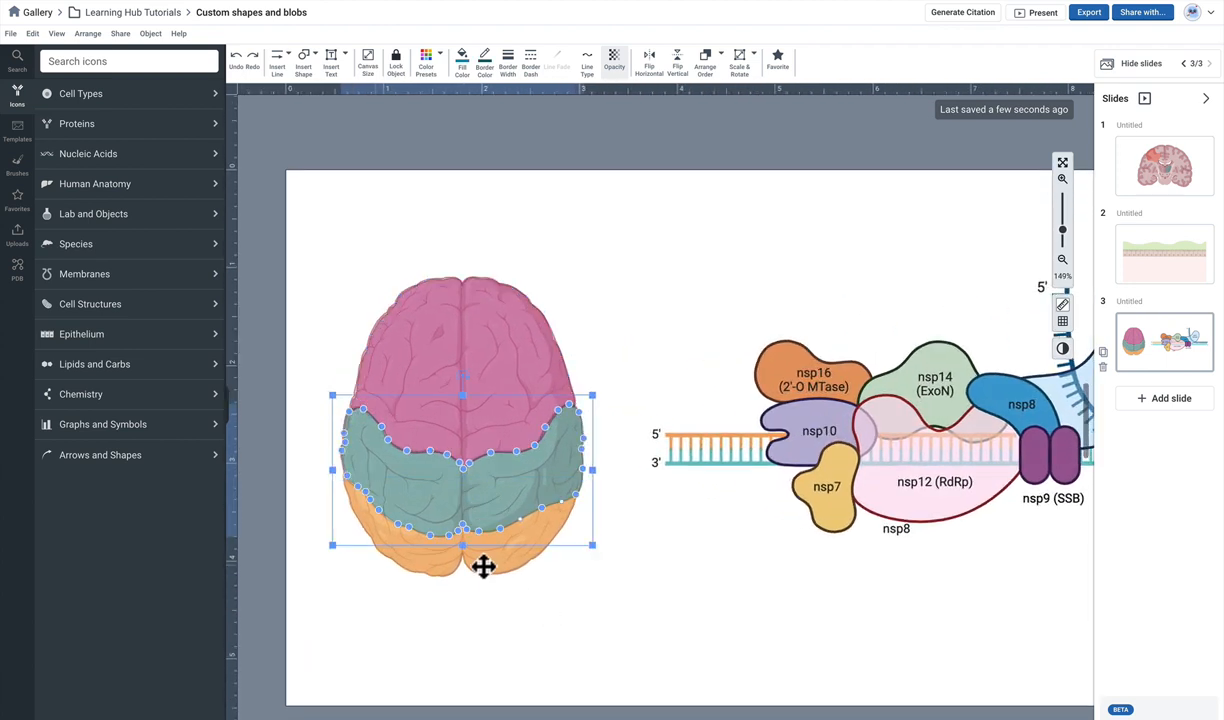
{"action": "left_click_drag", "start_coordinate": [483, 567], "coordinate": [478, 438]}
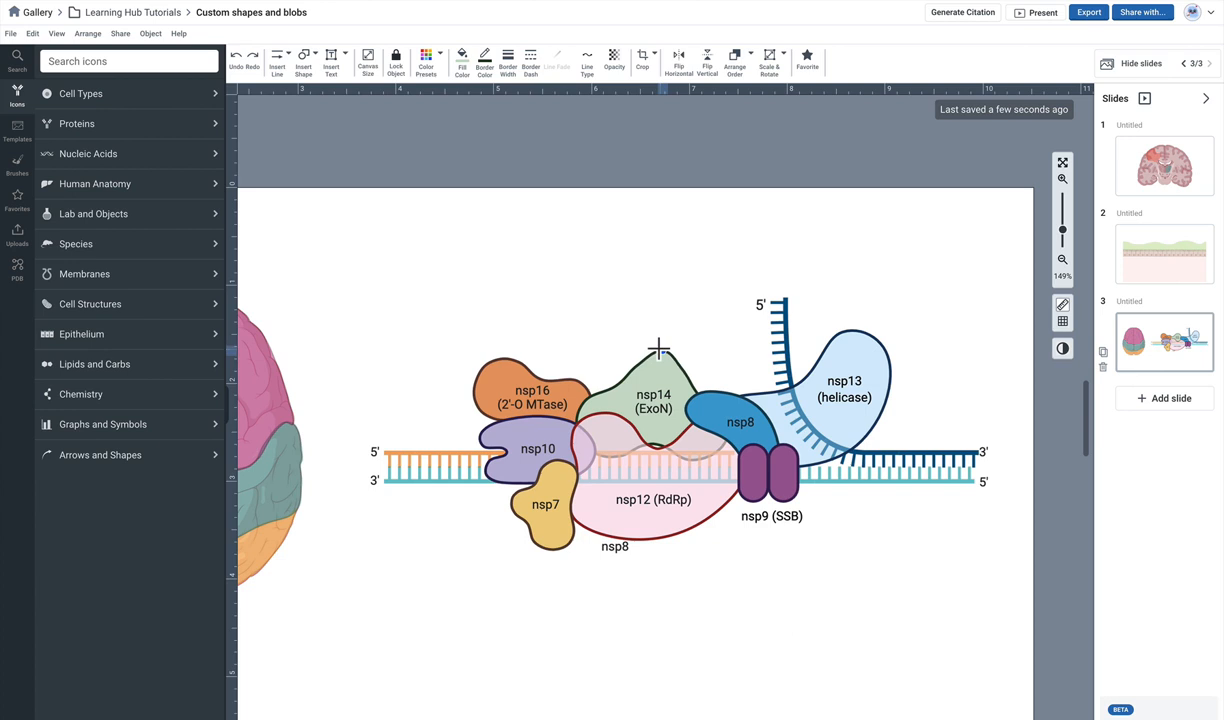
{"action": "left_click", "coordinate": [653, 408]}
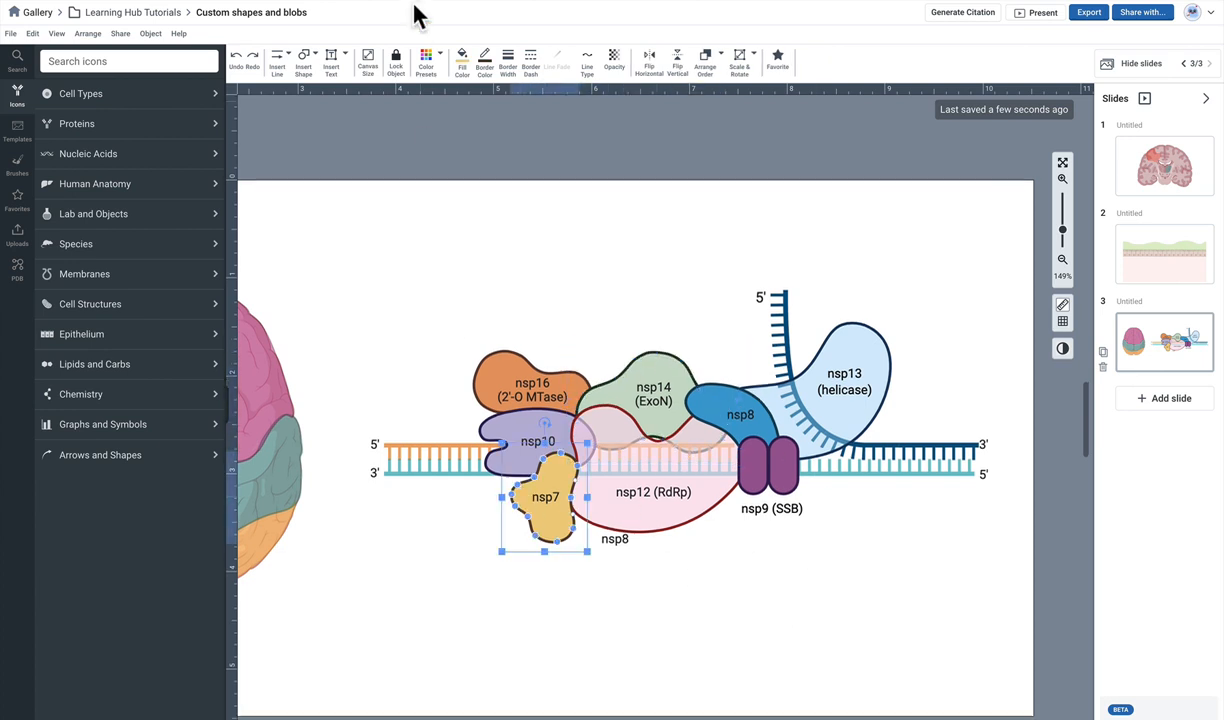
{"action": "left_click", "coordinate": [462, 60]}
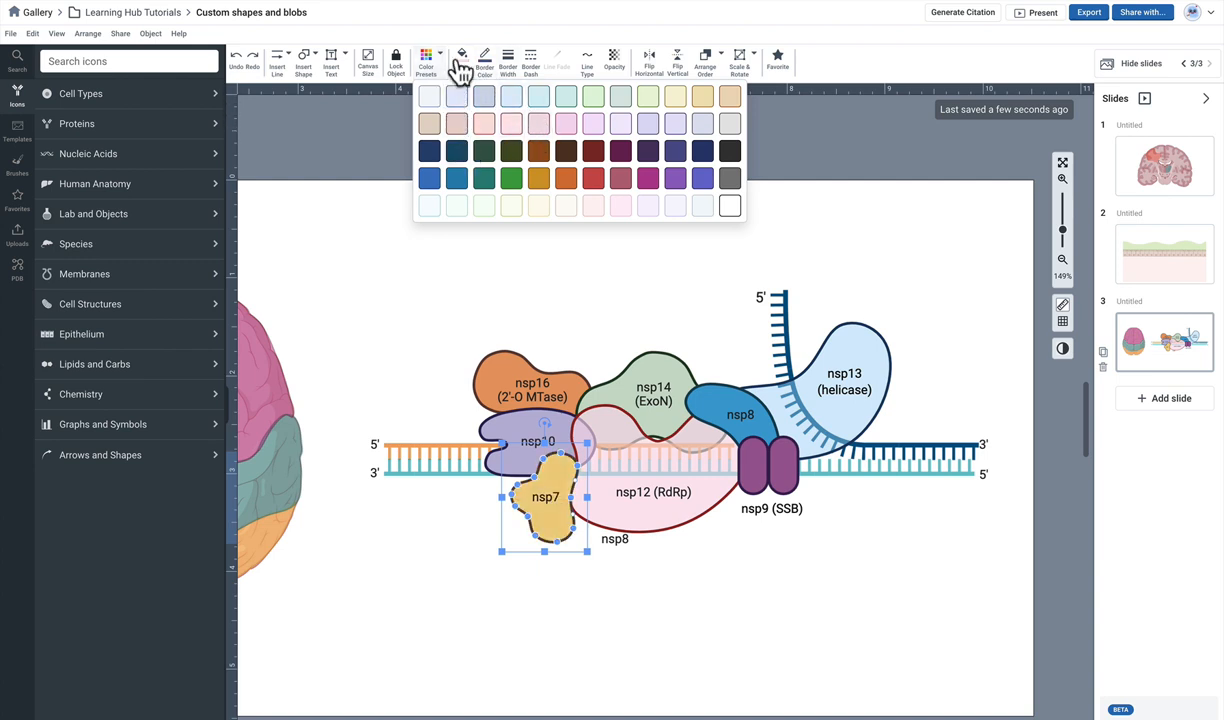
{"action": "left_click", "coordinate": [485, 60]}
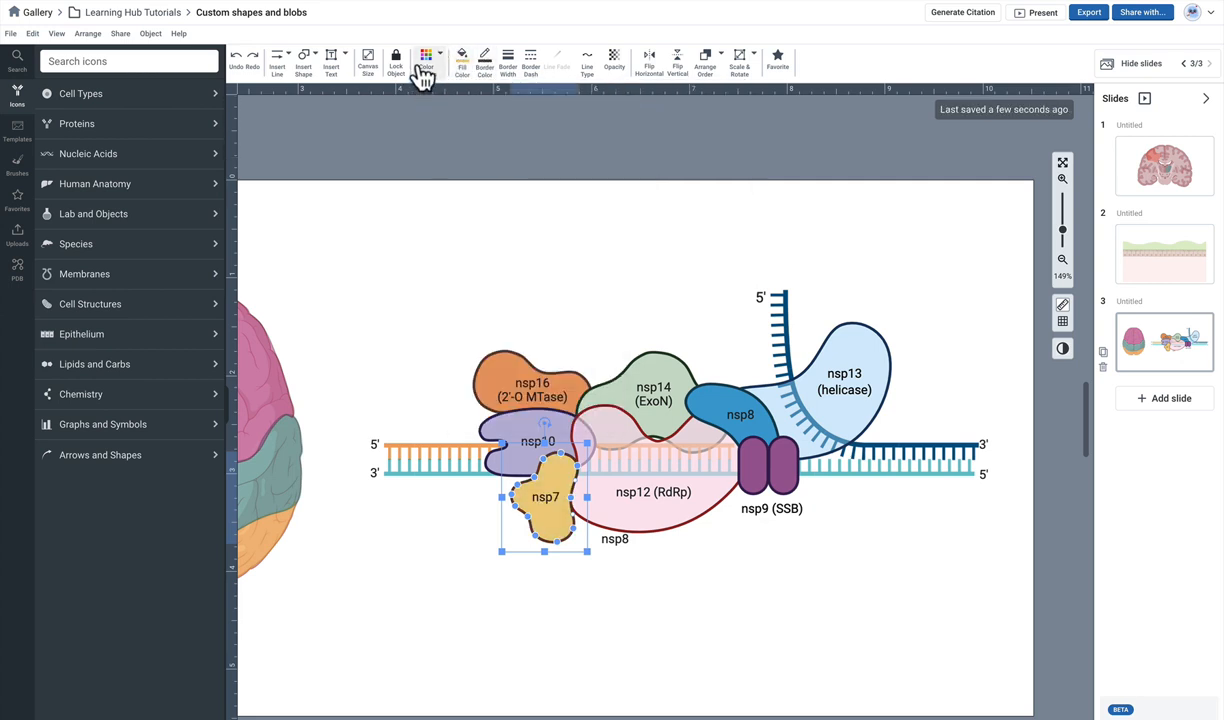
{"action": "left_click", "coordinate": [426, 62]}
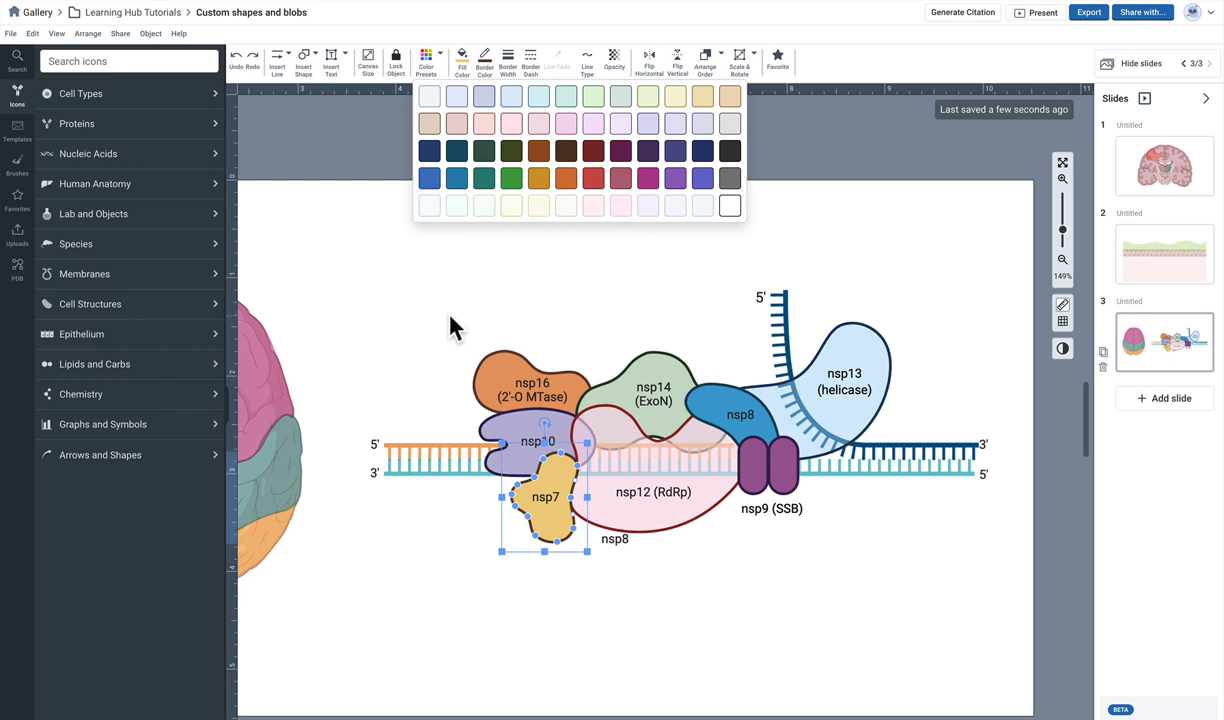
{"action": "left_click", "coordinate": [511, 178]}
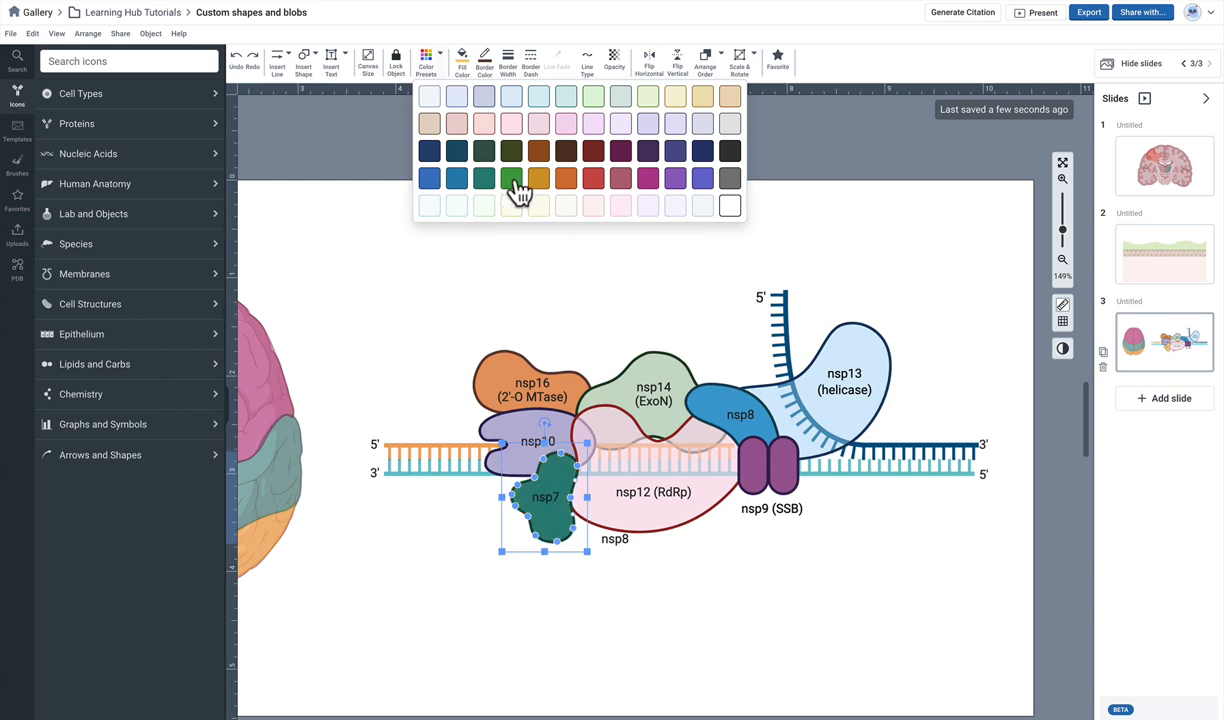
{"action": "left_click", "coordinate": [484, 150]}
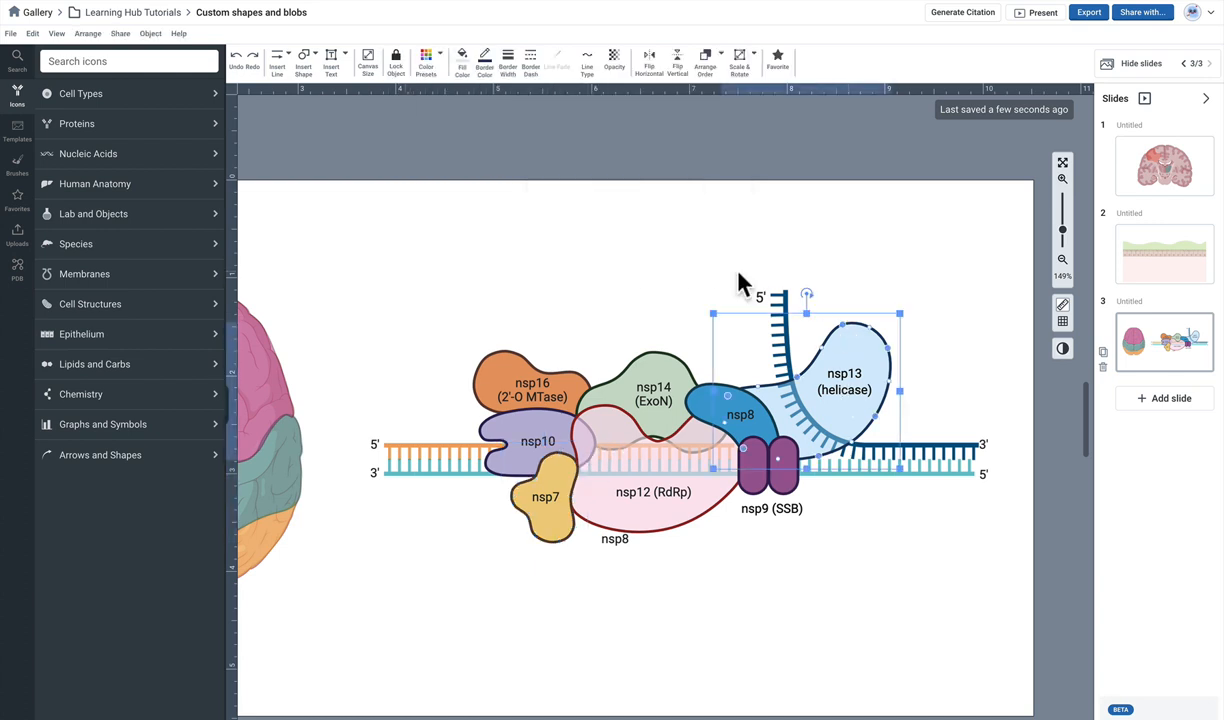
{"action": "mouse_move", "coordinate": [903, 216]}
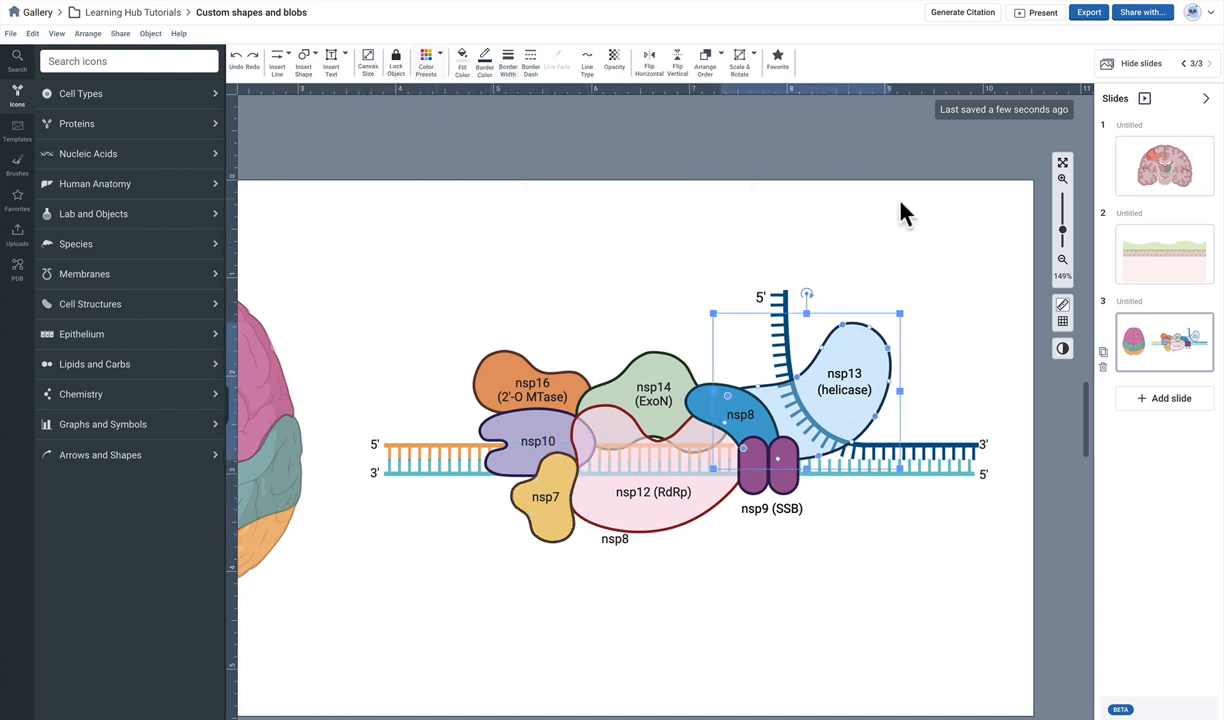